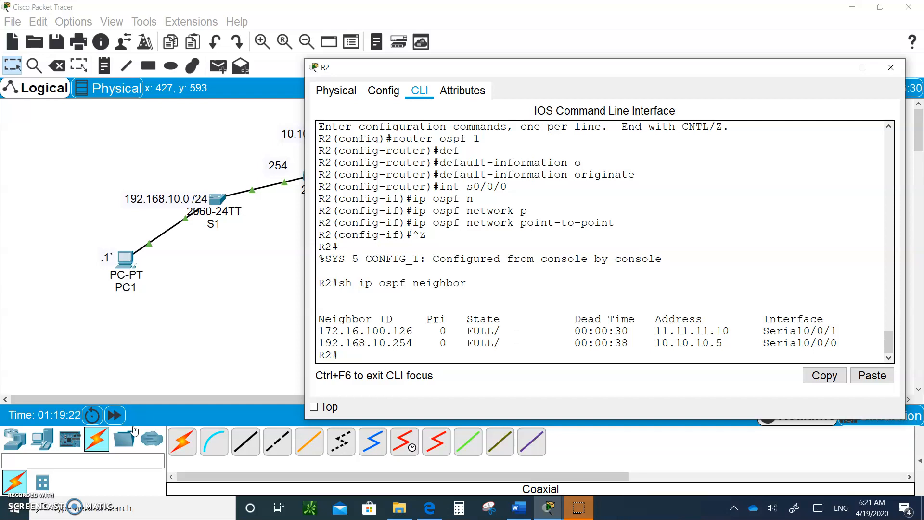
mouse_move(221, 379)
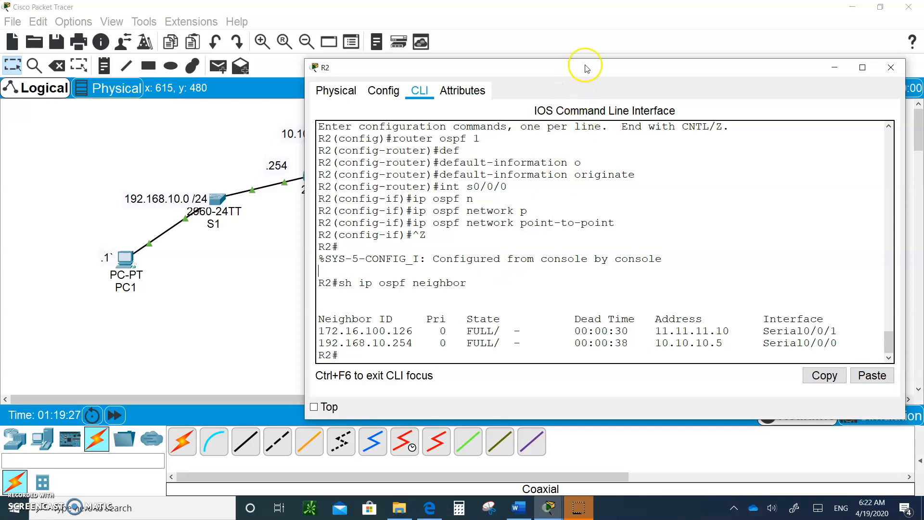
Step: Bring up R2's console, enter privileged mode, and query its OSPF neighbors
left_click_drag(585, 65, 589, 75)
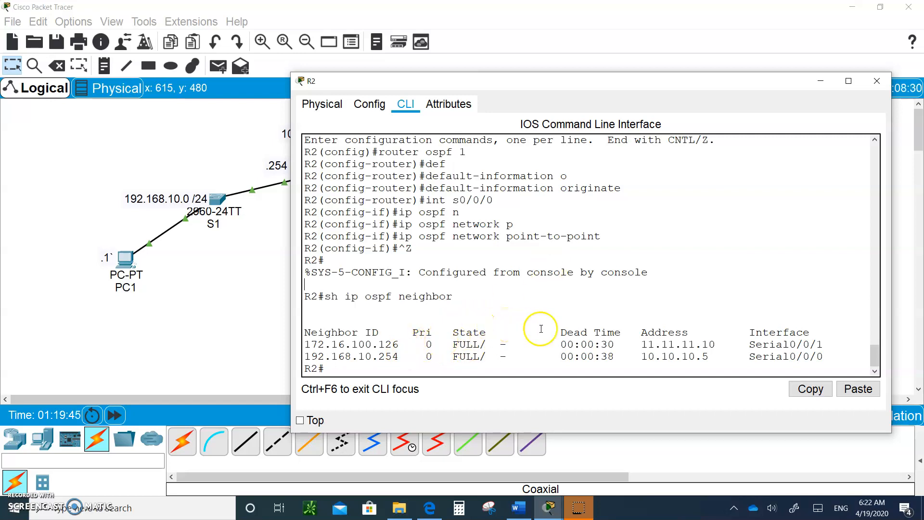
mouse_move(689, 356)
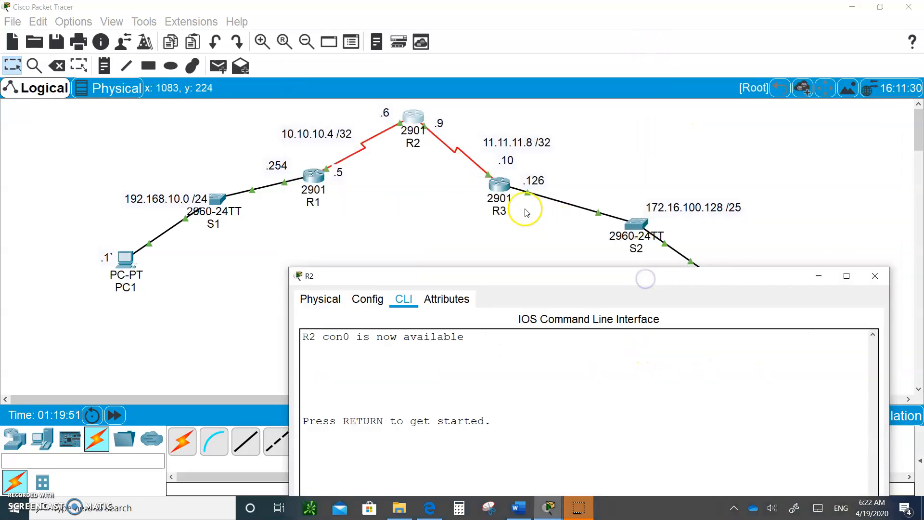
mouse_move(579, 259)
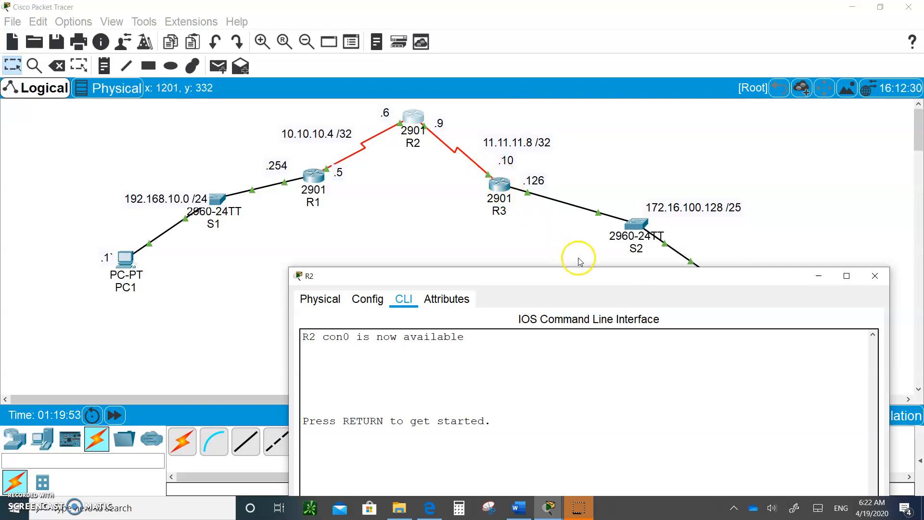
left_click_drag(578, 275, 604, 98)
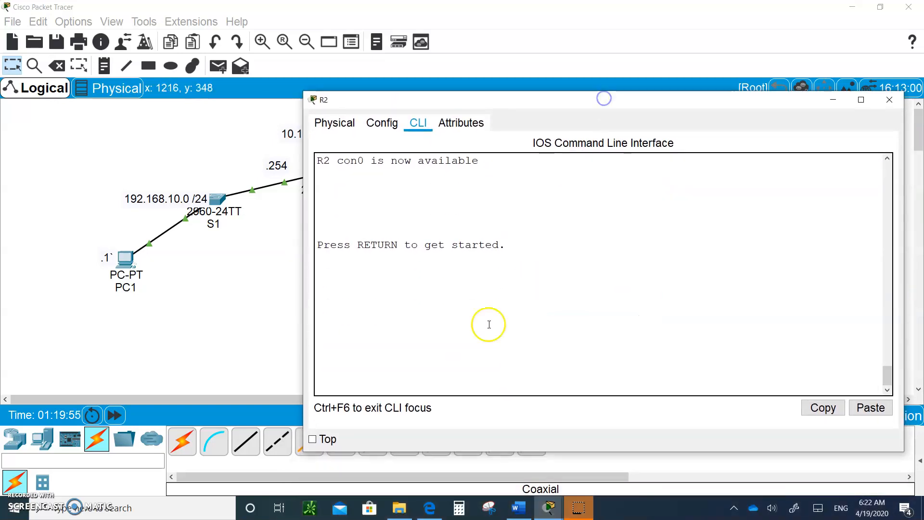
key("Return")
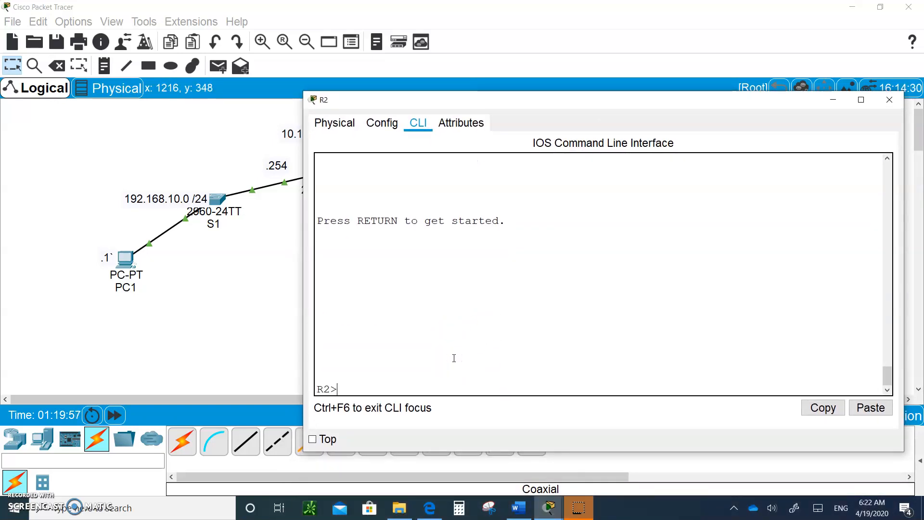
type("en")
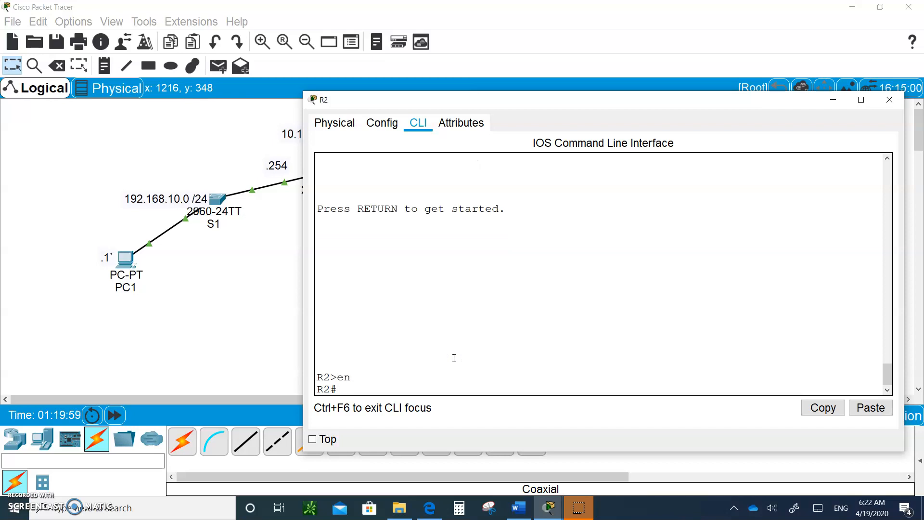
type("en")
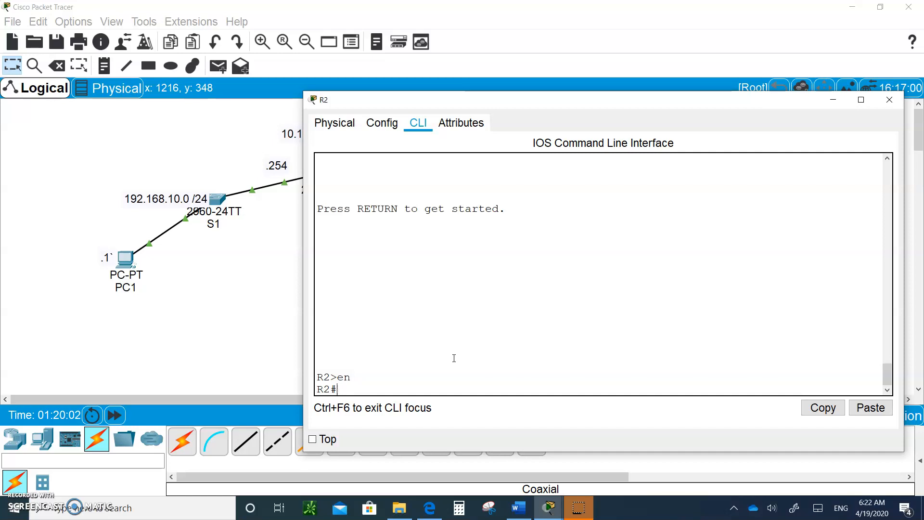
type("sh ip")
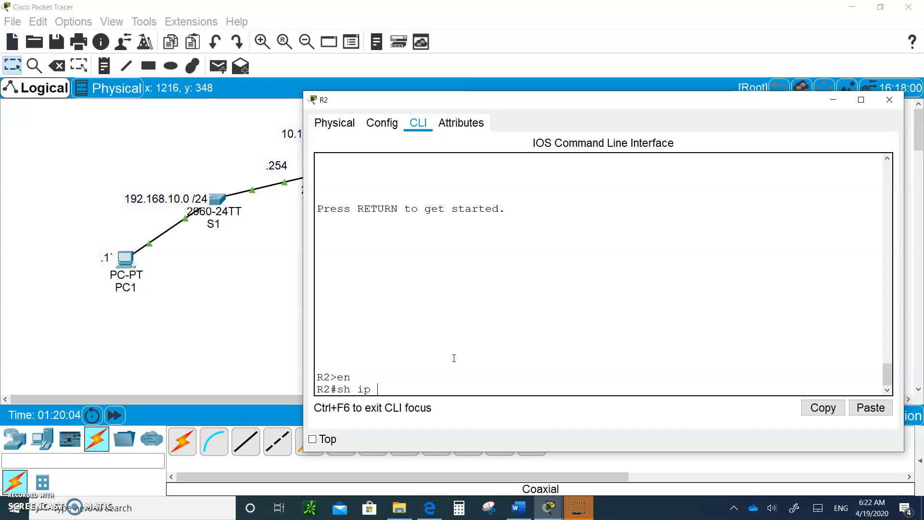
type("ospf neighbor")
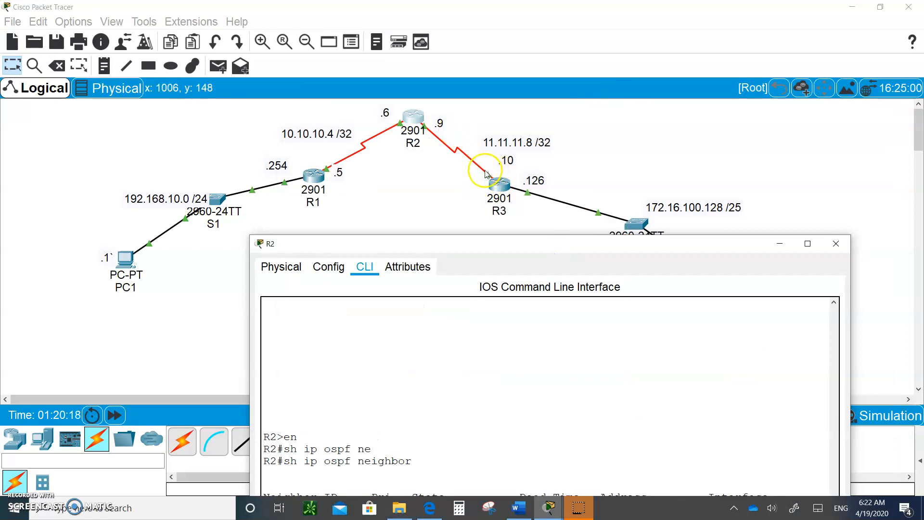
mouse_move(415, 132)
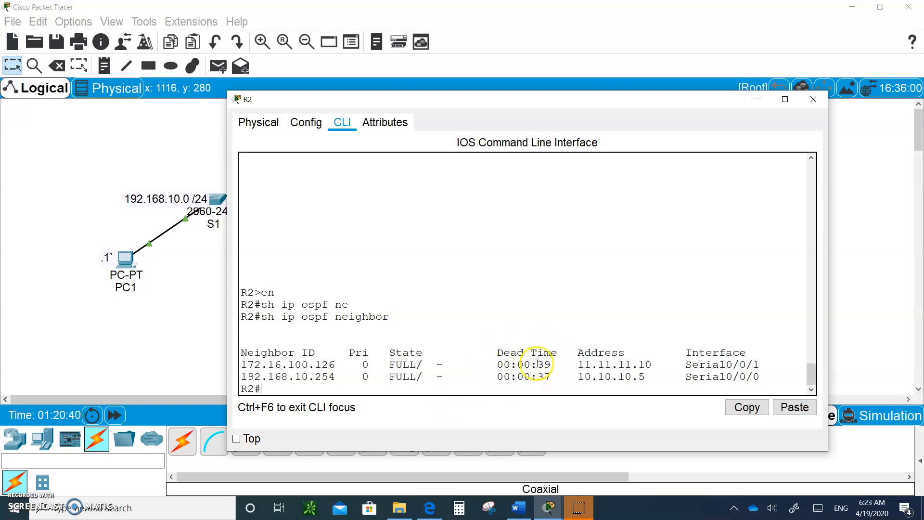
mouse_move(446, 377)
type("sh ip ospf neighbor")
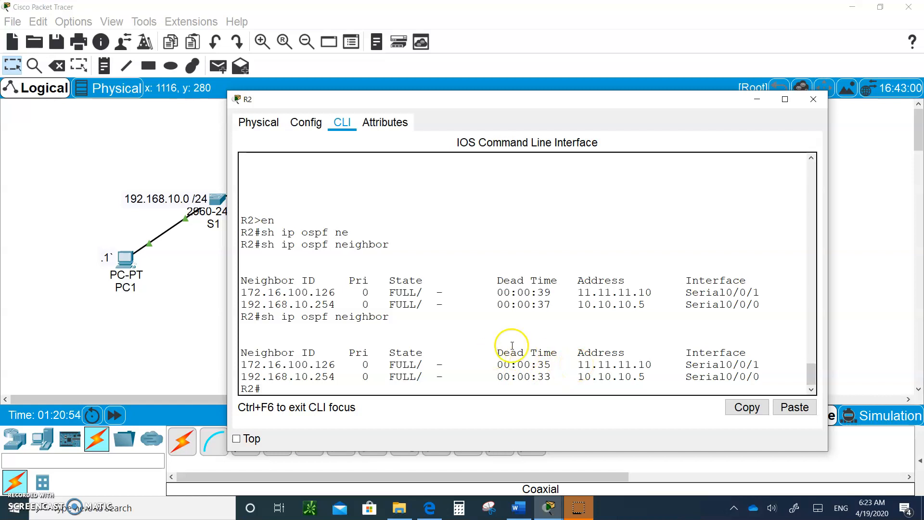
mouse_move(521, 380)
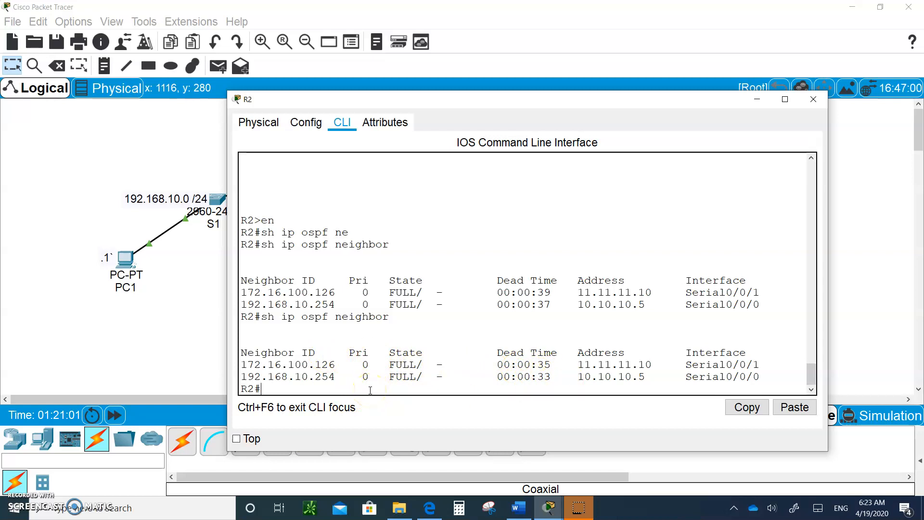
Step: Run show ip ospf interface for R2's Serial0/0/0 and Serial0/0/1
type("sh ip")
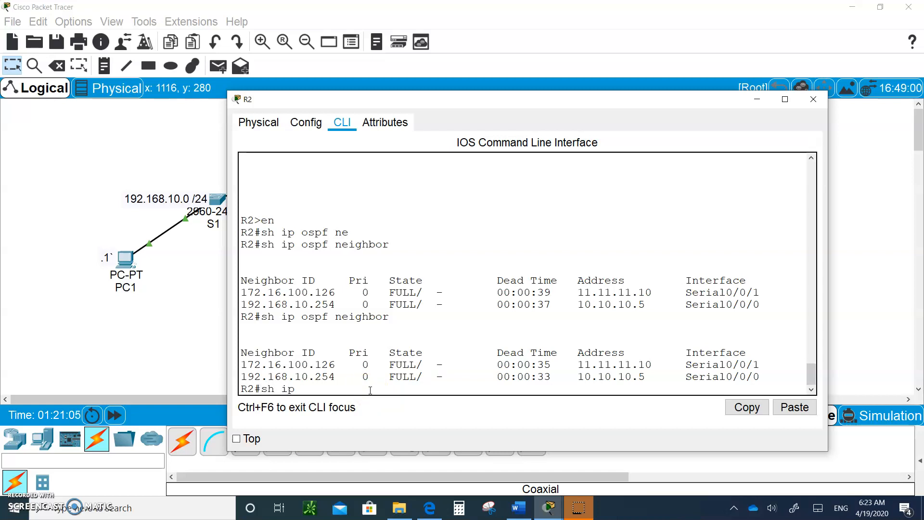
type("ospf")
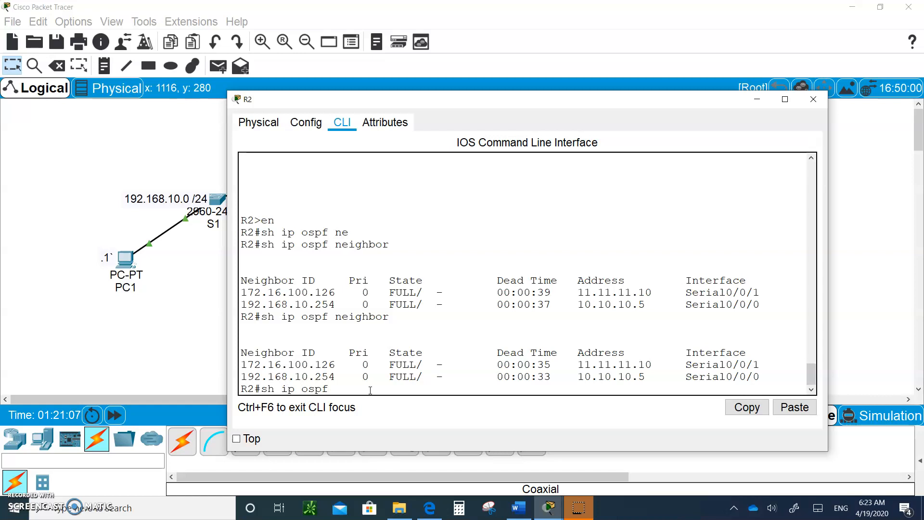
type("in")
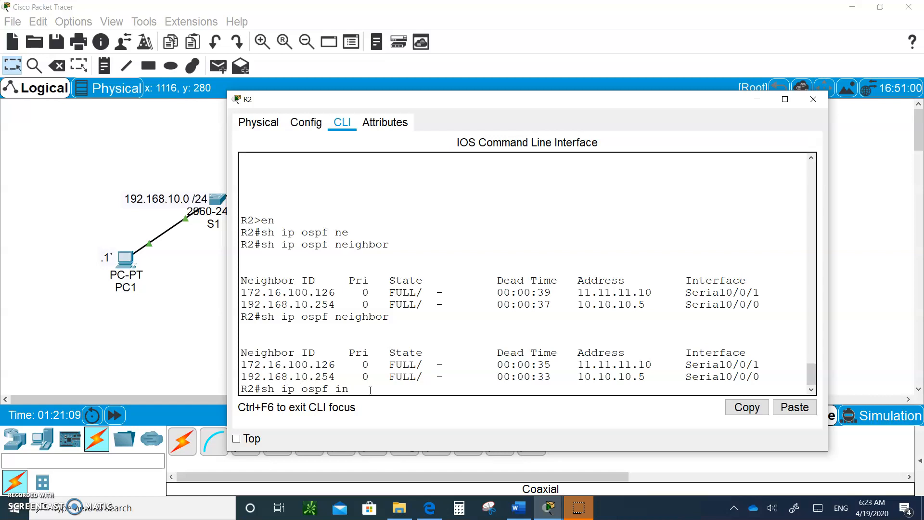
type("terface")
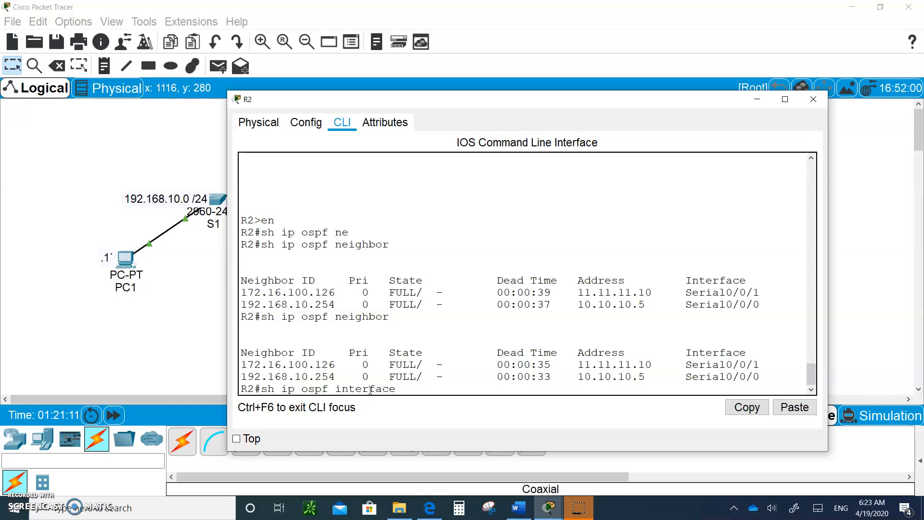
type("s0")
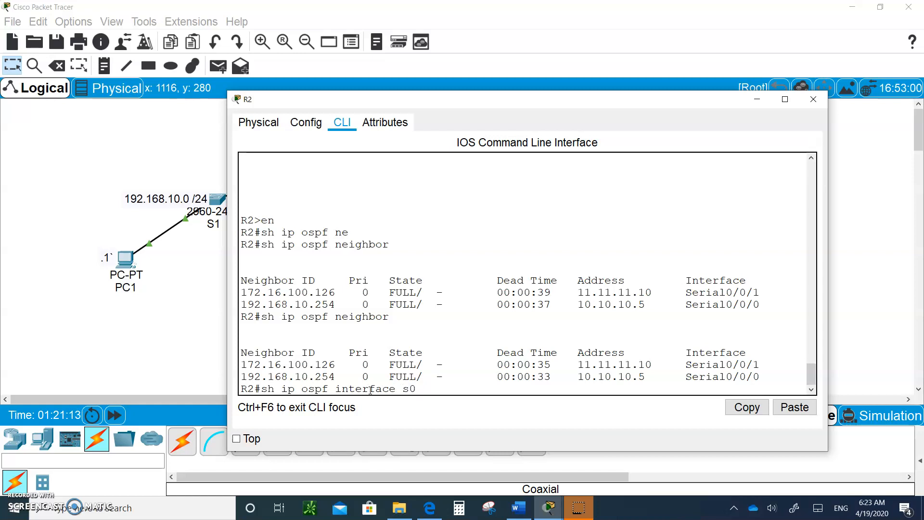
type("/0/0")
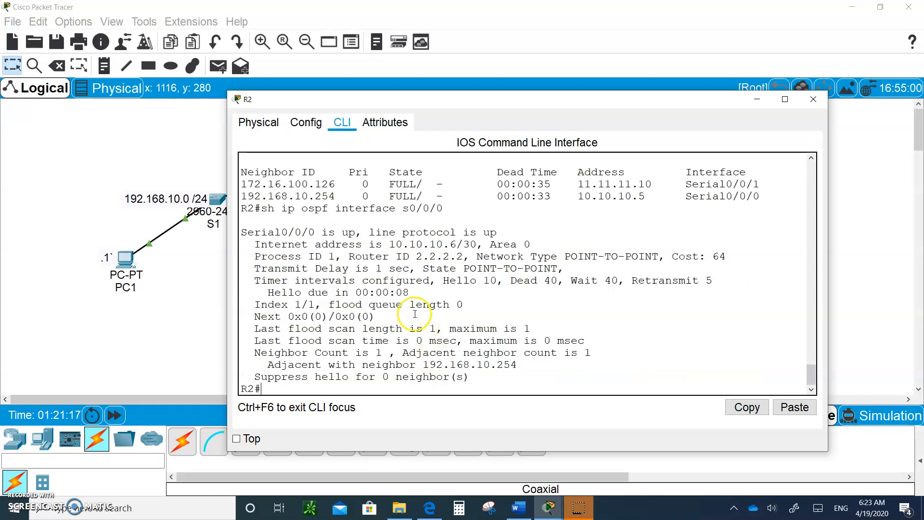
mouse_move(473, 244)
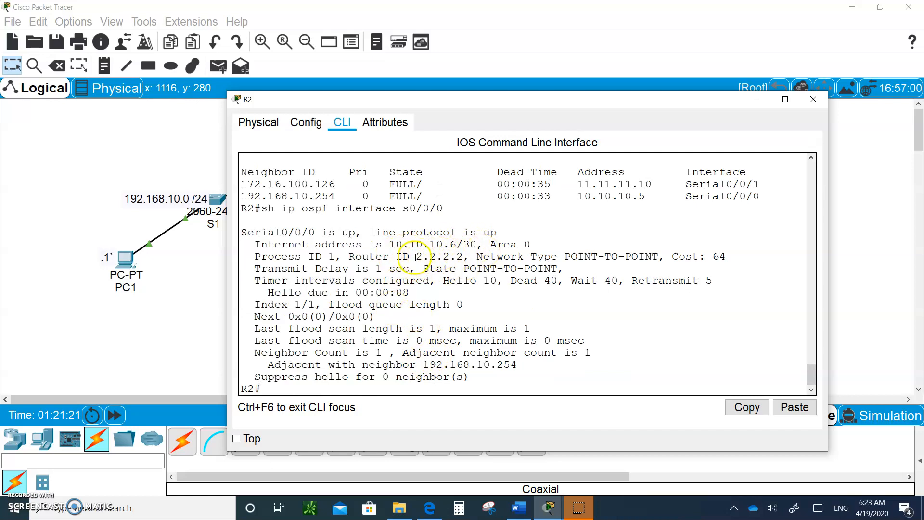
mouse_move(569, 253)
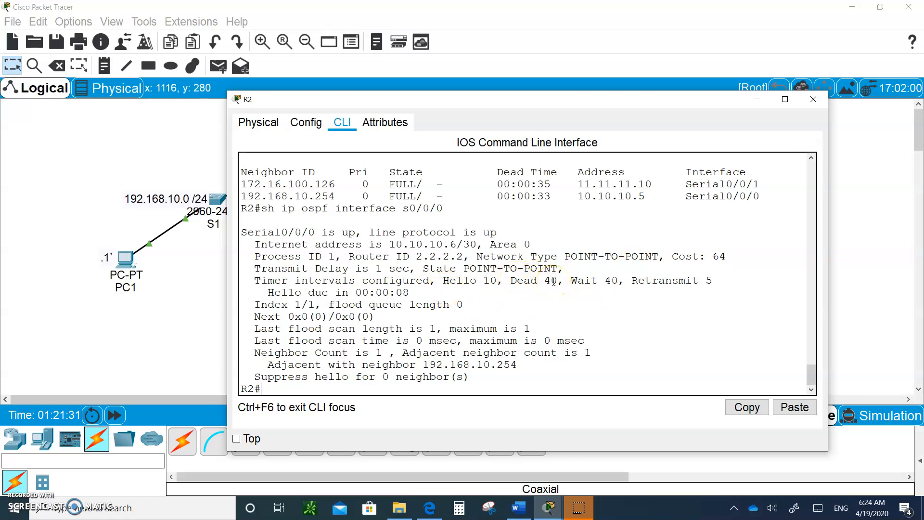
mouse_move(511, 293)
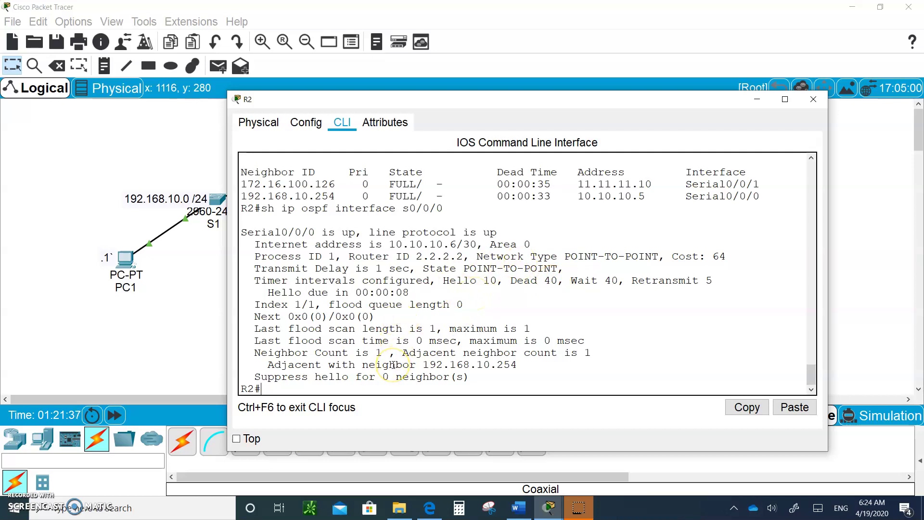
type("sh ip ospf interface s0/0/0")
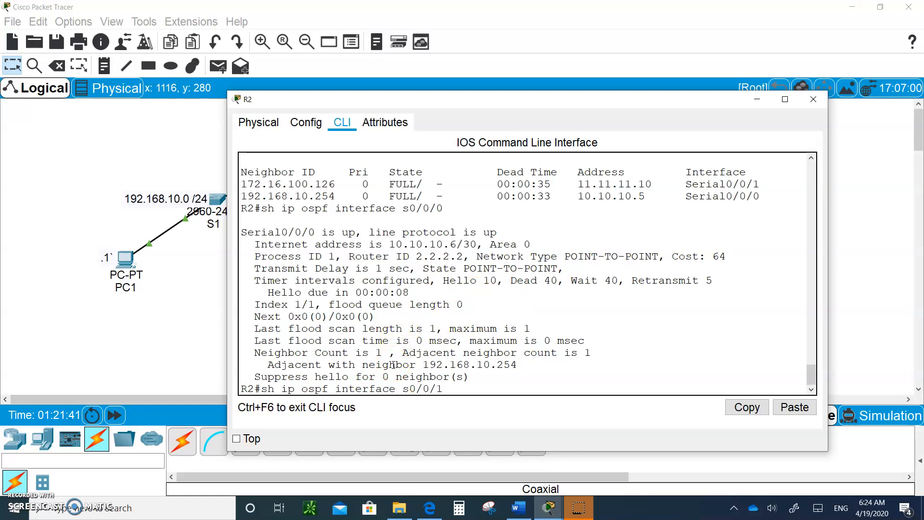
key("Return")
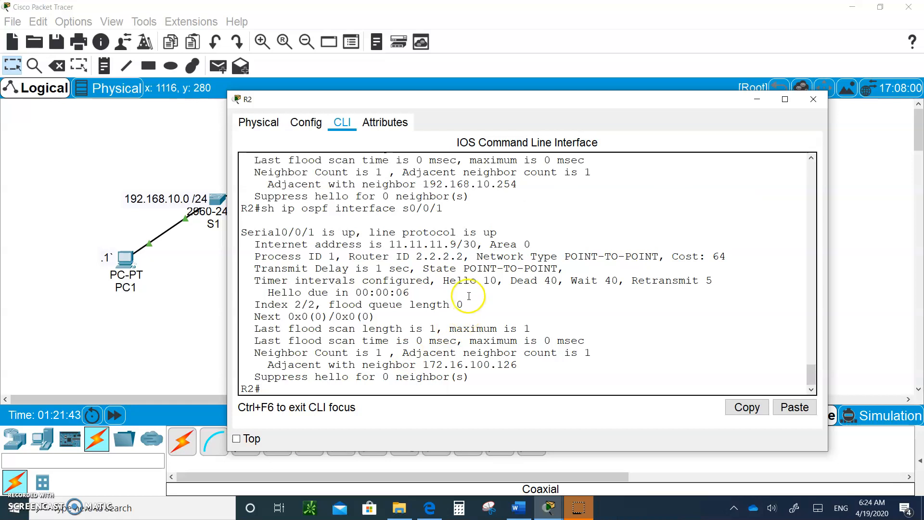
mouse_move(424, 285)
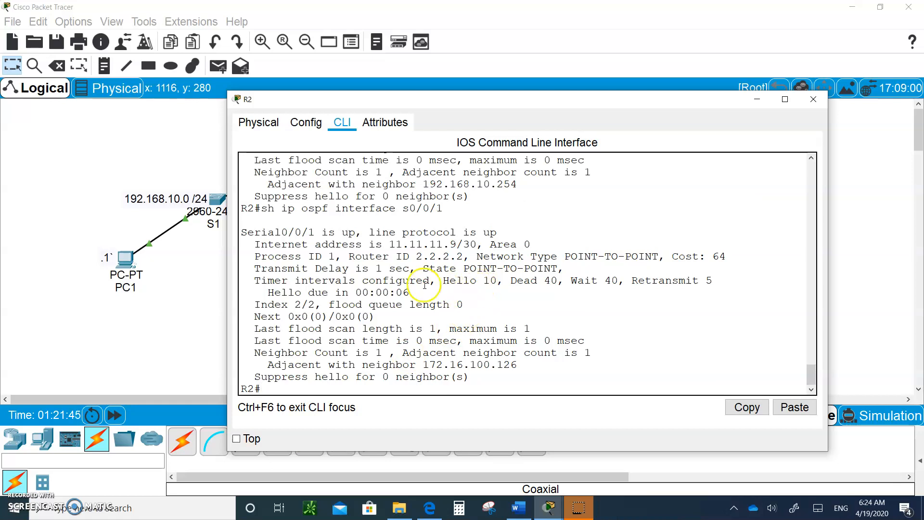
mouse_move(514, 268)
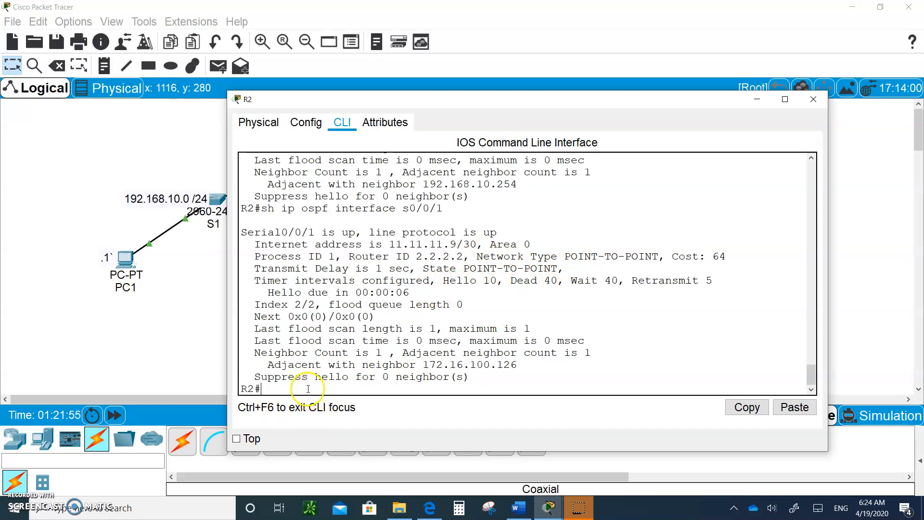
Step: Enter configuration mode on R2 and select interface Serial0/0/0
type("config t")
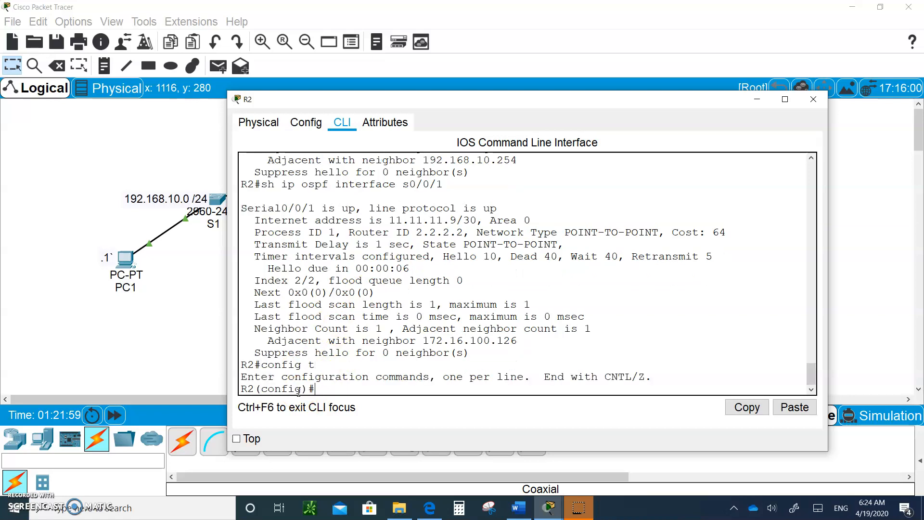
left_click(814, 99)
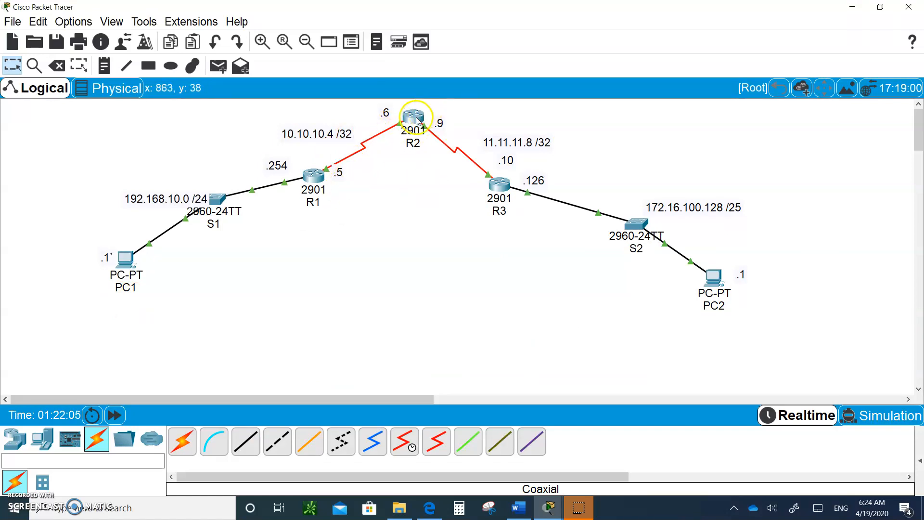
left_click(412, 117)
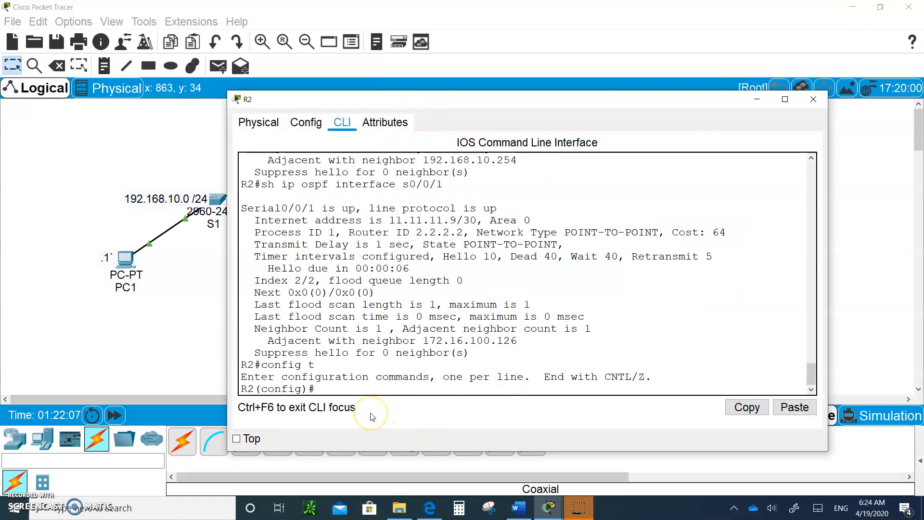
type("int s")
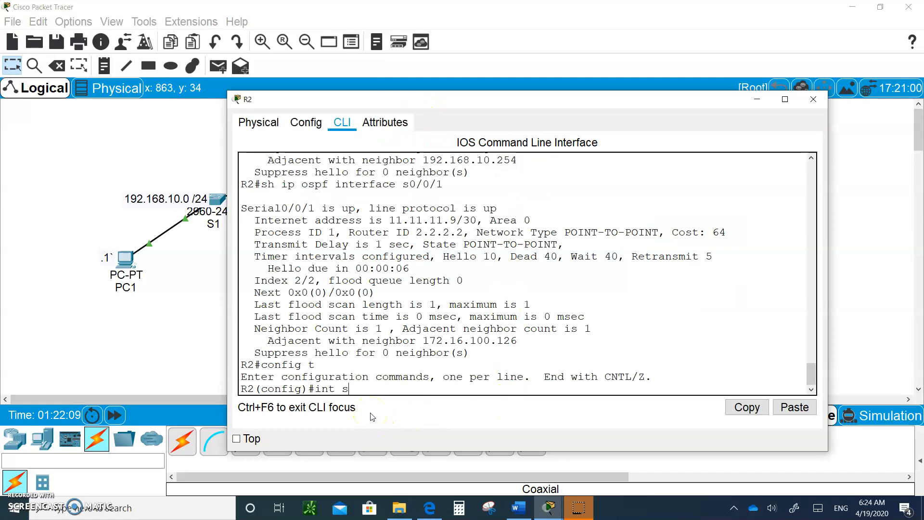
type("0/0/0")
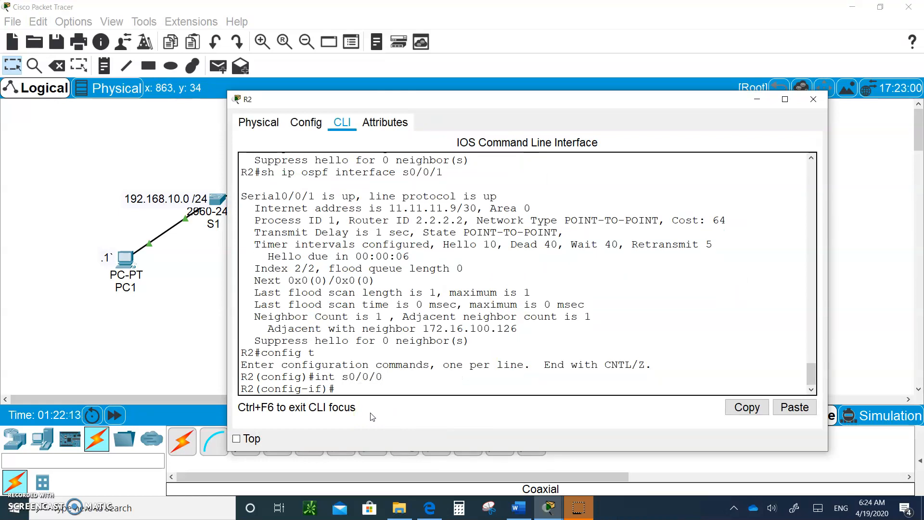
Step: Set Serial0/0/0's OSPF hello interval to 5 and dead interval to 20
type("i")
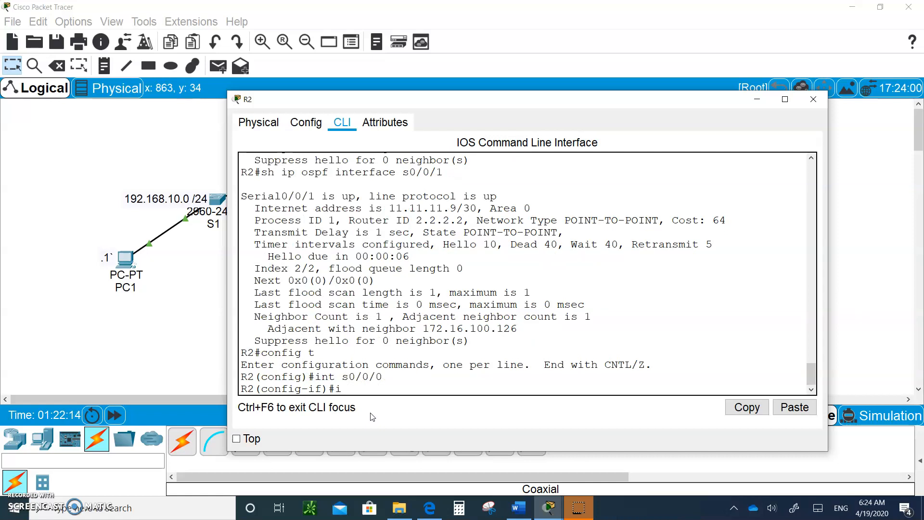
type("p osf")
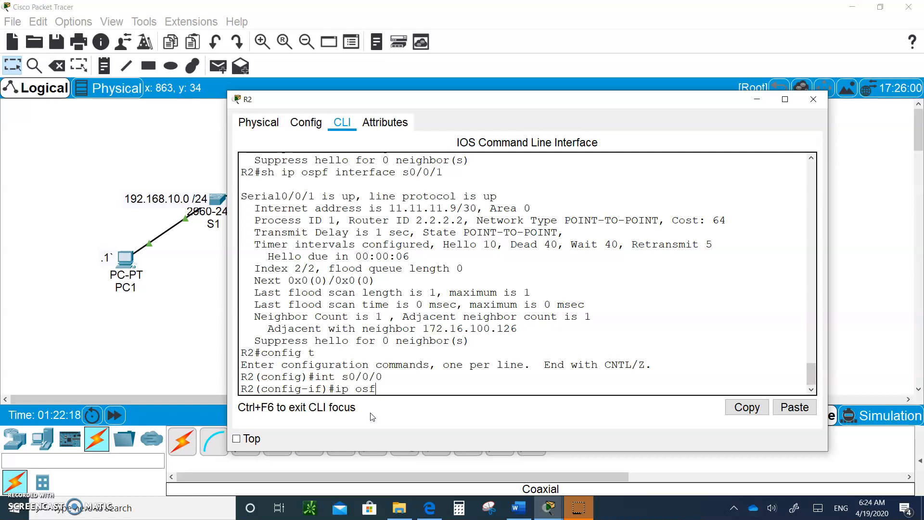
type("f h")
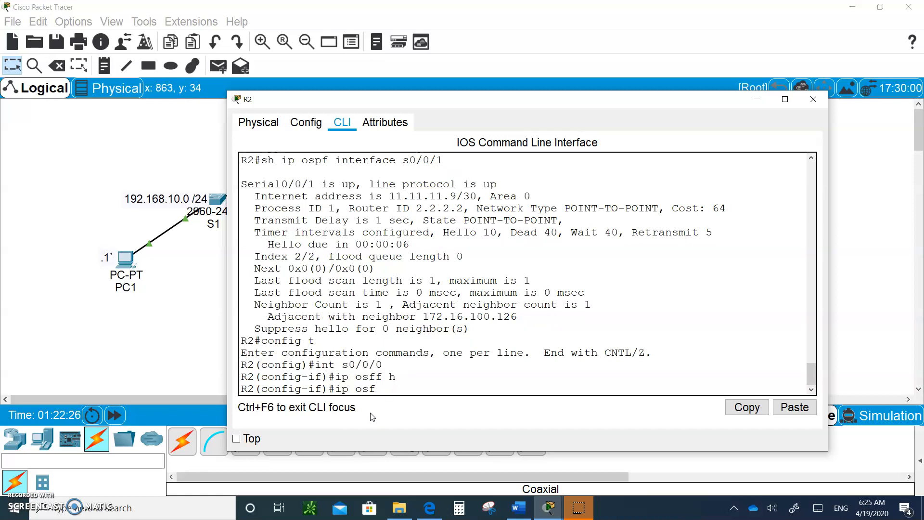
type("pf hello-interval")
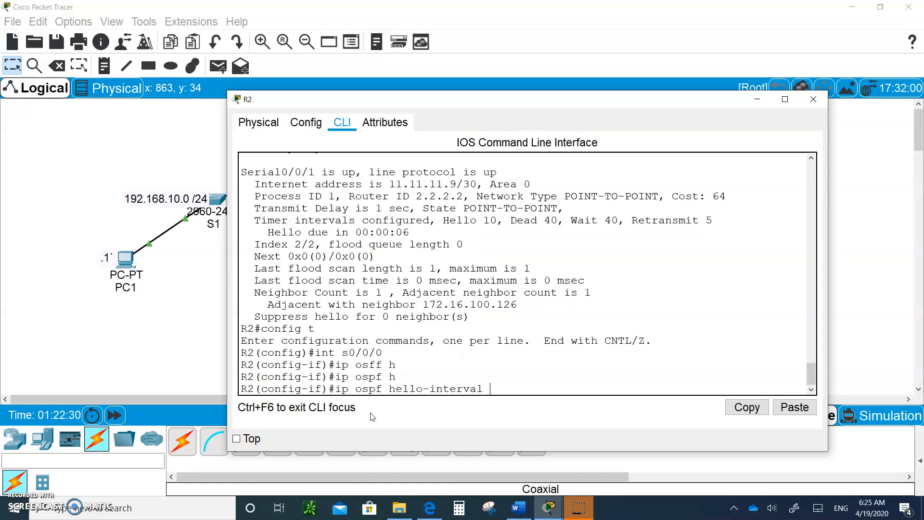
type("5")
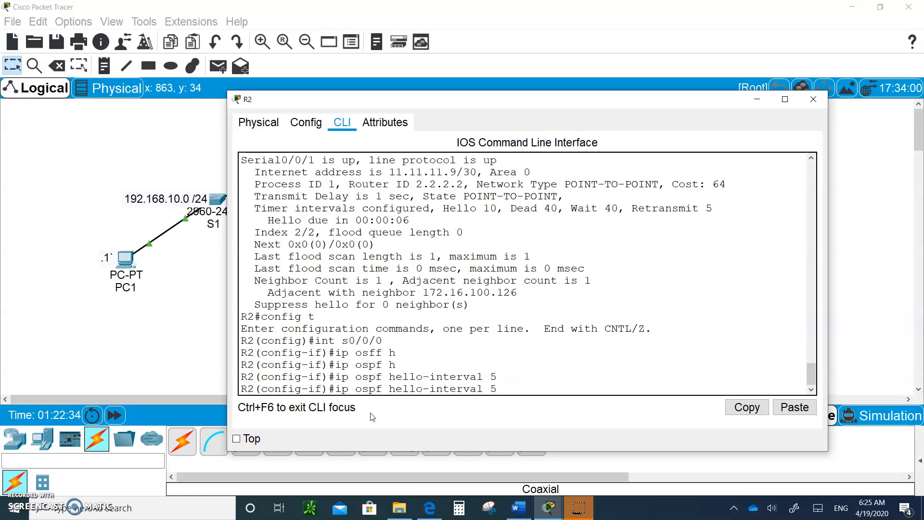
type("ip ospf h")
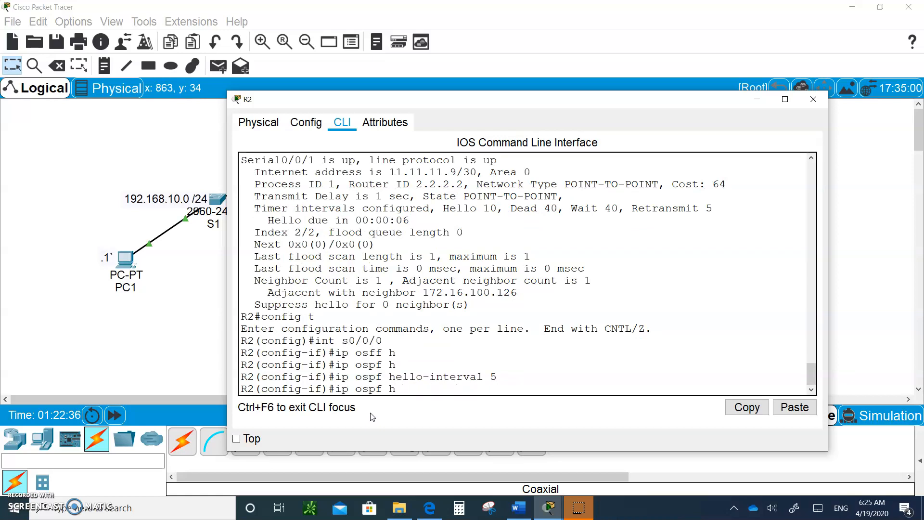
type("ip ospf dead-interval")
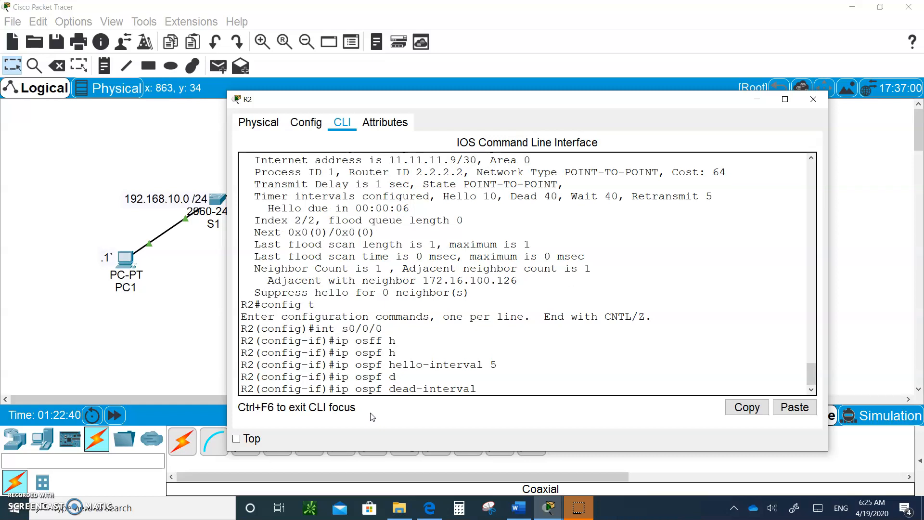
type("20")
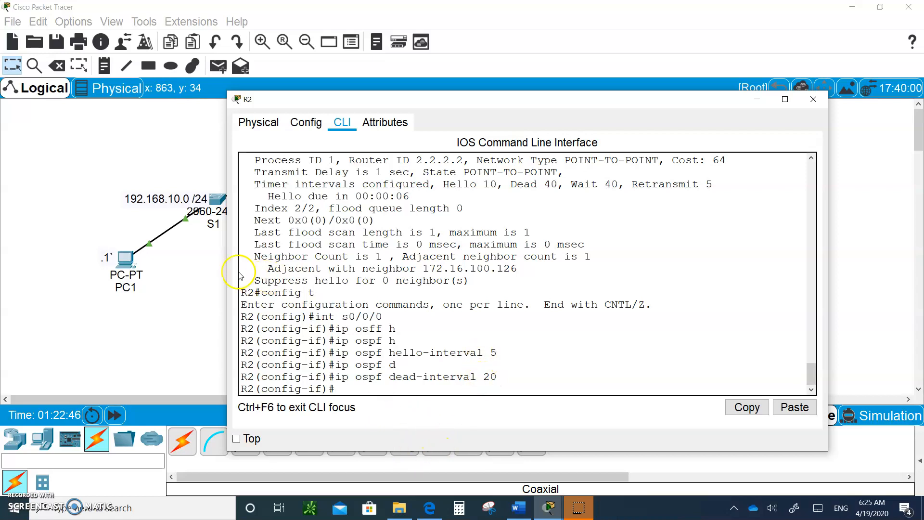
mouse_move(602, 103)
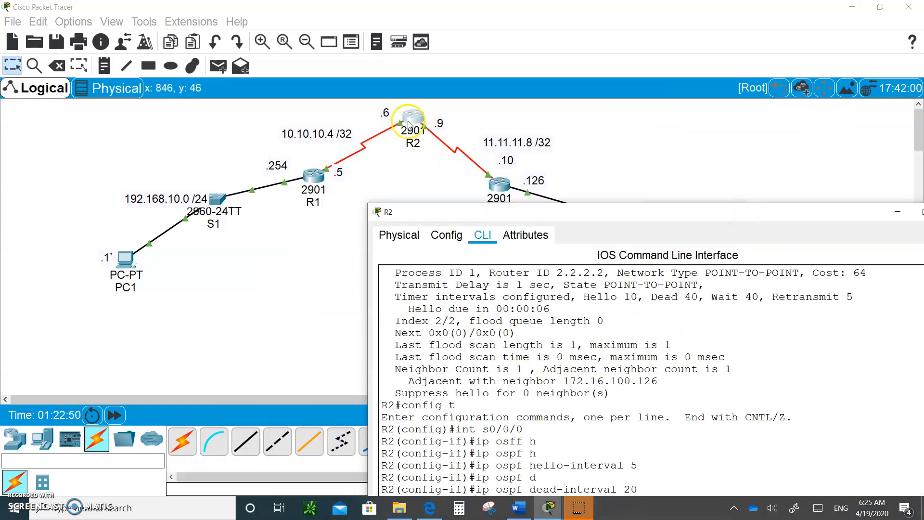
mouse_move(312, 177)
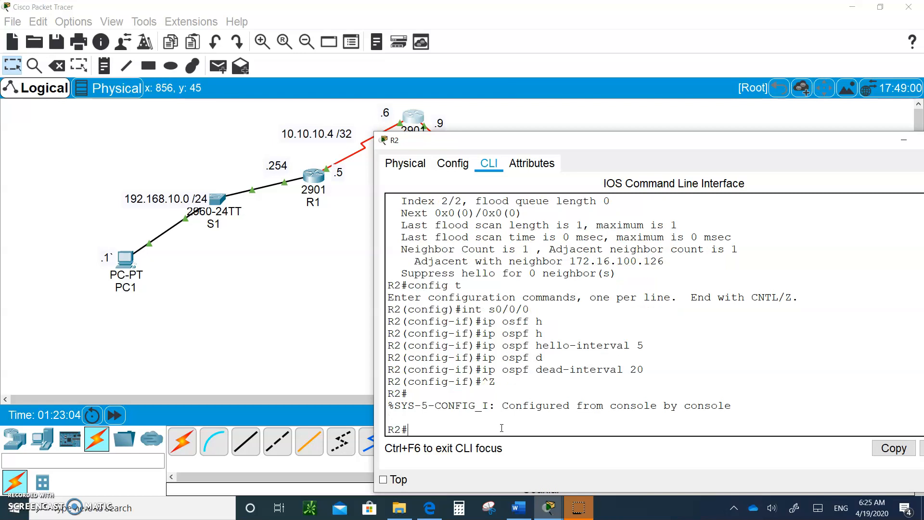
type("sh ip ospf interface s0/0/1")
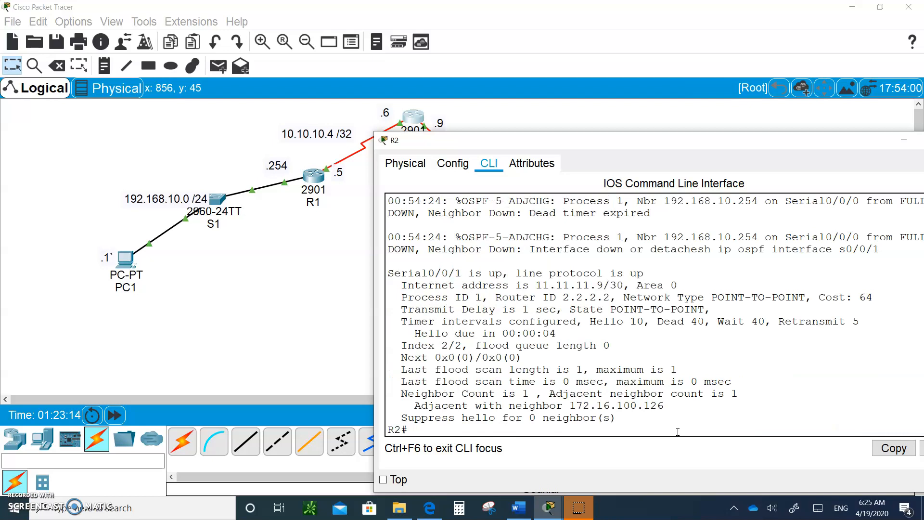
Step: Run sh ip ospf neighbor on R2 to confirm 172.16.100.126 is FULL
type("config t")
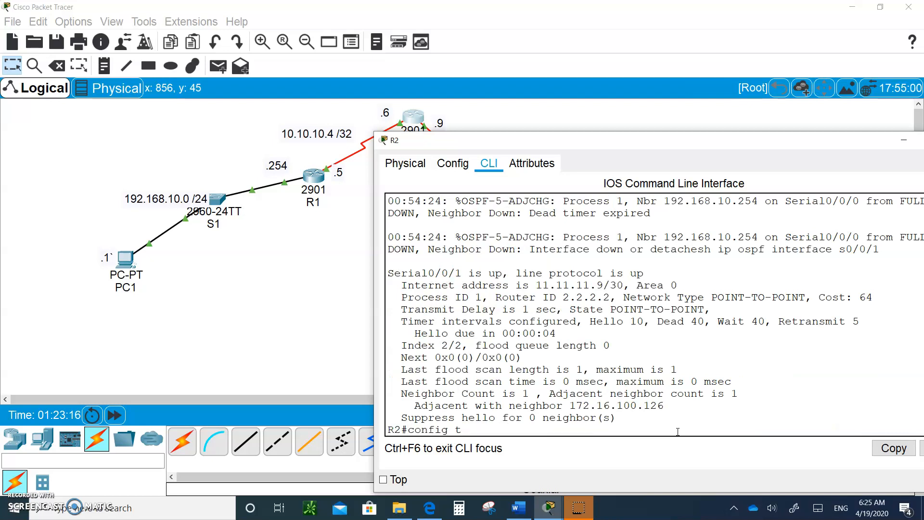
type("sh ip ospf neighbor")
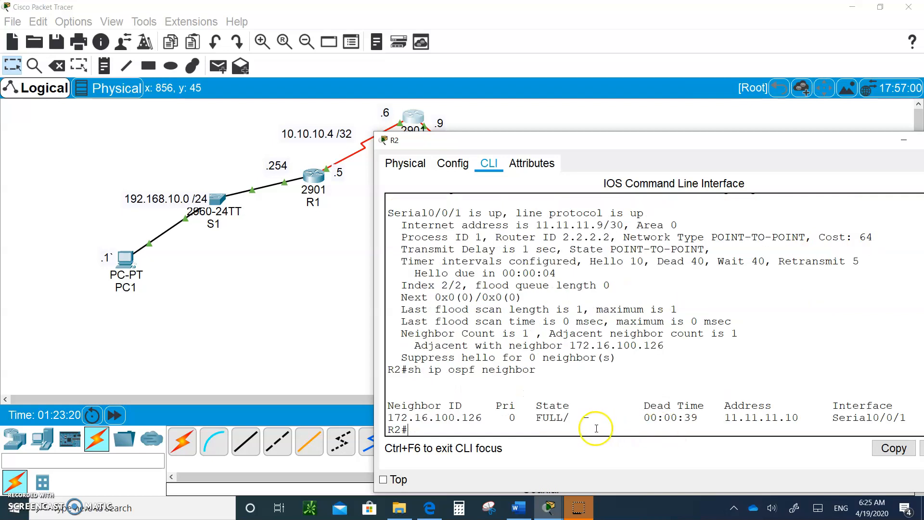
mouse_move(735, 418)
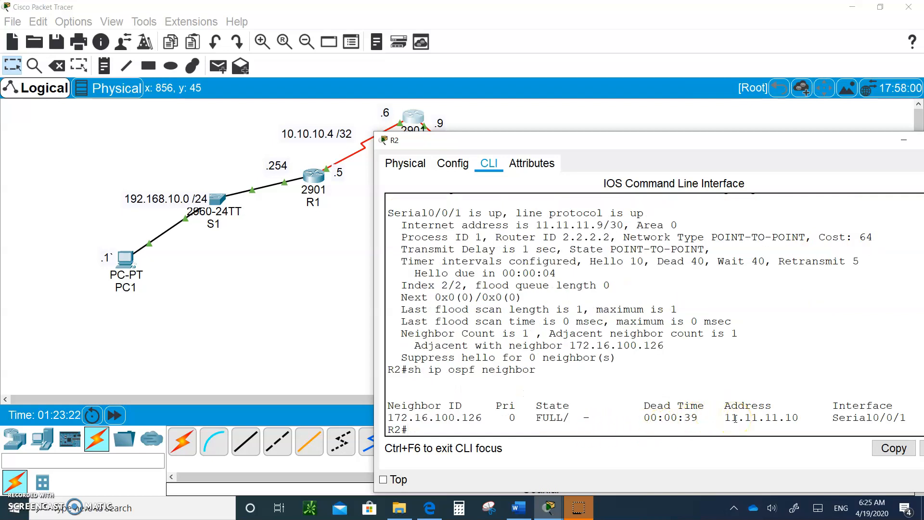
type("sh ip ospf neighbor")
type("sh ip ospf interface s0/0/0")
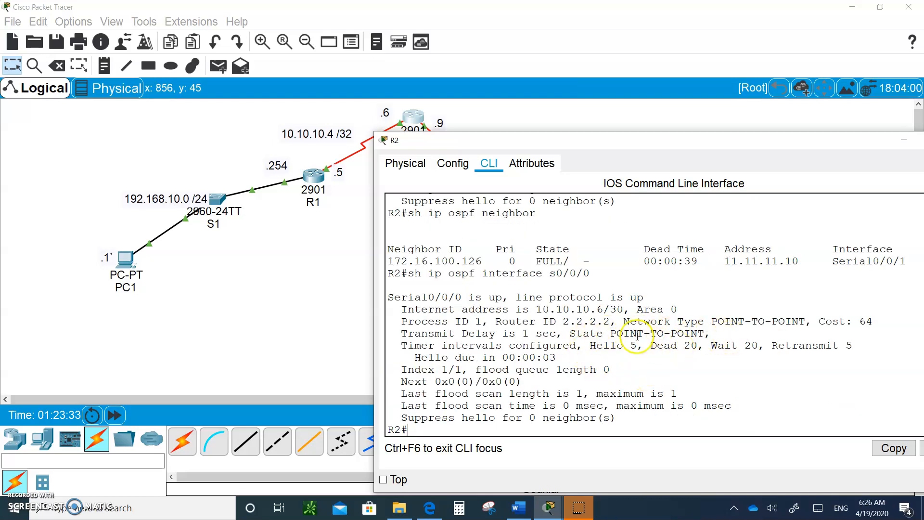
mouse_move(572, 321)
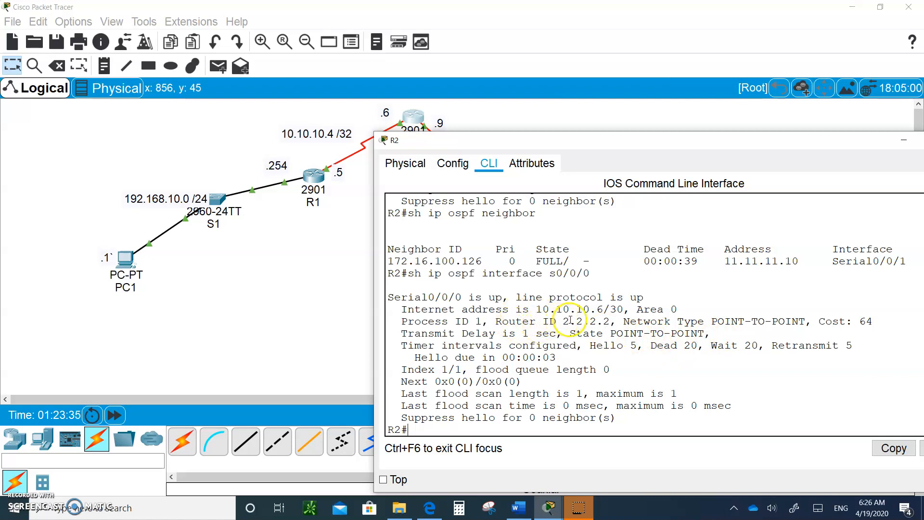
mouse_move(633, 346)
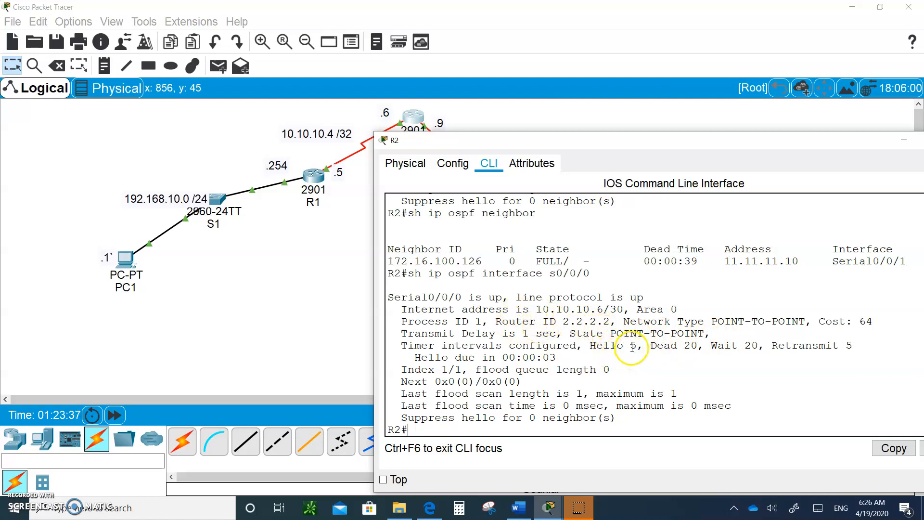
mouse_move(688, 345)
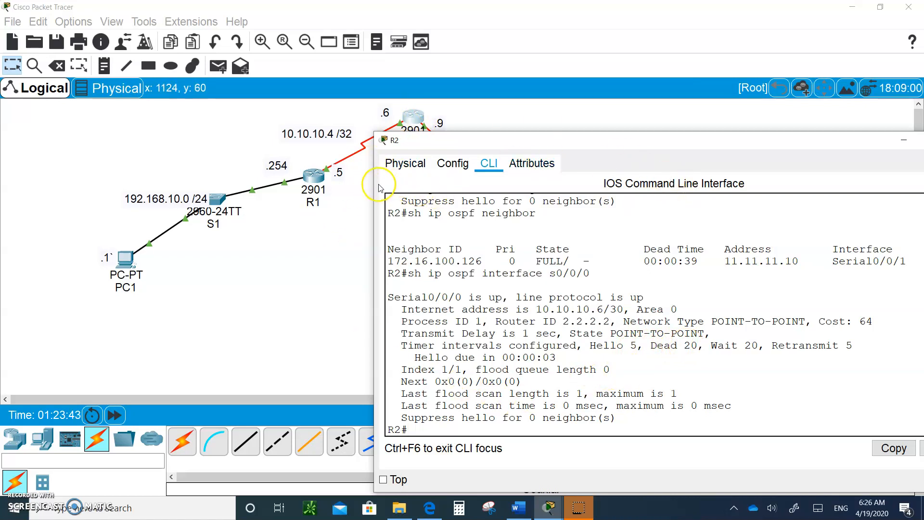
Step: Open R1's CLI and enter Serial0/0/0 interface configuration
left_click(315, 172)
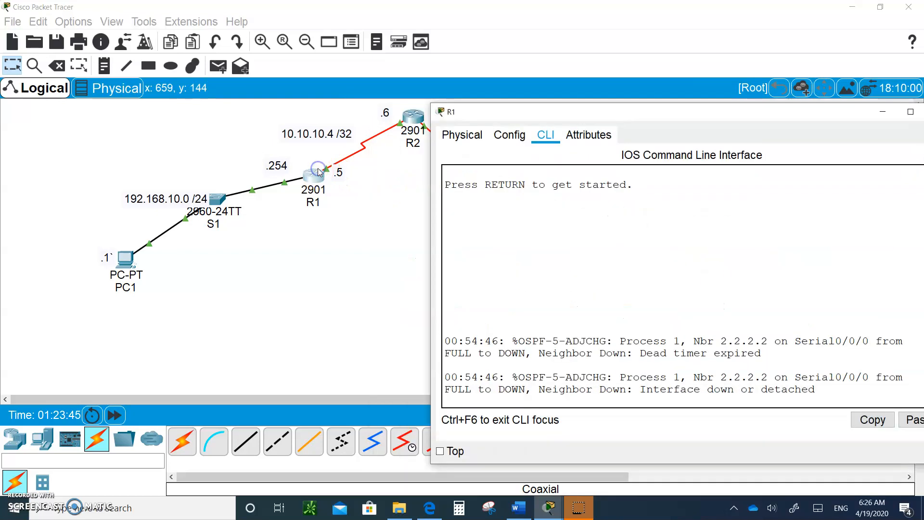
mouse_move(530, 395)
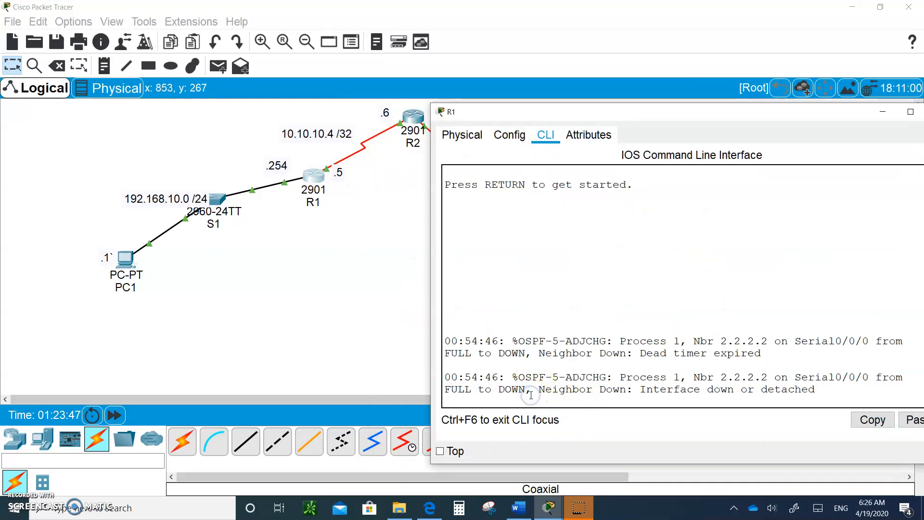
type("en")
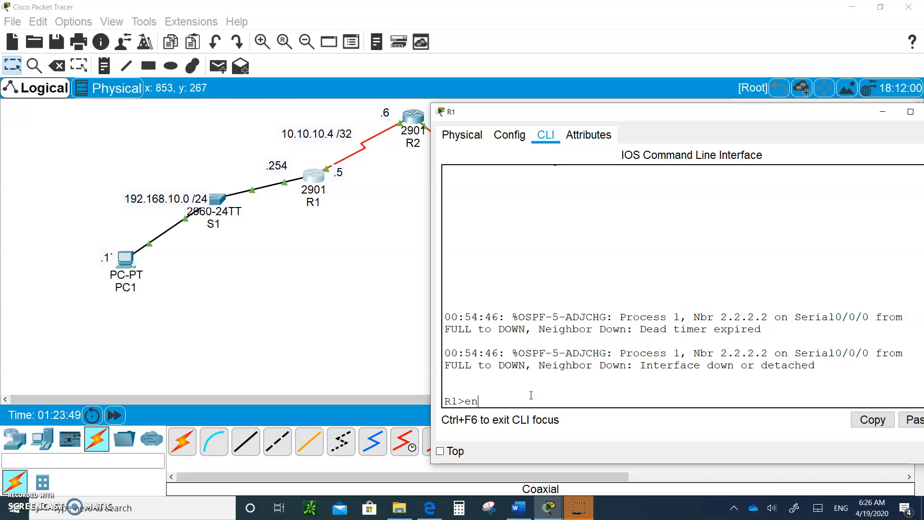
type("c")
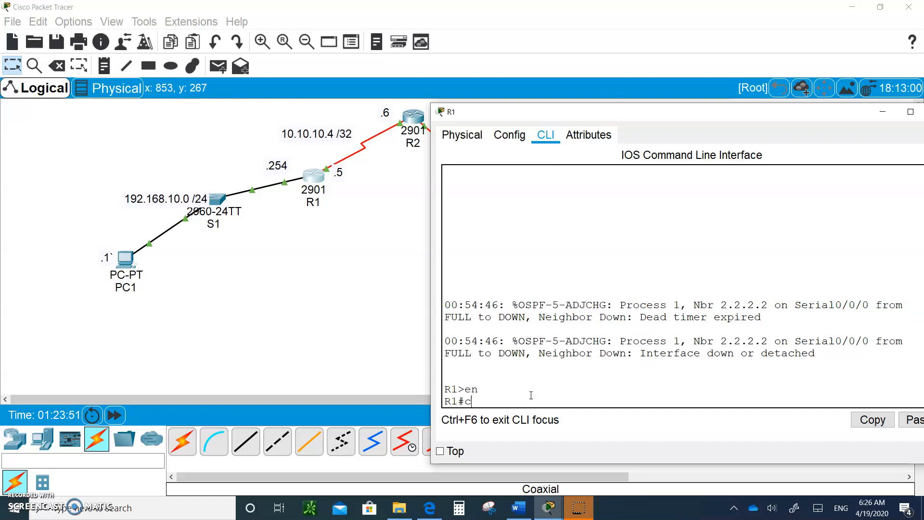
type("onfig t")
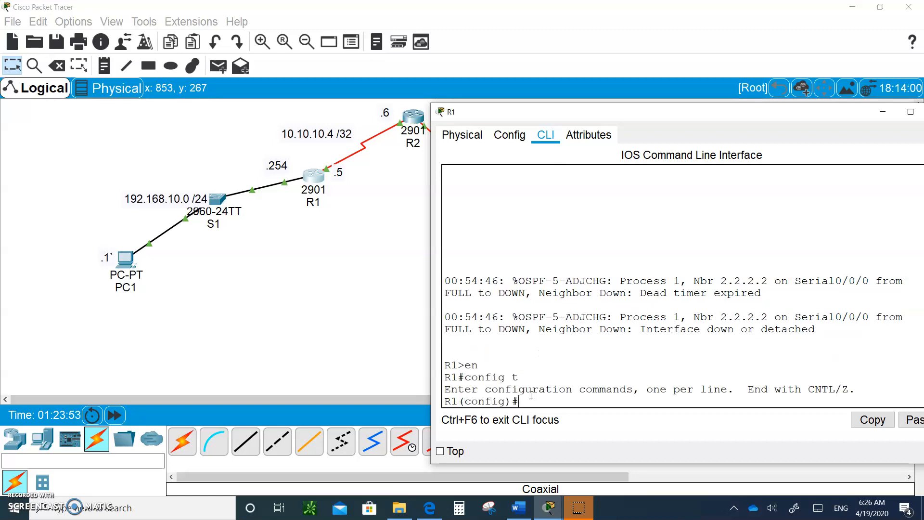
type("int")
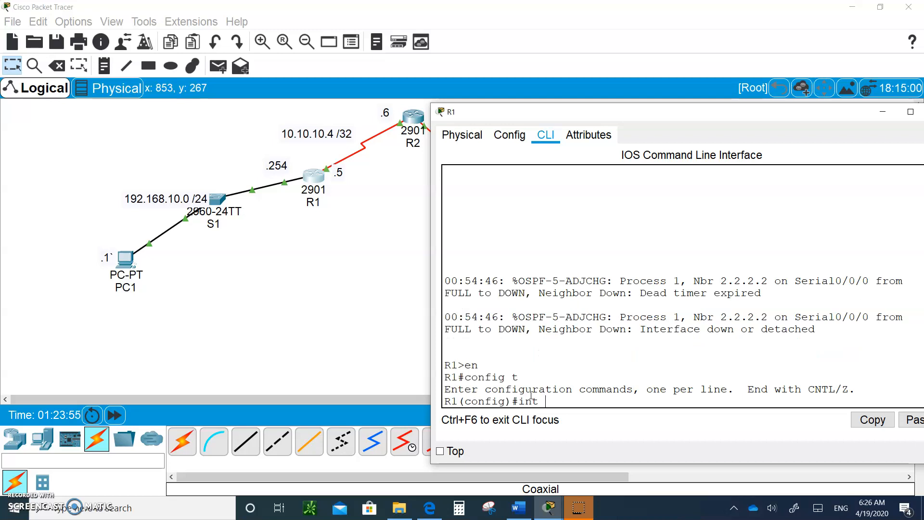
type("s0/0/0")
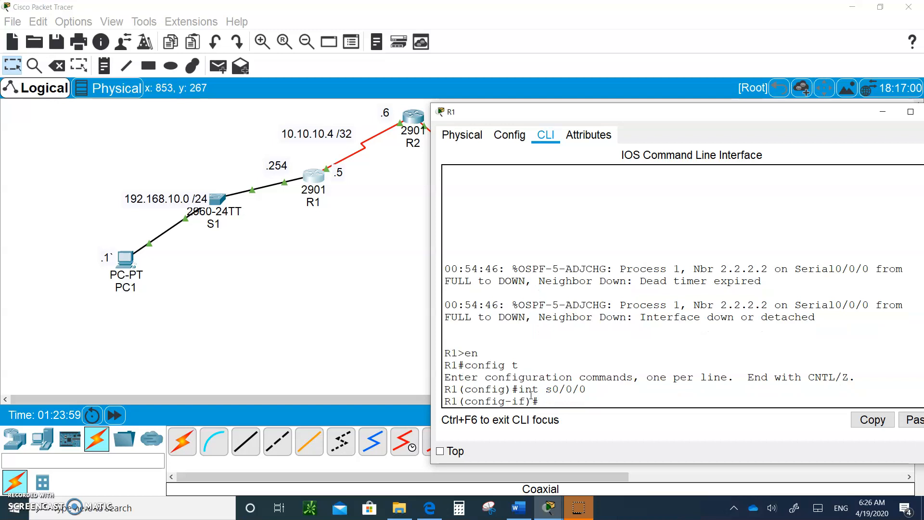
Step: Give R1's Serial0/0/0 OSPF hello interval 5 and dead interval 20
type("ip ospf hello-interval 5")
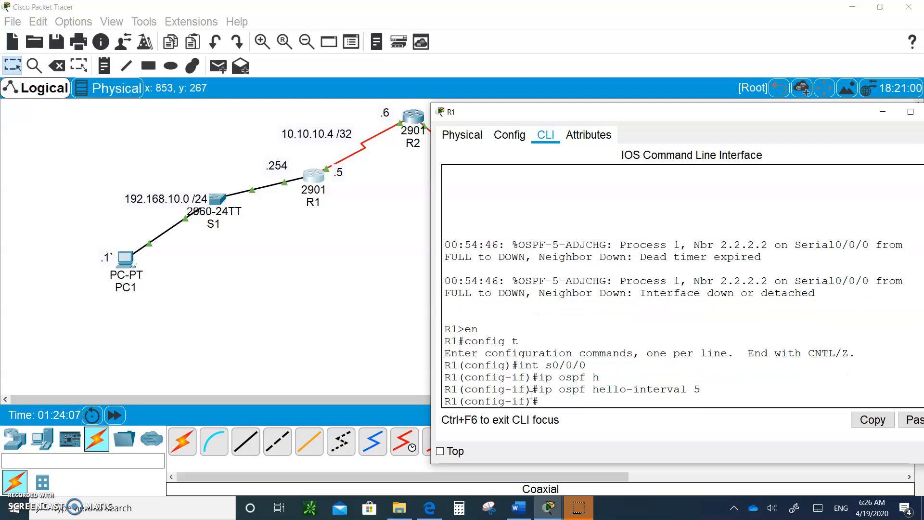
type("ip o")
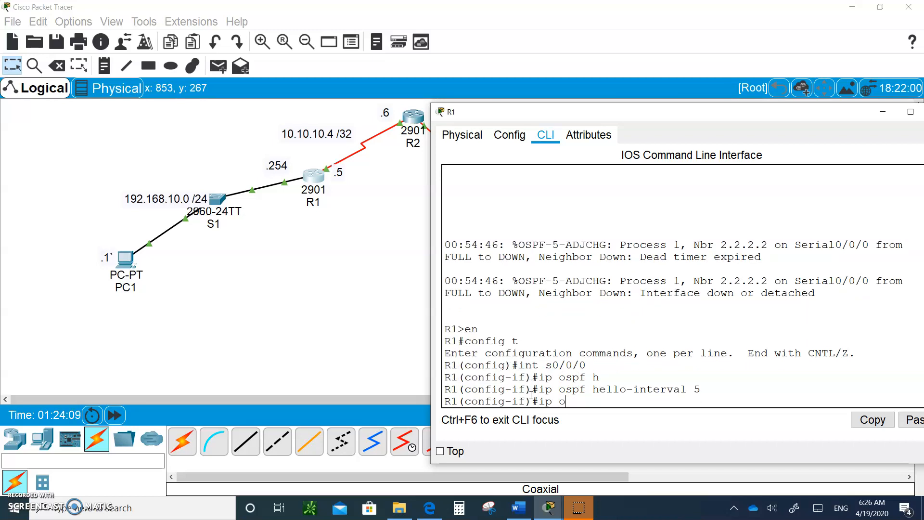
type("spf dead-interval")
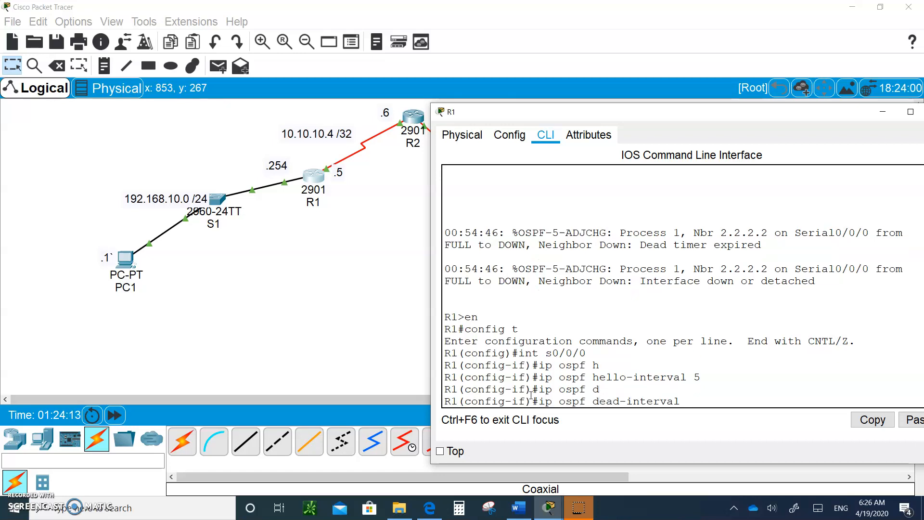
type("19")
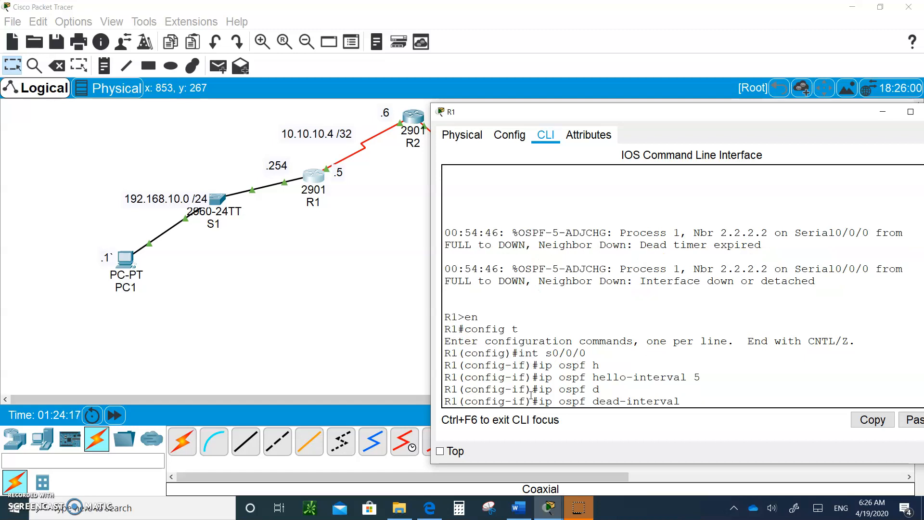
type("20")
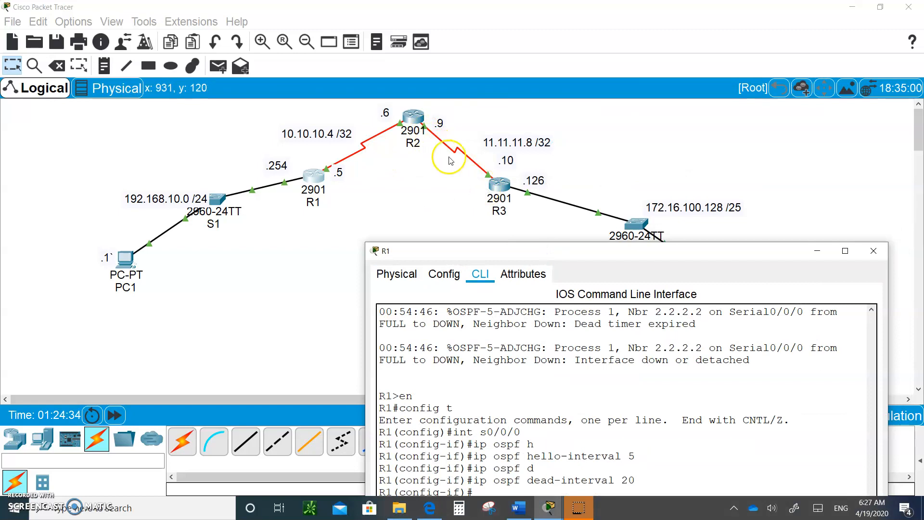
mouse_move(423, 133)
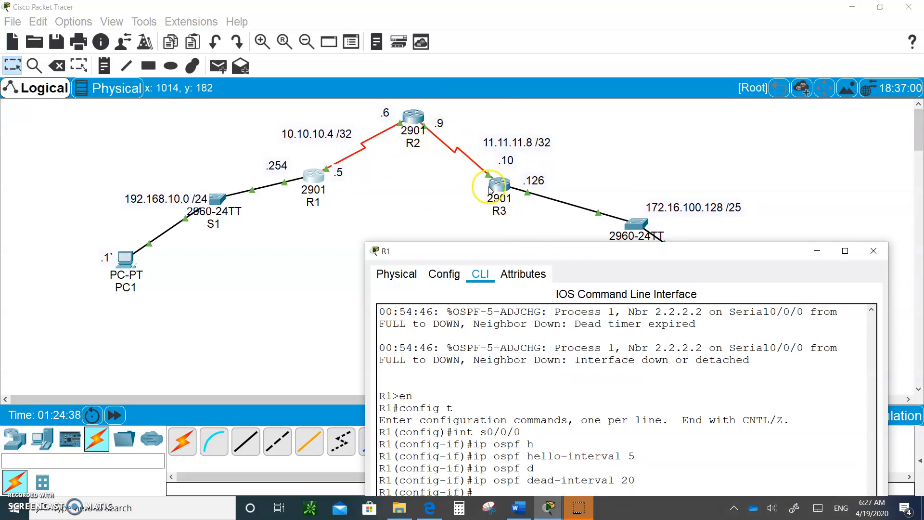
mouse_move(680, 197)
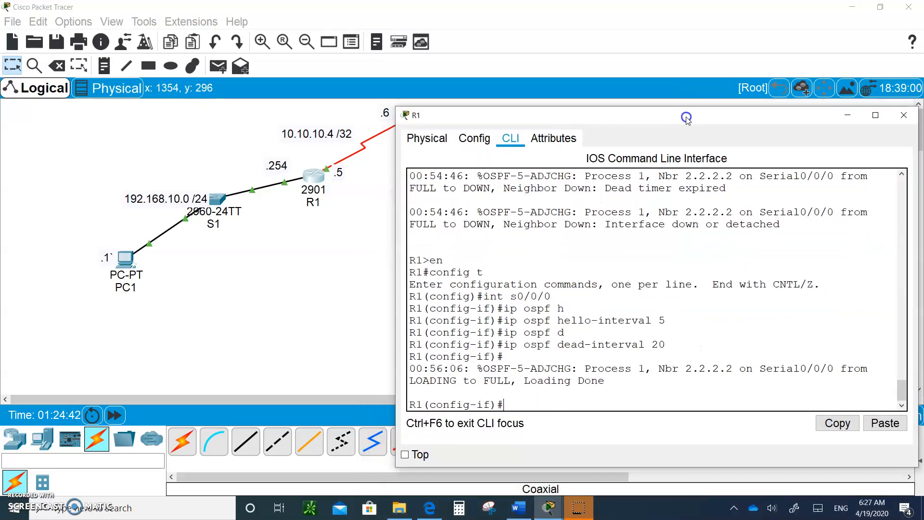
Step: Move R1's console aside and open switch S1's device window
left_click_drag(685, 116, 683, 94)
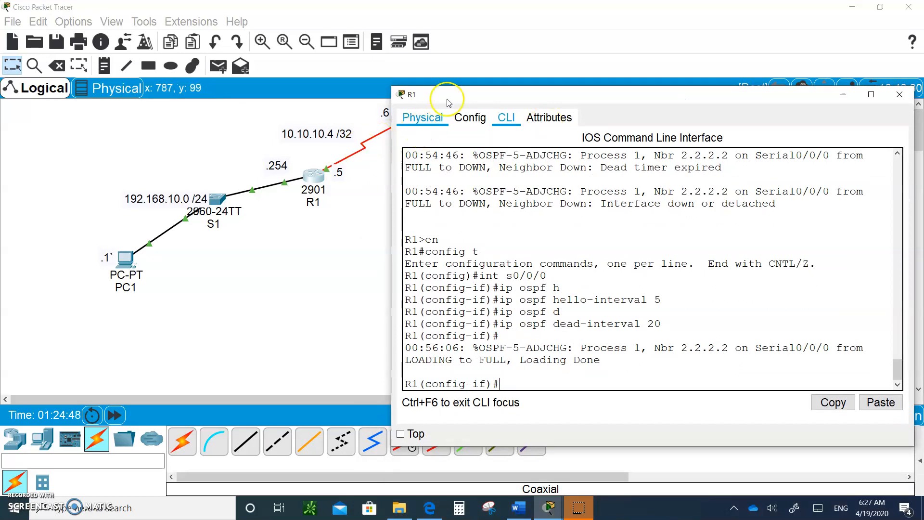
left_click(900, 94)
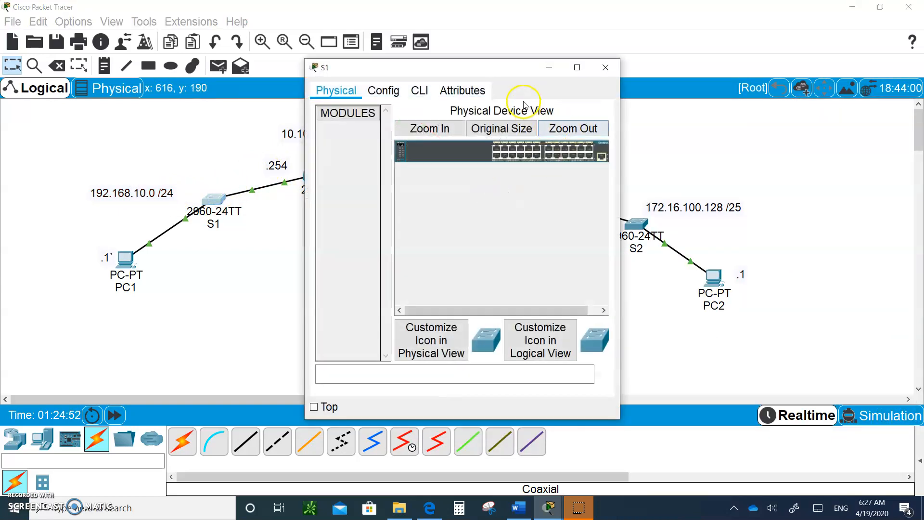
mouse_move(621, 172)
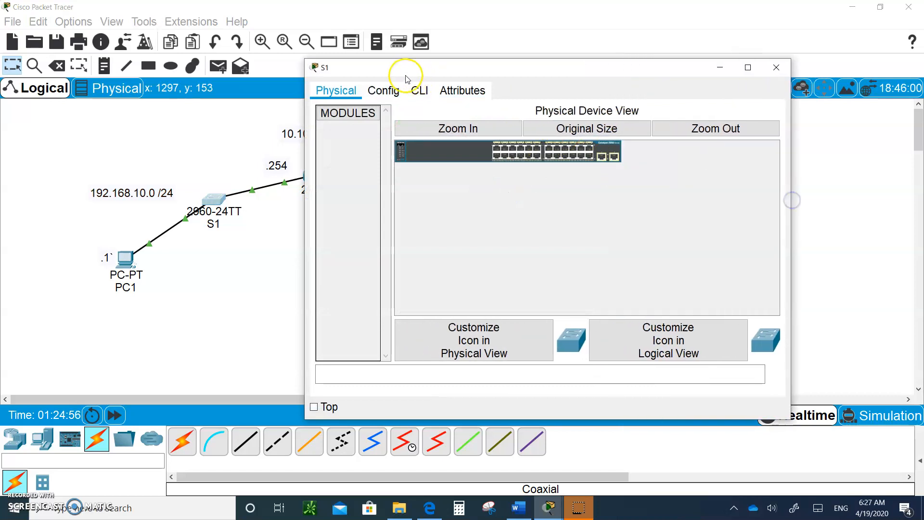
Step: In S1's CLI, disable IP domain lookup and set the hostname to S1
left_click(420, 91)
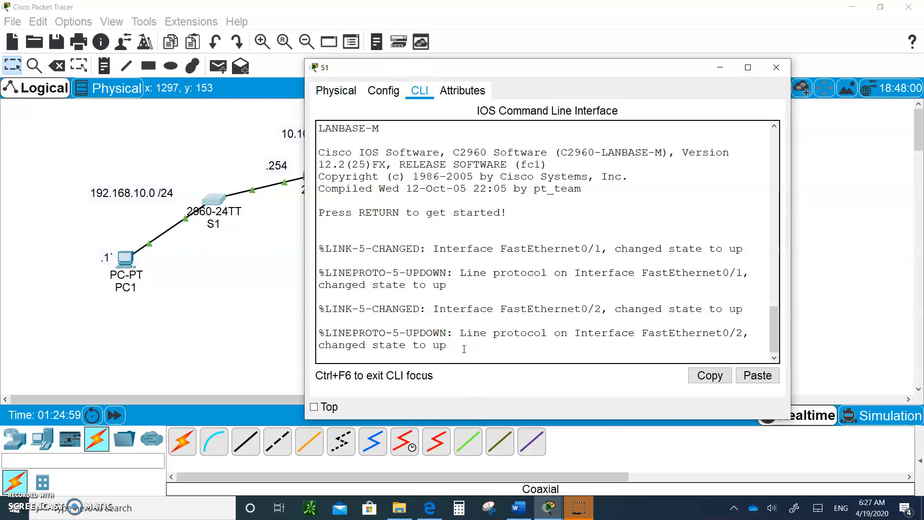
type("en")
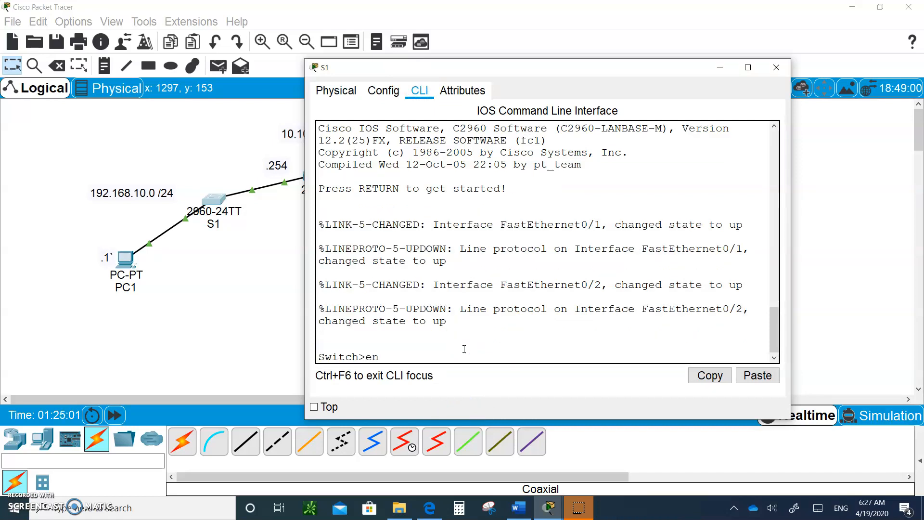
type("config t")
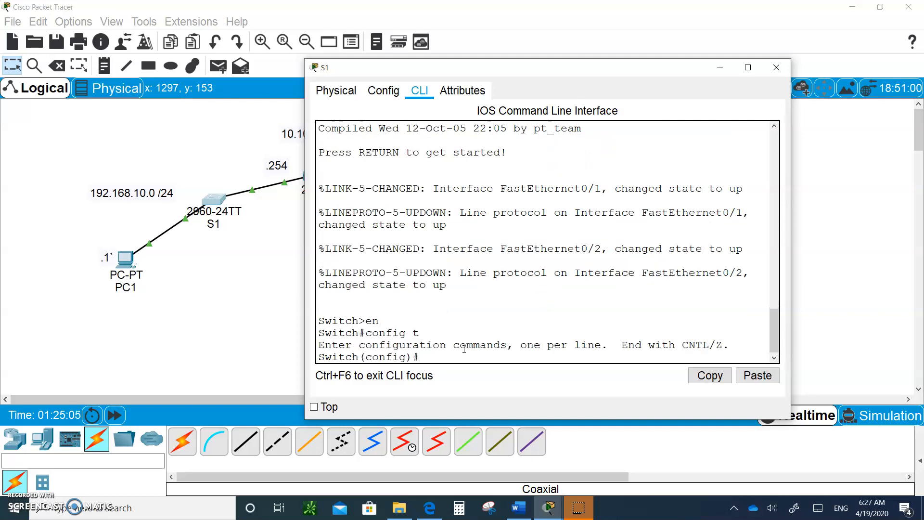
type("no ip")
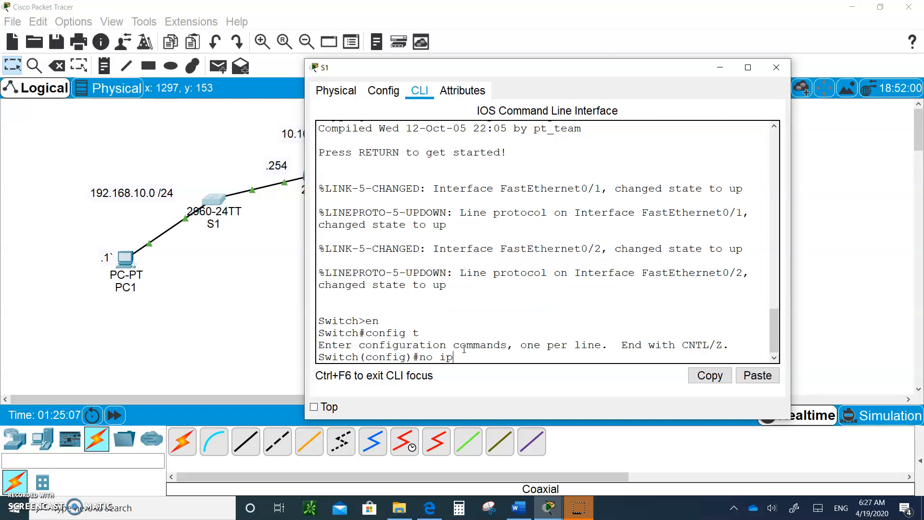
type("domain")
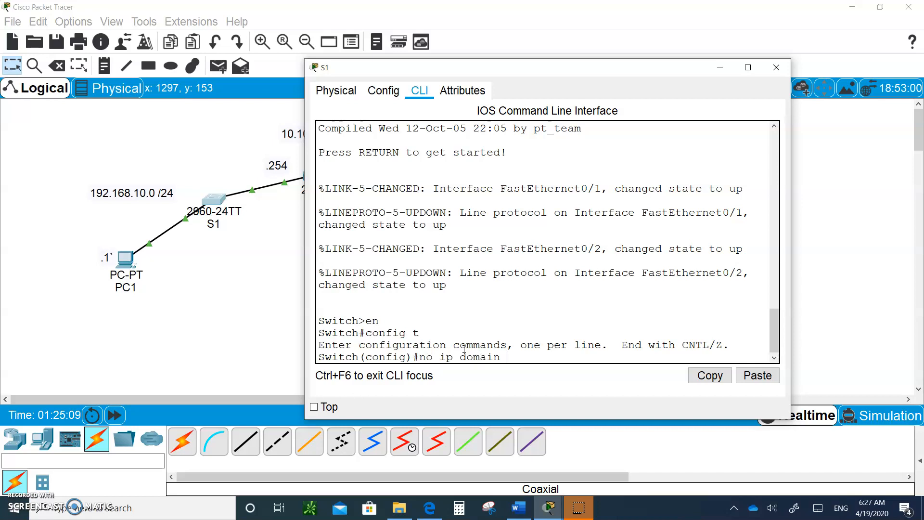
type("lookup")
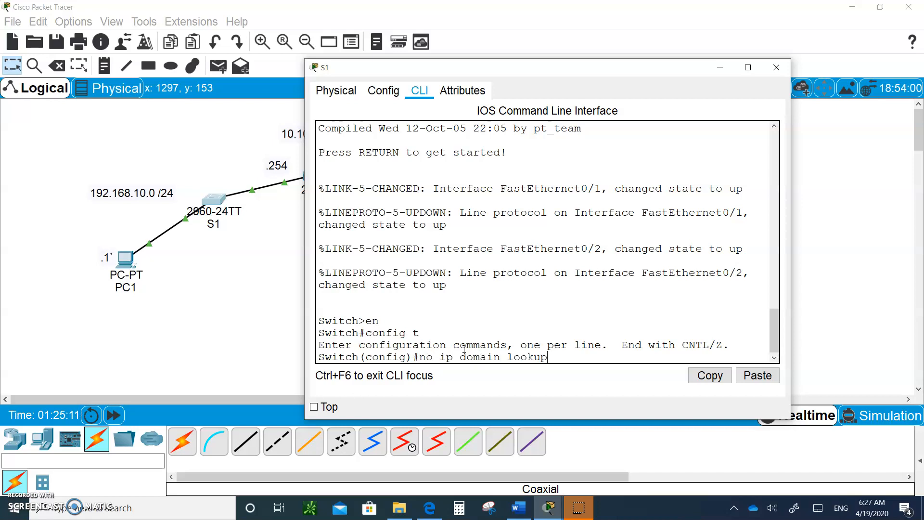
type("hos")
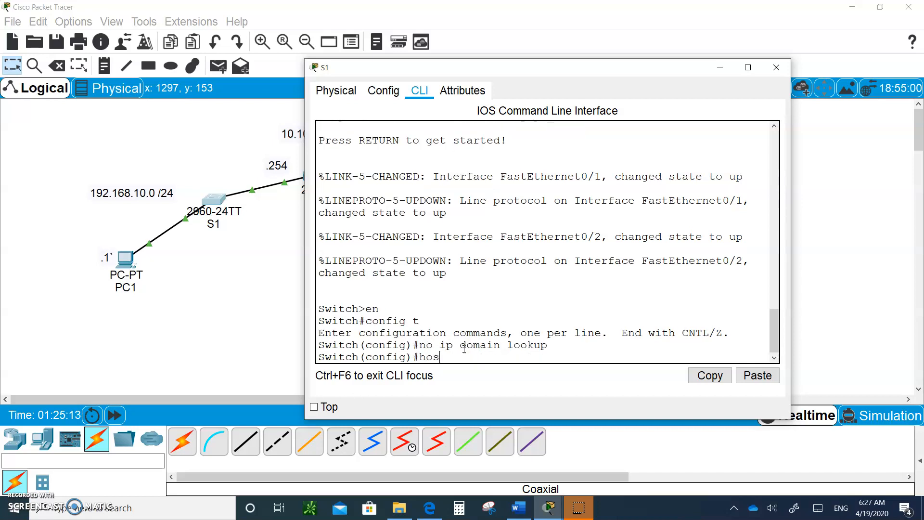
type("tname")
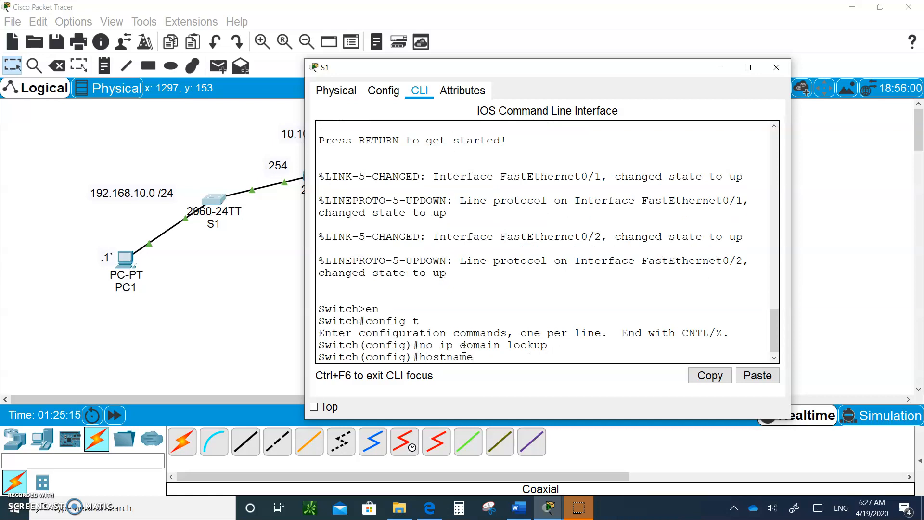
type("S1")
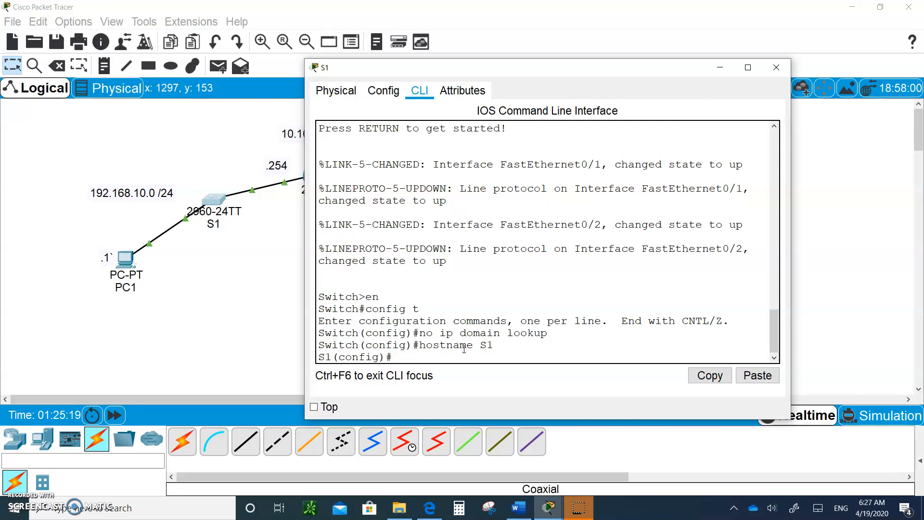
Step: Return to privileged mode and display S1's VLAN table with sh vlan
type("i")
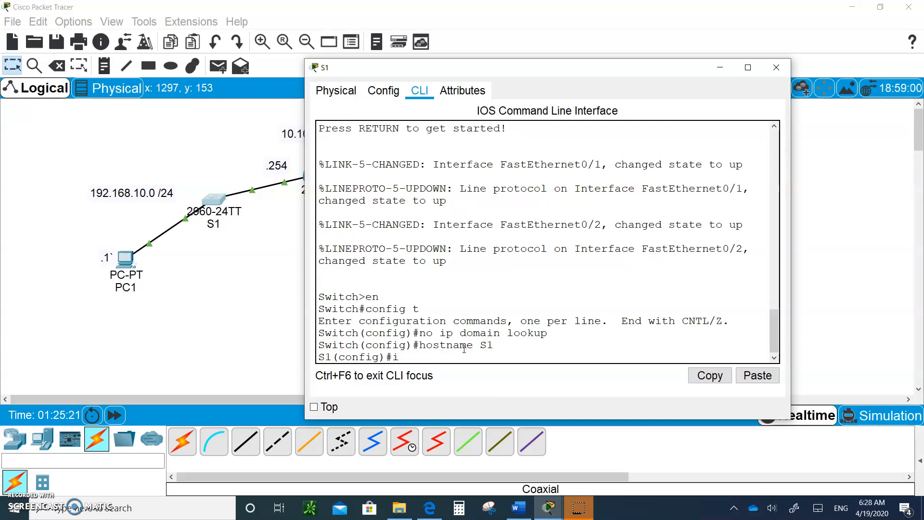
type("nt\\\\\\")
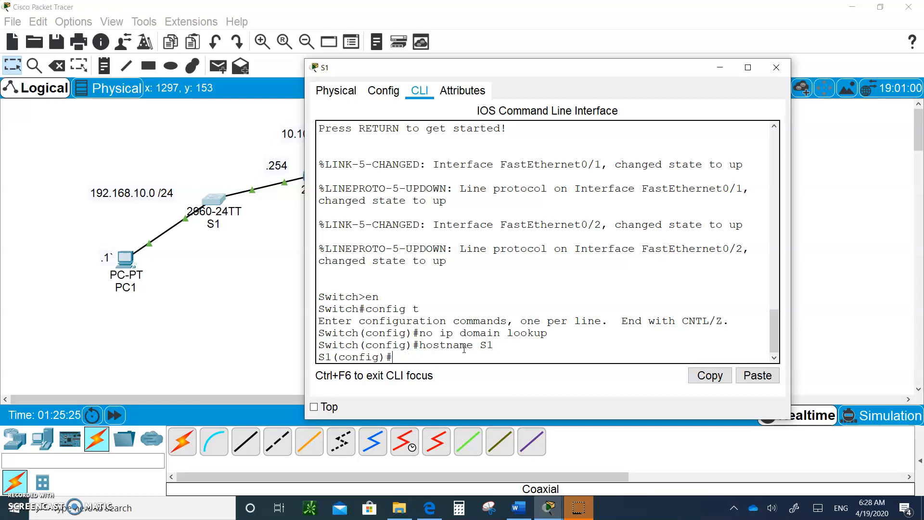
type("sh vlan")
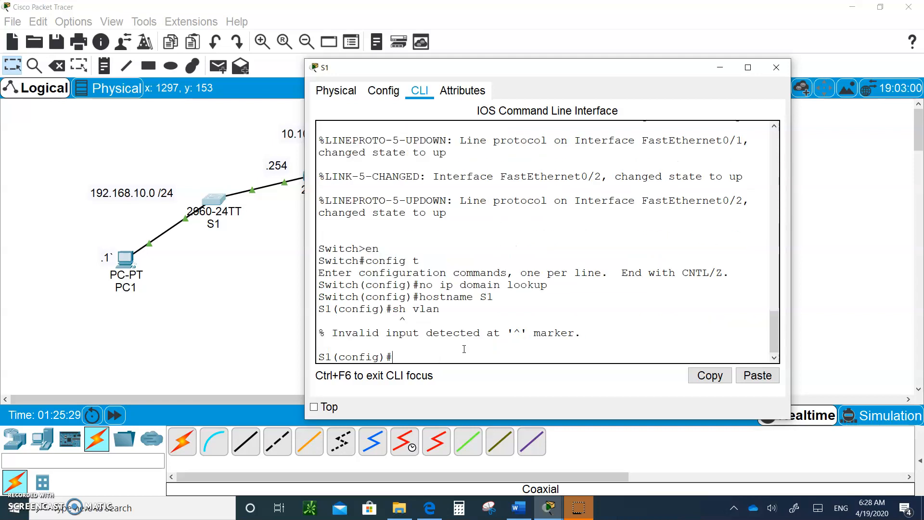
key("Ctrl+z")
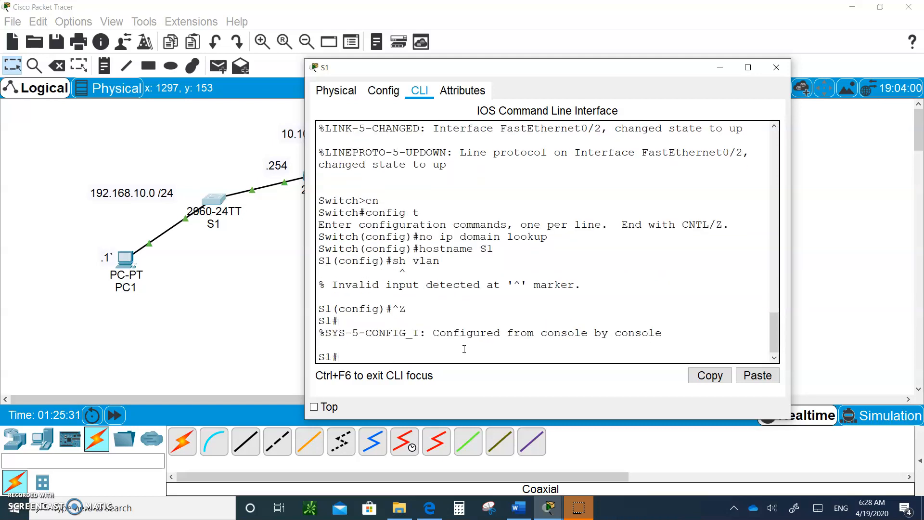
type("sh vlan")
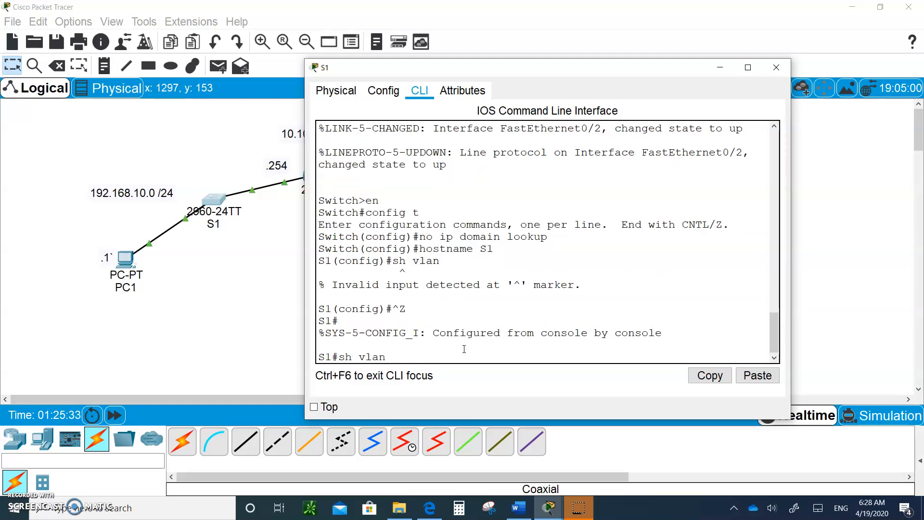
key("Return")
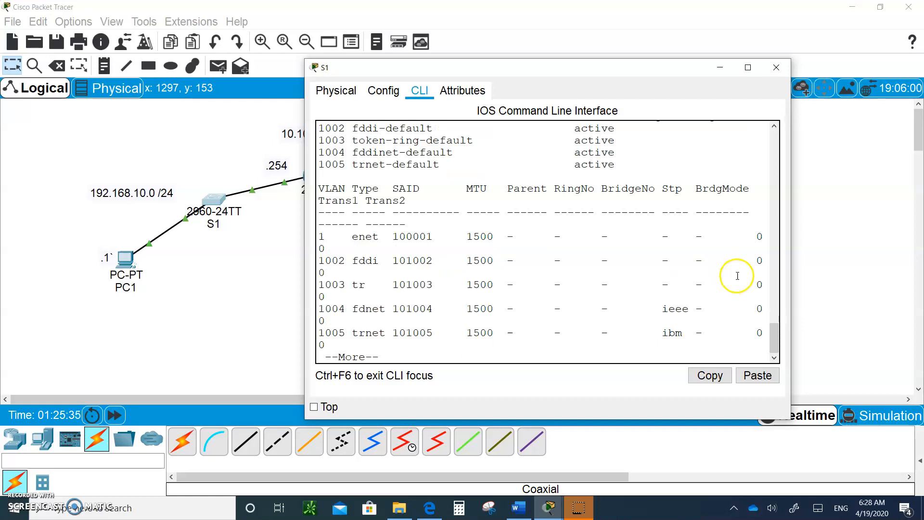
mouse_move(789, 241)
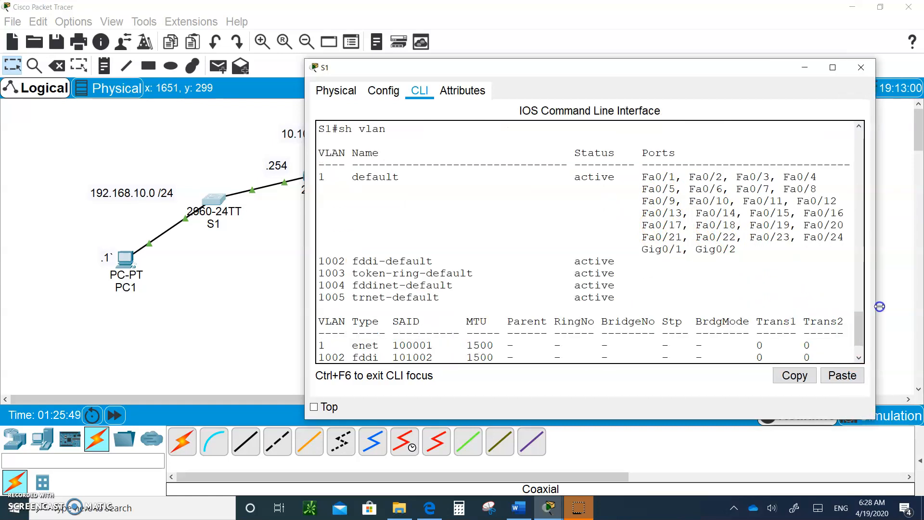
mouse_move(472, 334)
type("config t")
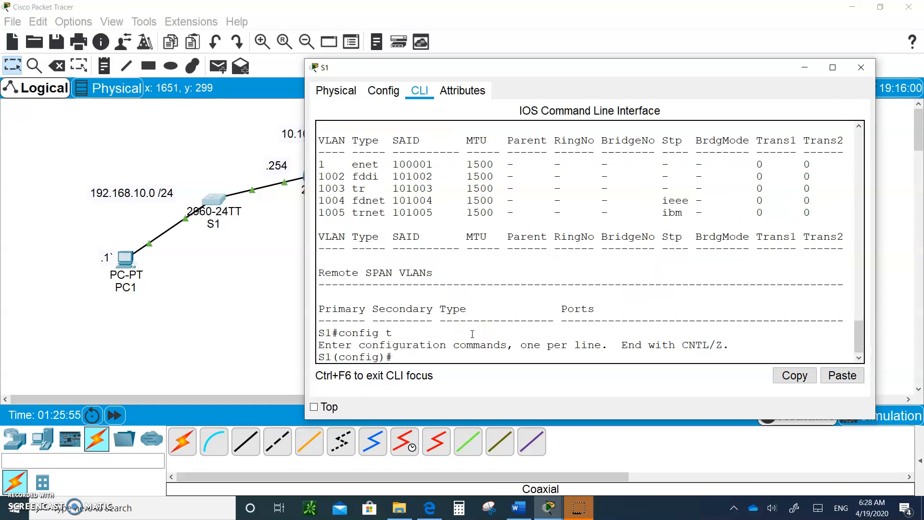
Step: Shut down interface ranges fa0/1-24 and g0/1-2 on S1
type("int")
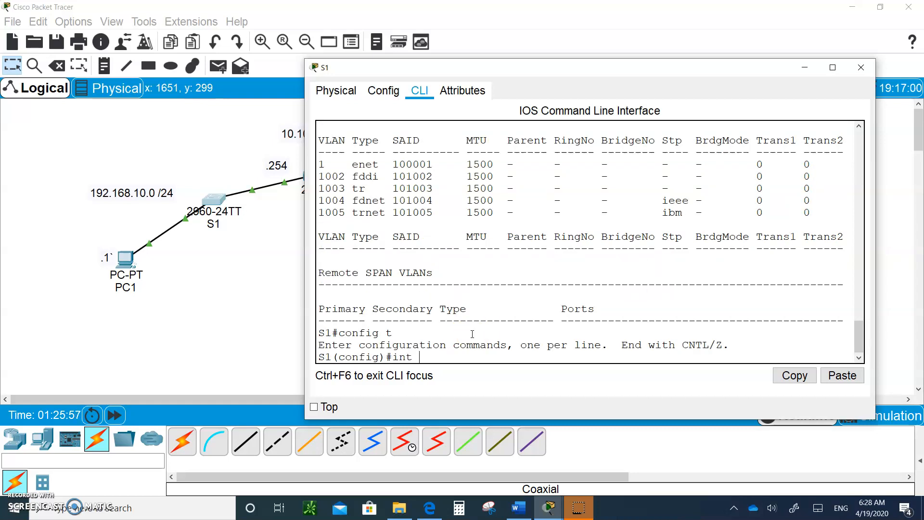
type("range")
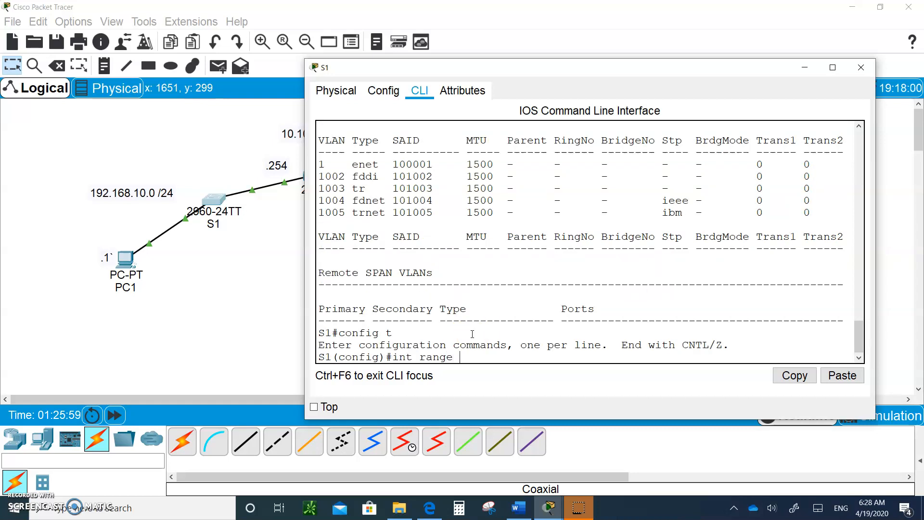
type("fa0/1")
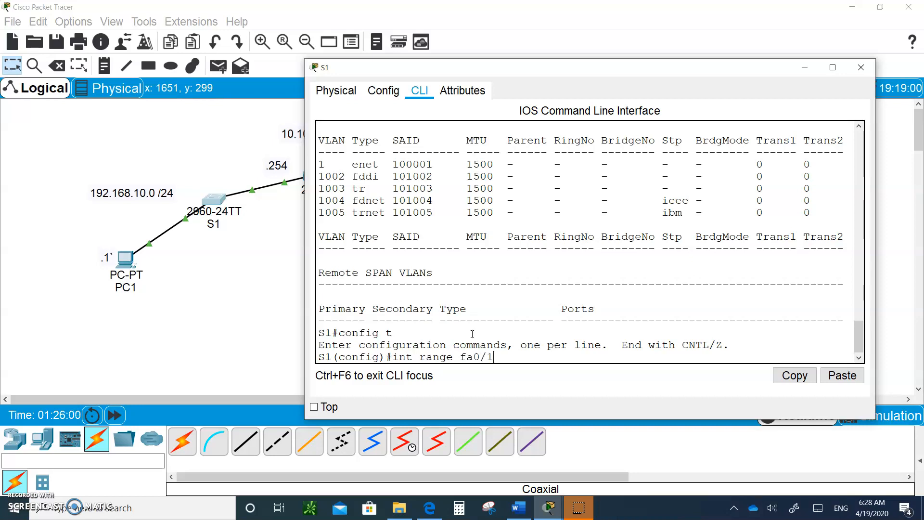
type("-24")
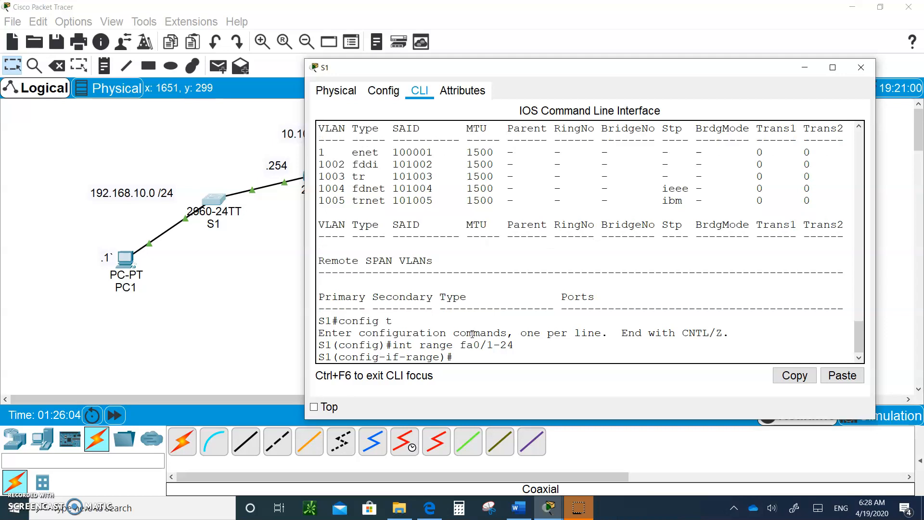
type("shut")
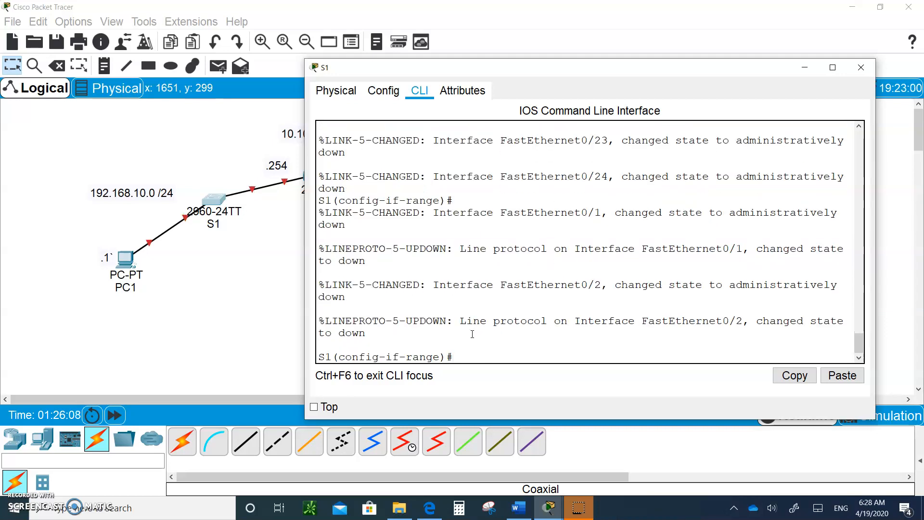
type("int range fa0/1-24")
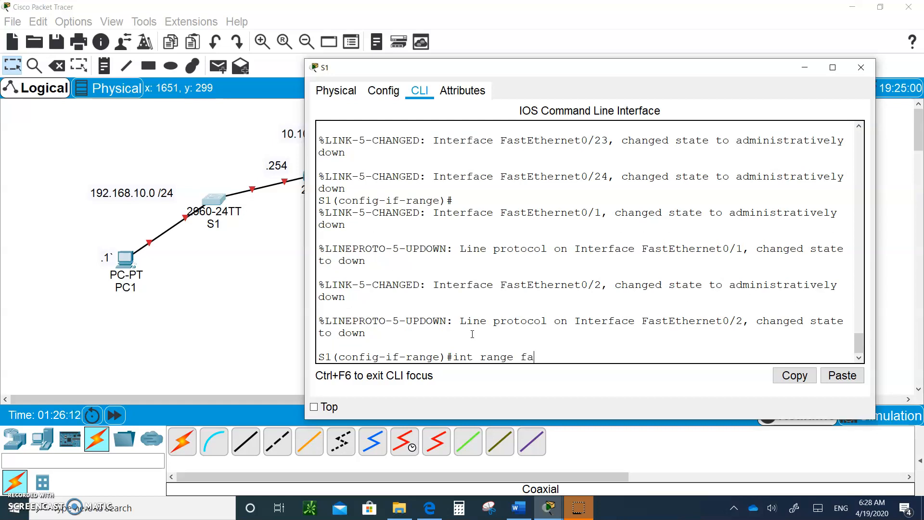
type("g")
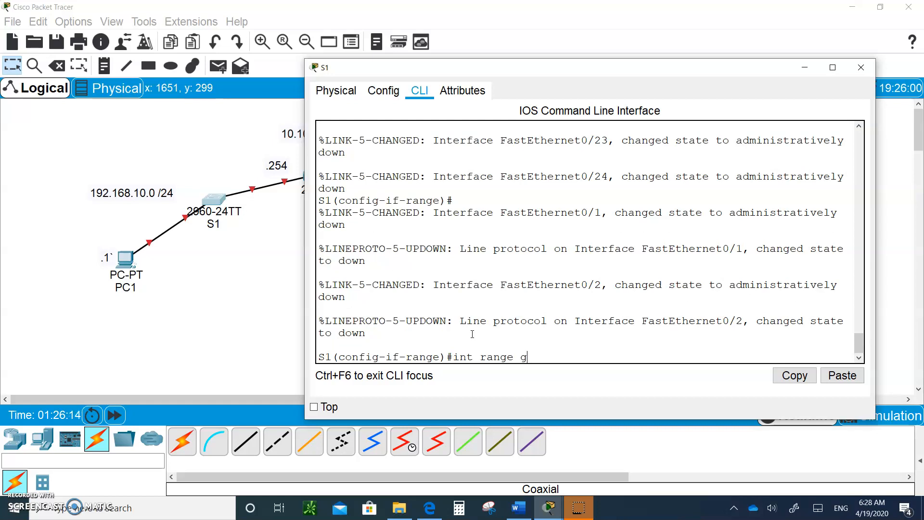
type("0/")
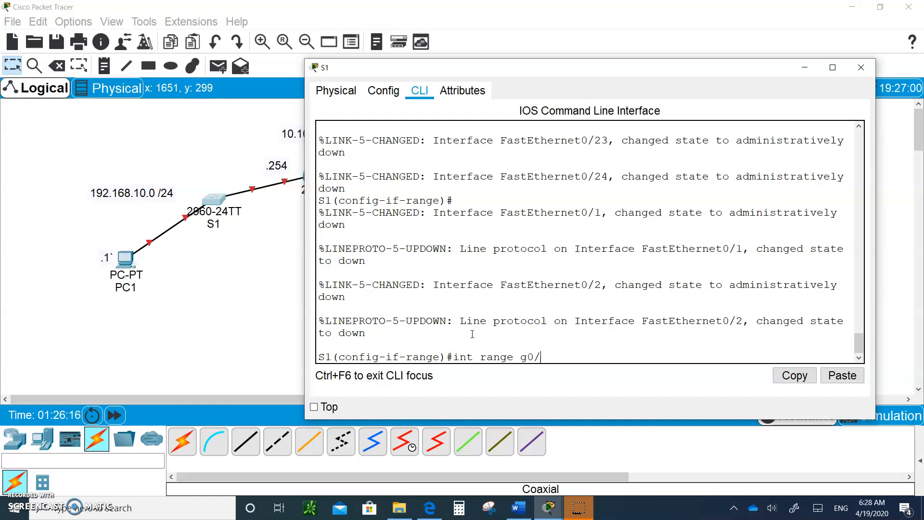
type("1-2")
type("shut")
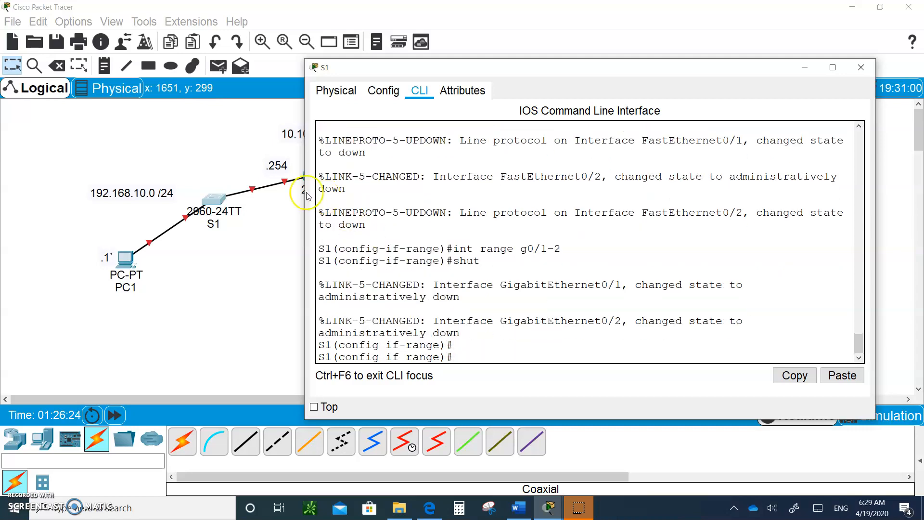
mouse_move(485, 124)
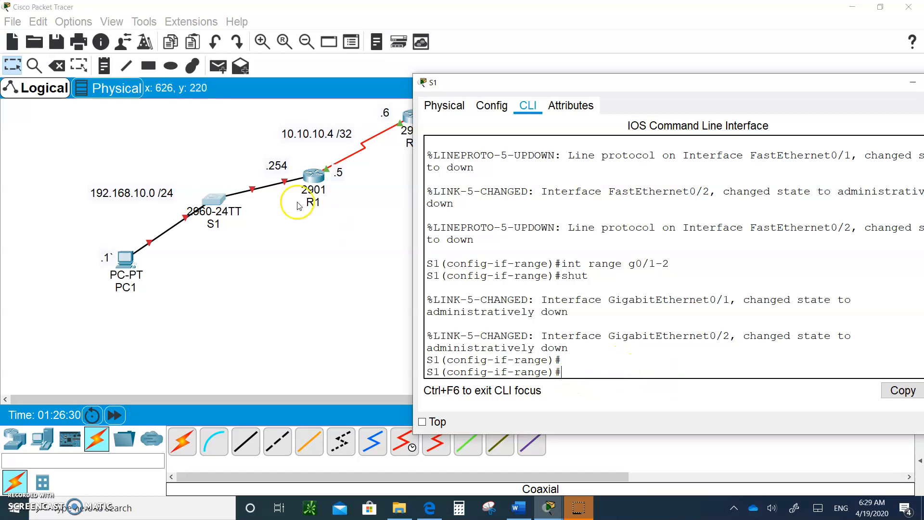
mouse_move(618, 411)
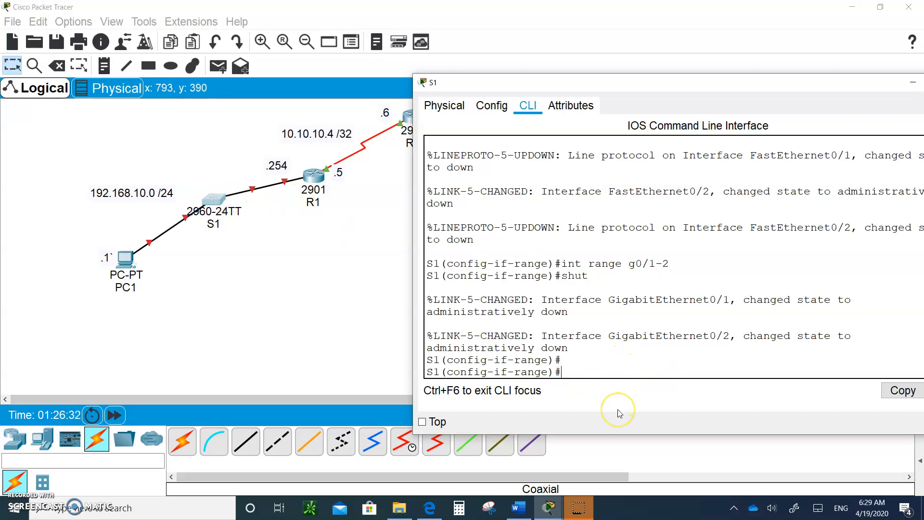
Step: Run no shutdown on S1's interface range fa0/1-2
type("int range")
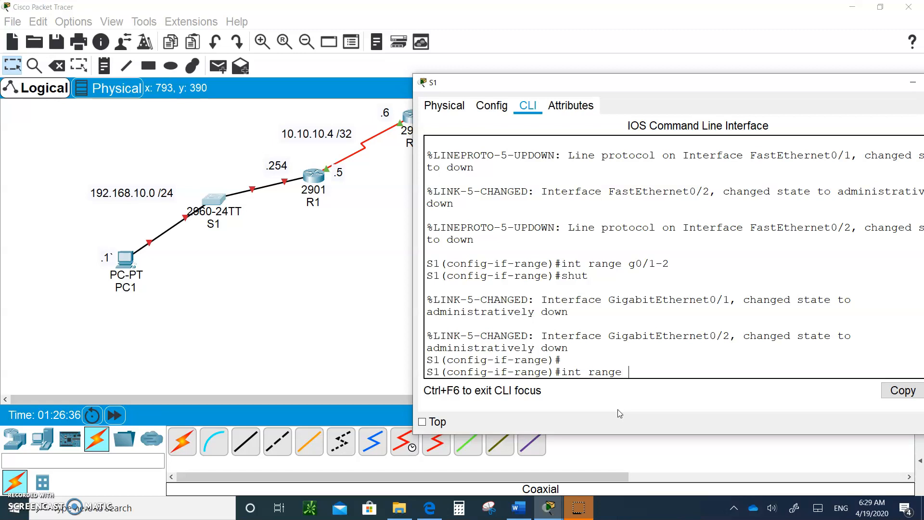
type("fa0/")
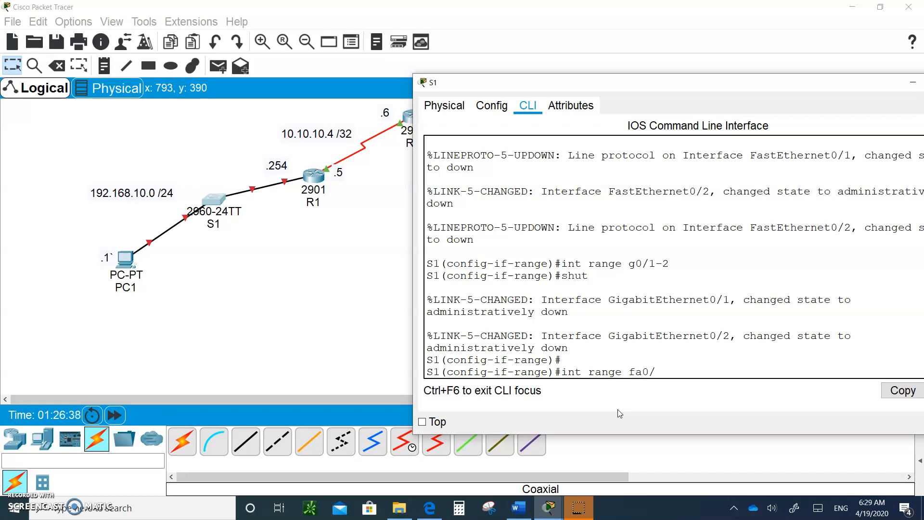
type("1-2")
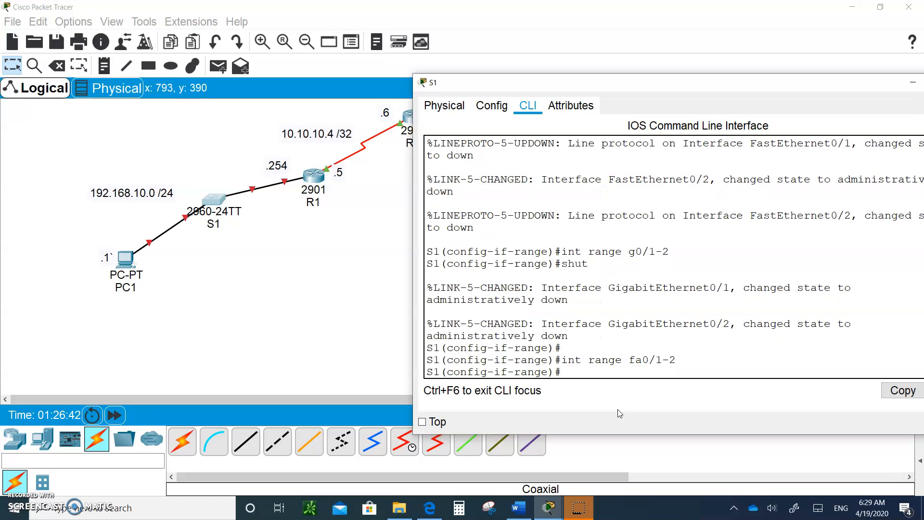
type("no shut")
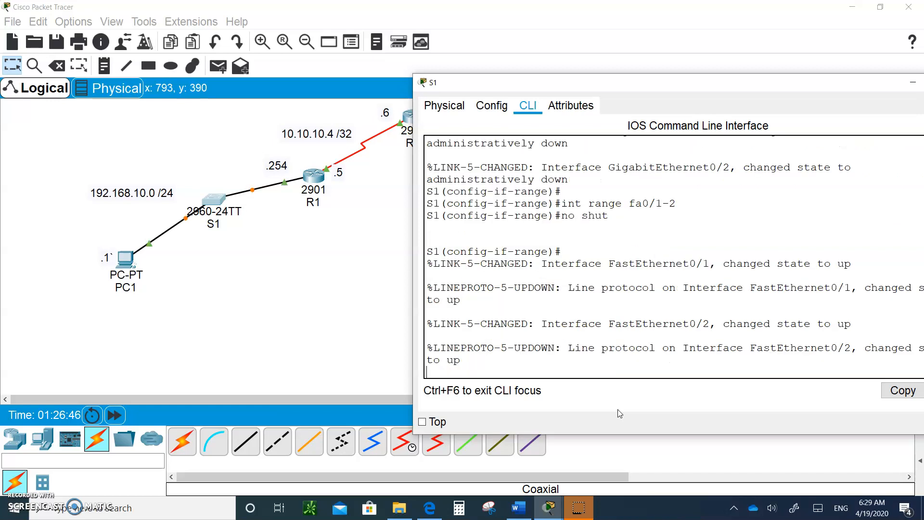
mouse_move(236, 189)
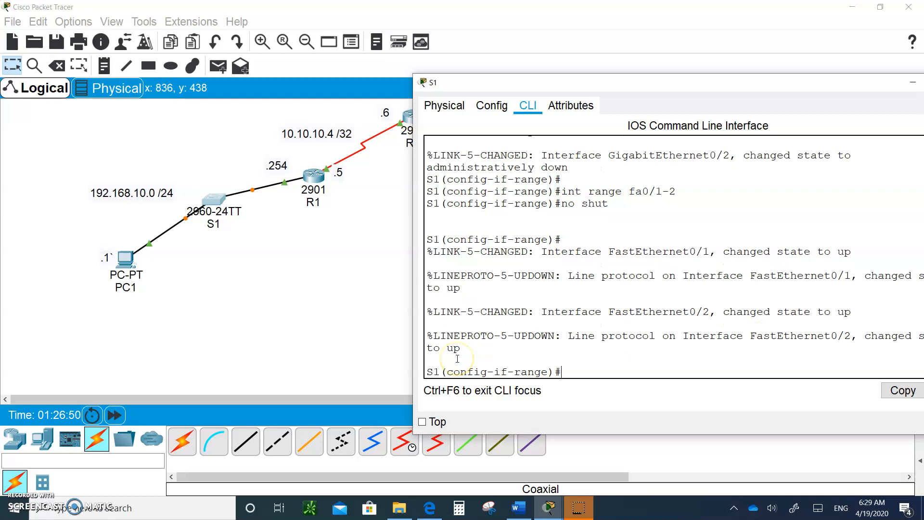
mouse_move(133, 235)
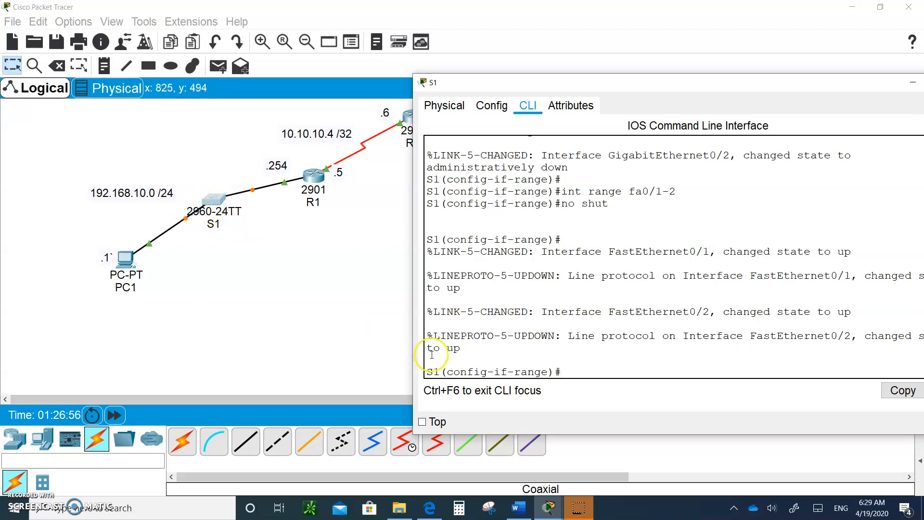
Step: On Fa0/1, try switchport port-security, then set switchport mode access
type("int fa0/1")
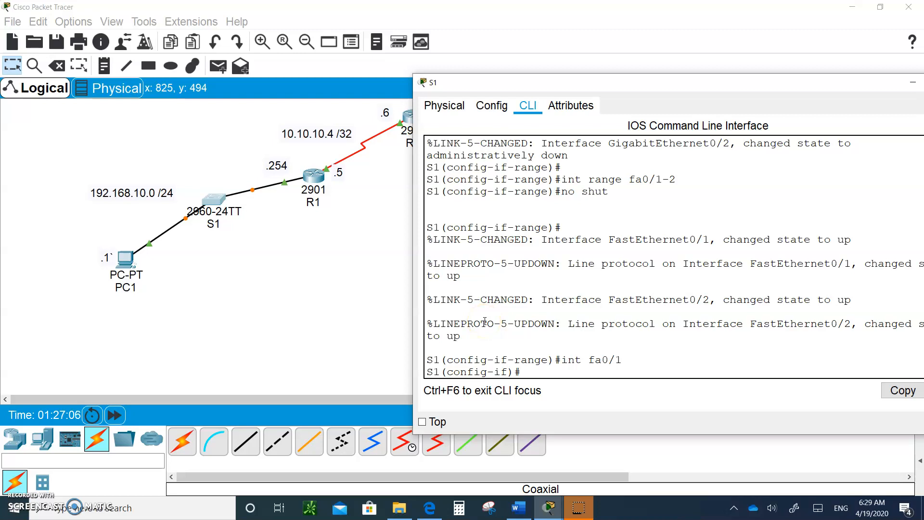
type("swi")
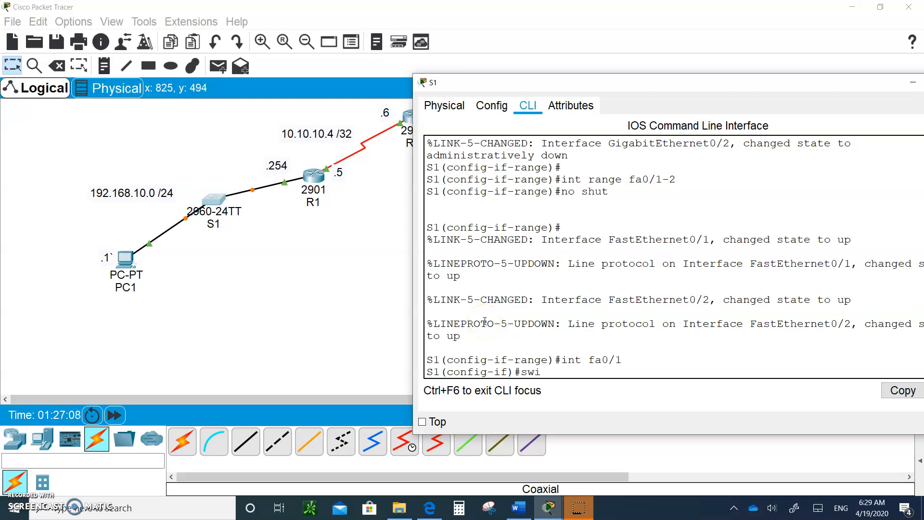
type("tchport")
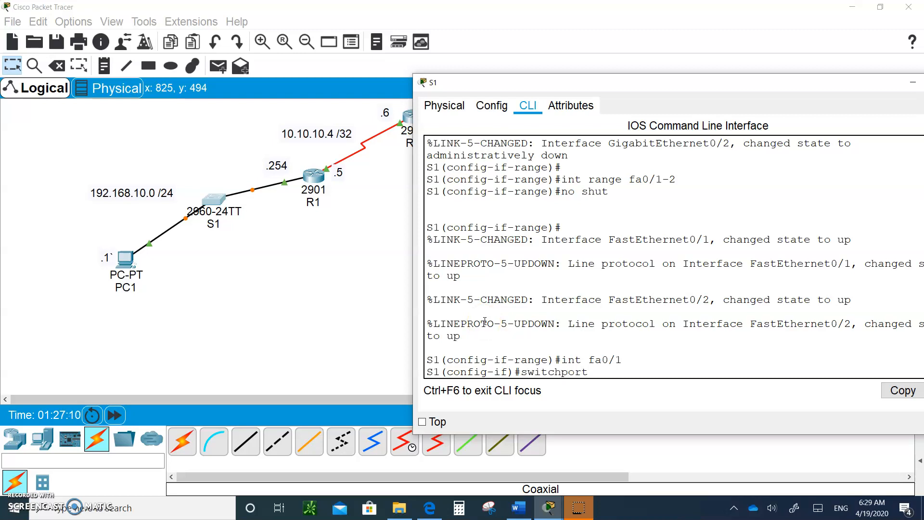
type("port")
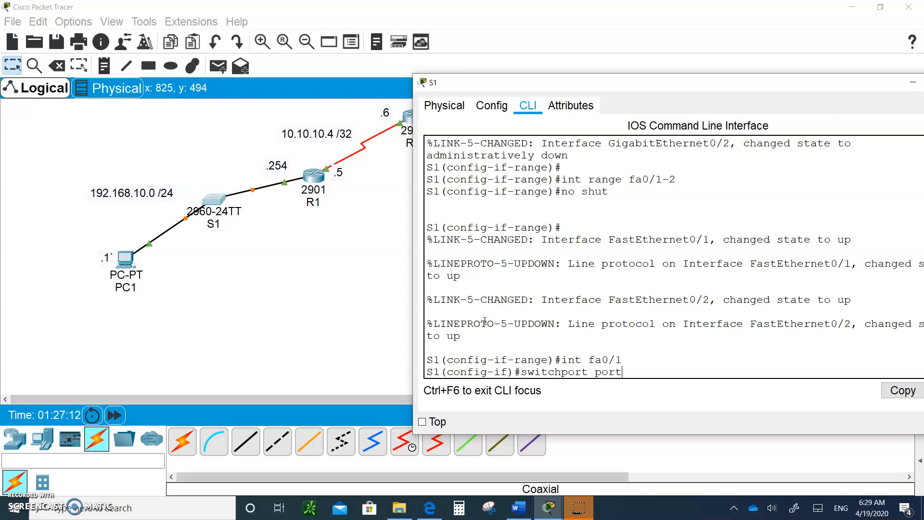
type("-security")
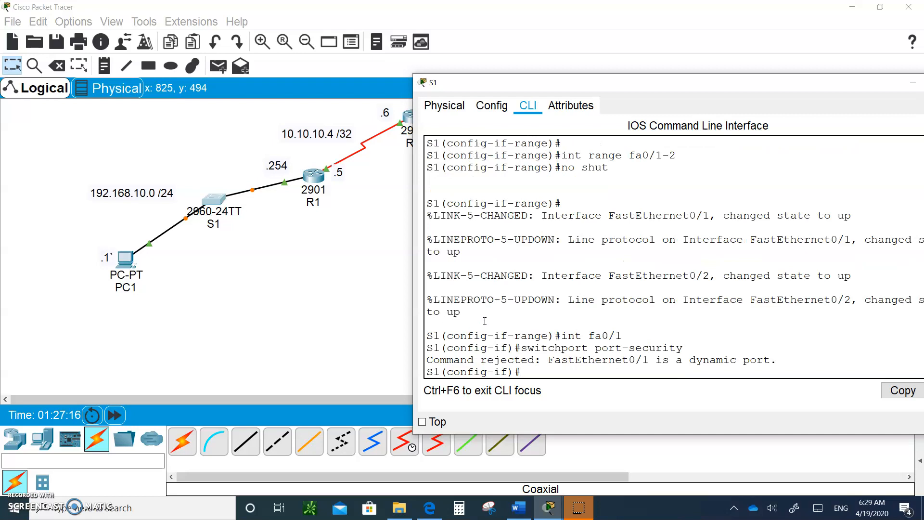
mouse_move(721, 330)
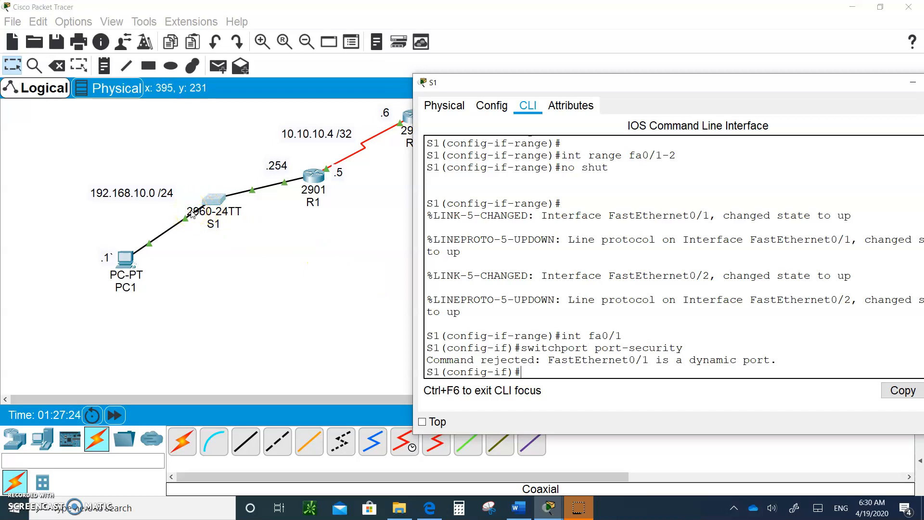
type("switchport mode")
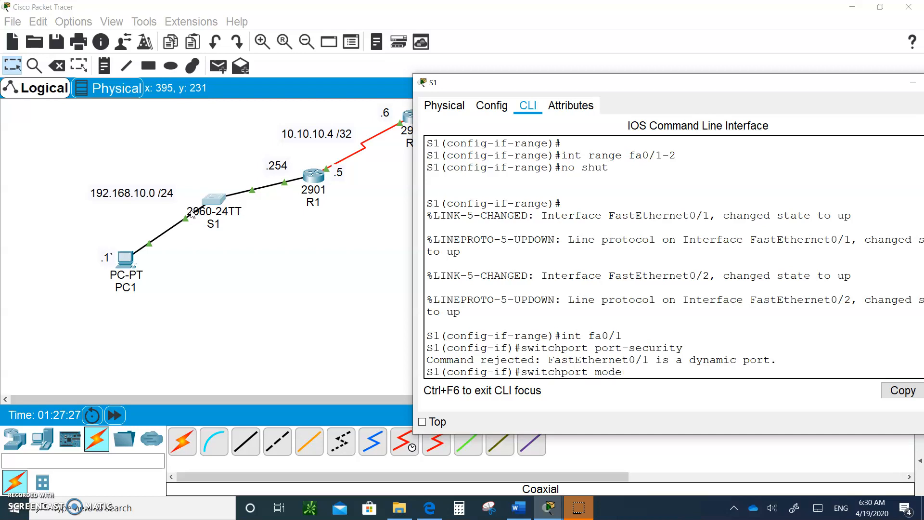
type("access")
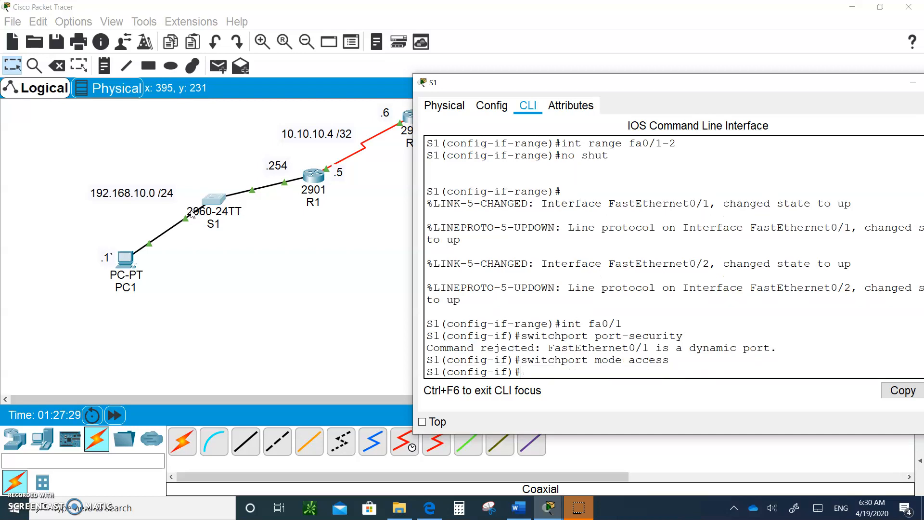
type("switchport mode access")
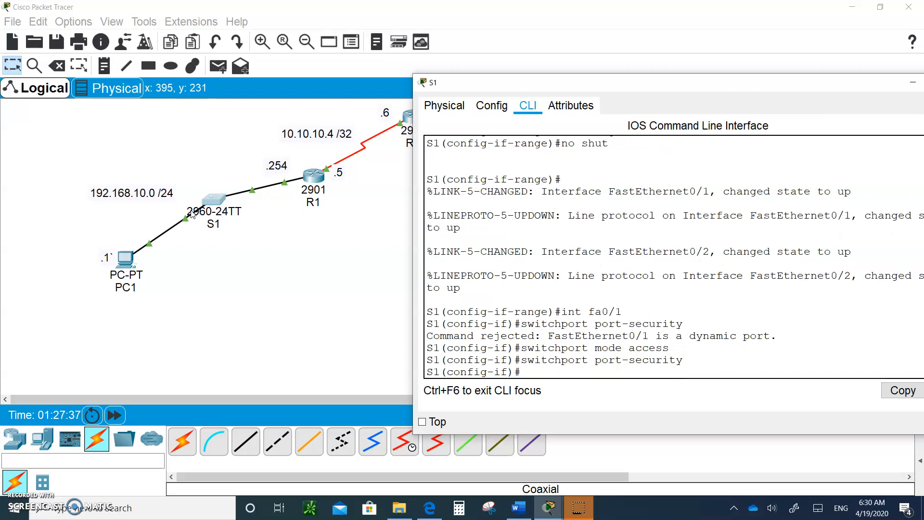
Step: Limit port security on S1 Fa0/1 to a maximum of 1 MAC address
type("switchport port-security")
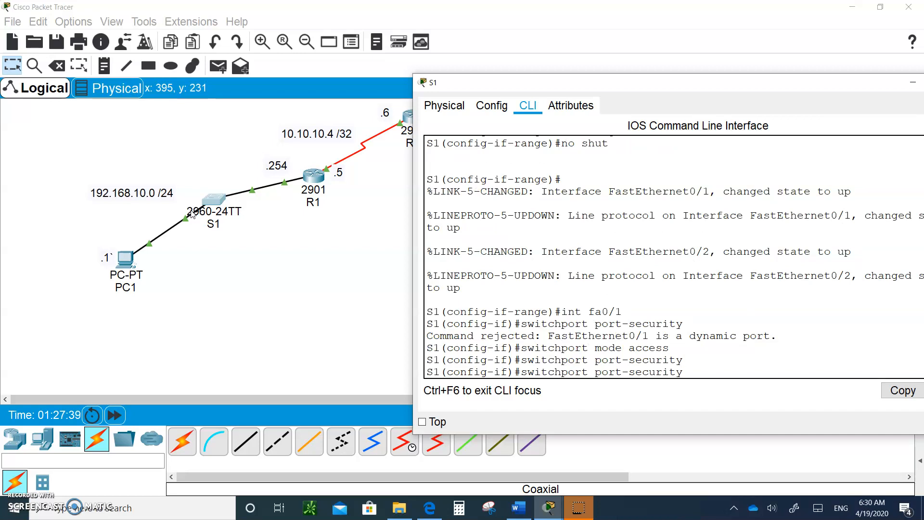
type("max")
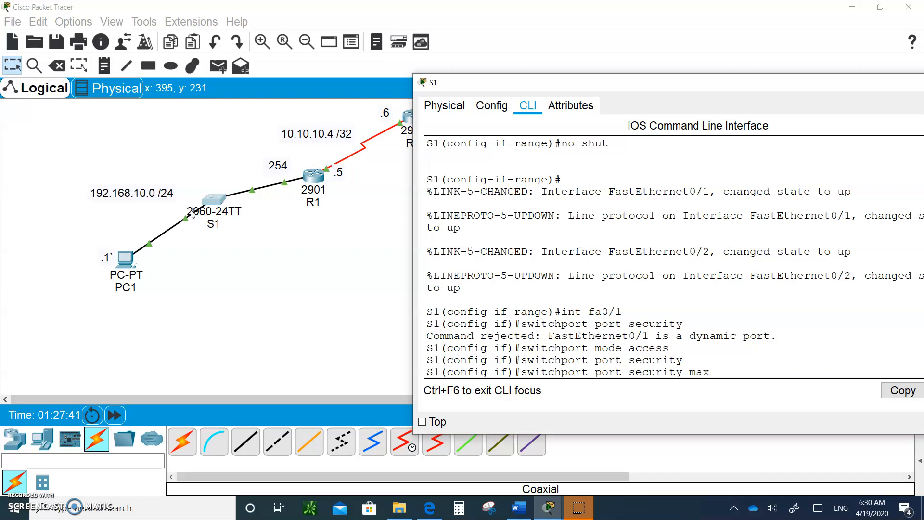
type("1")
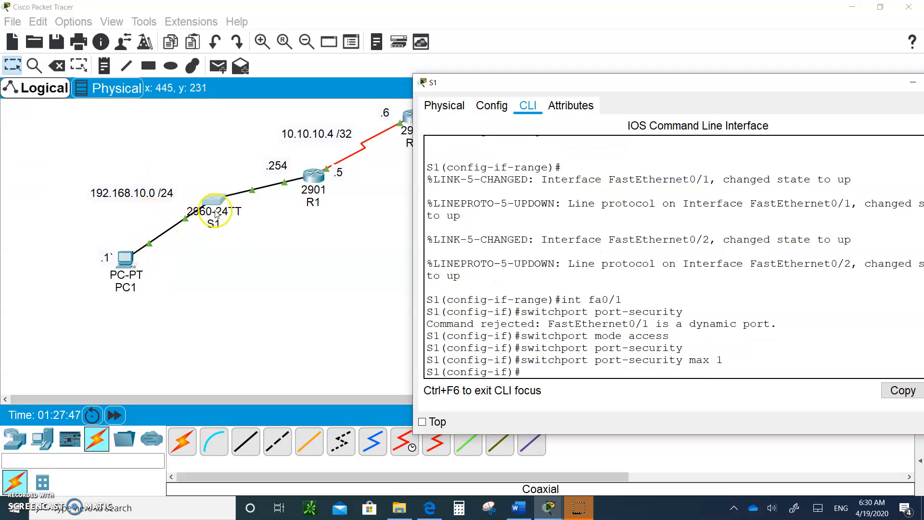
mouse_move(179, 227)
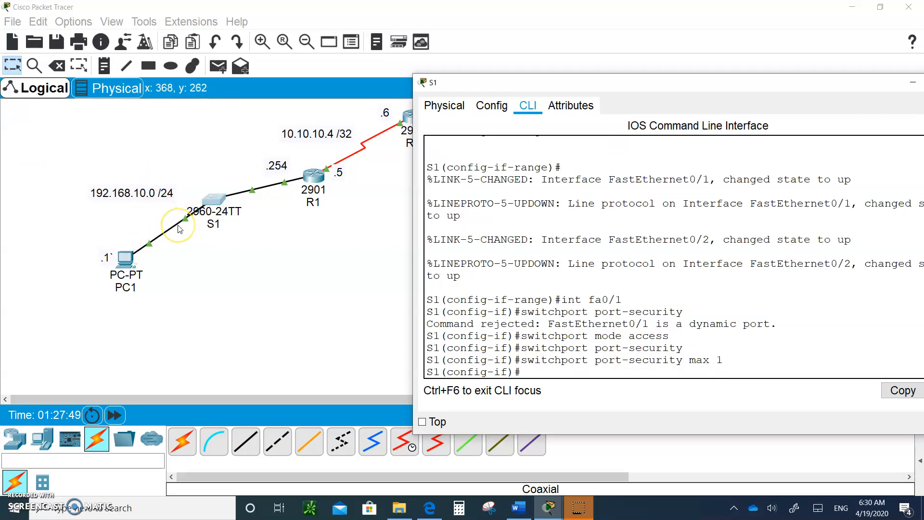
mouse_move(227, 196)
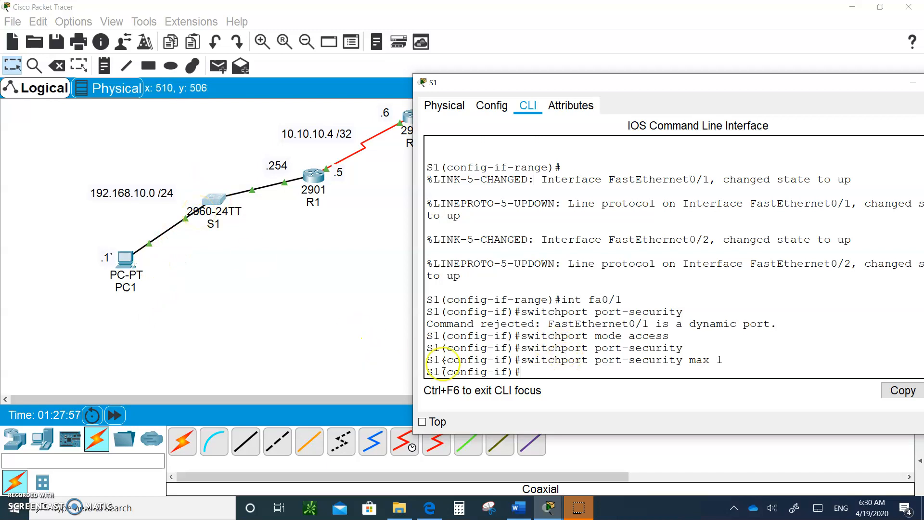
mouse_move(193, 202)
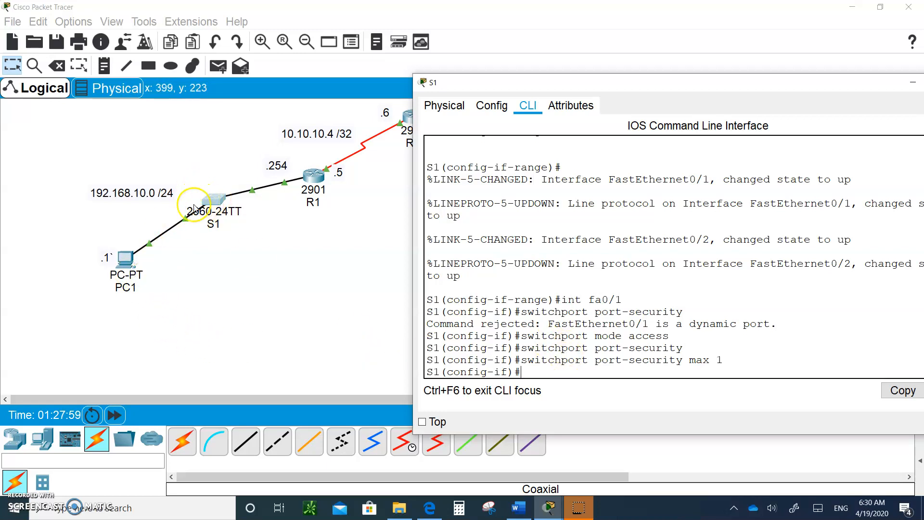
mouse_move(222, 185)
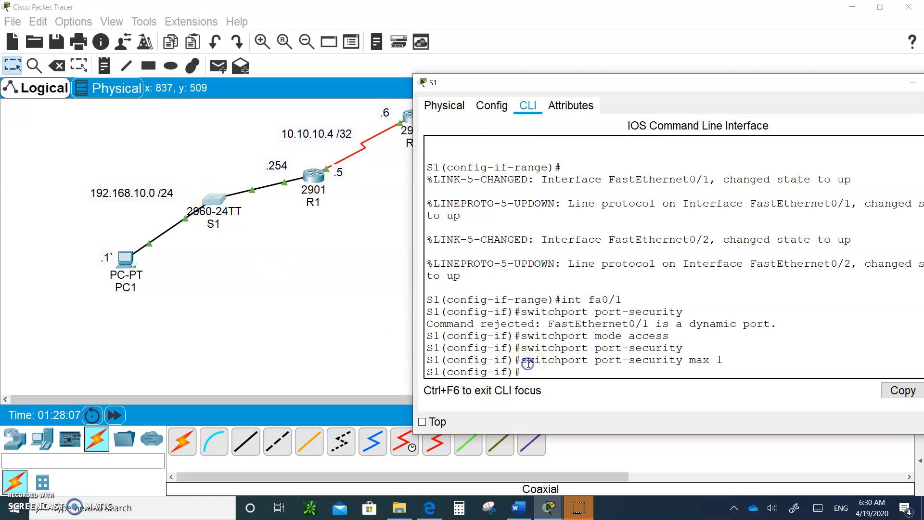
Step: Enable sticky MAC address learning and set the port-security violation mode to shutdown
type("switchport port-security")
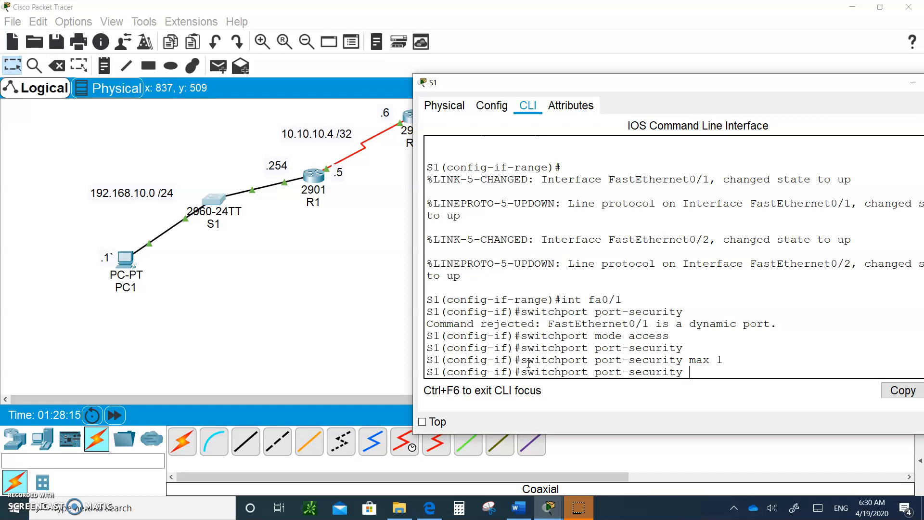
type("mac-add stick")
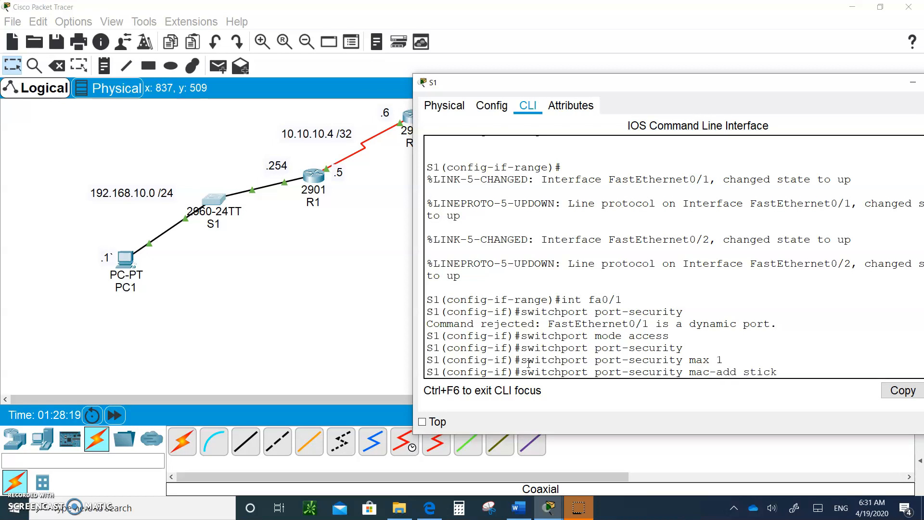
type("y")
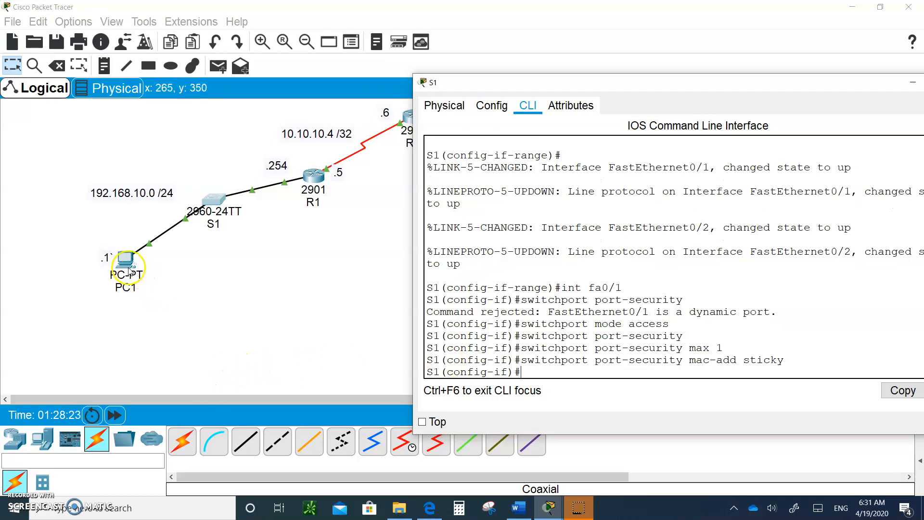
mouse_move(207, 194)
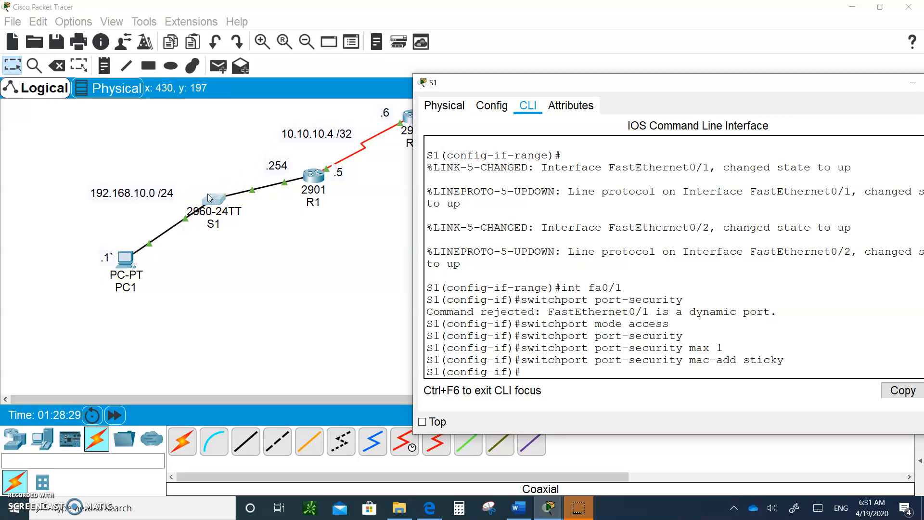
mouse_move(224, 177)
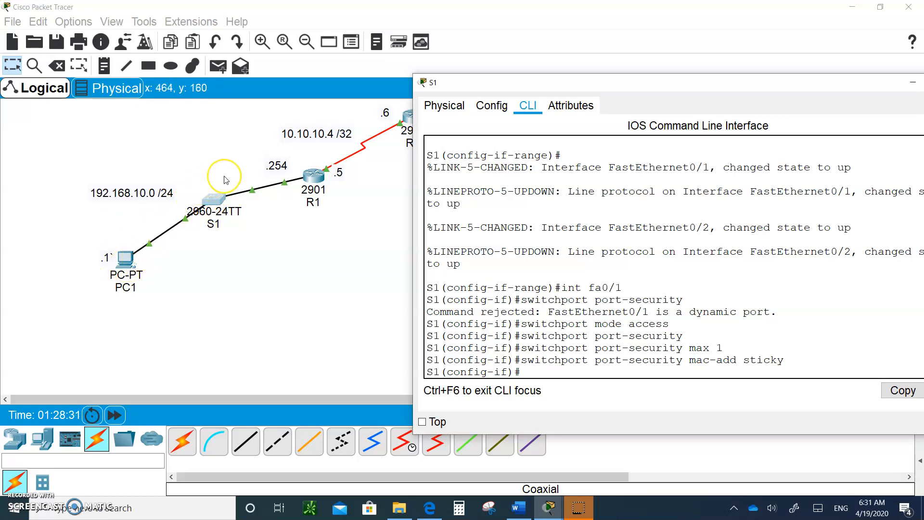
mouse_move(351, 286)
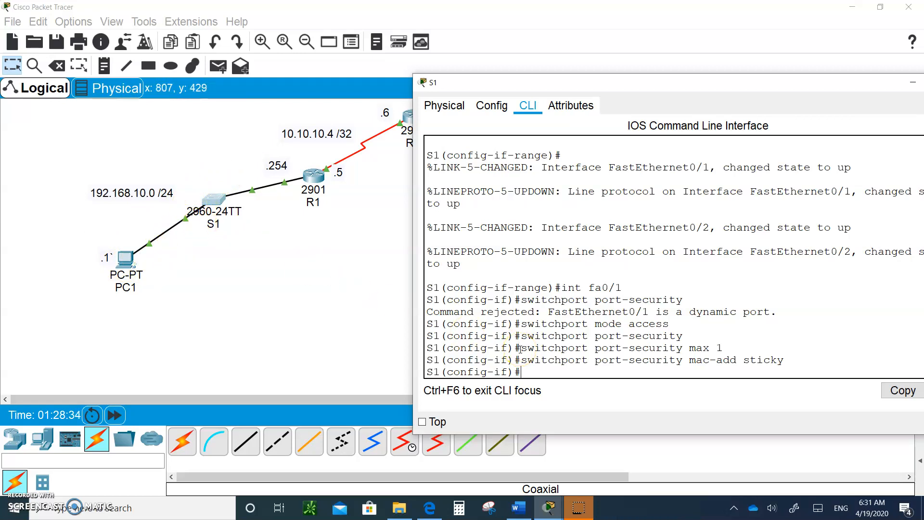
type("switchport port-security")
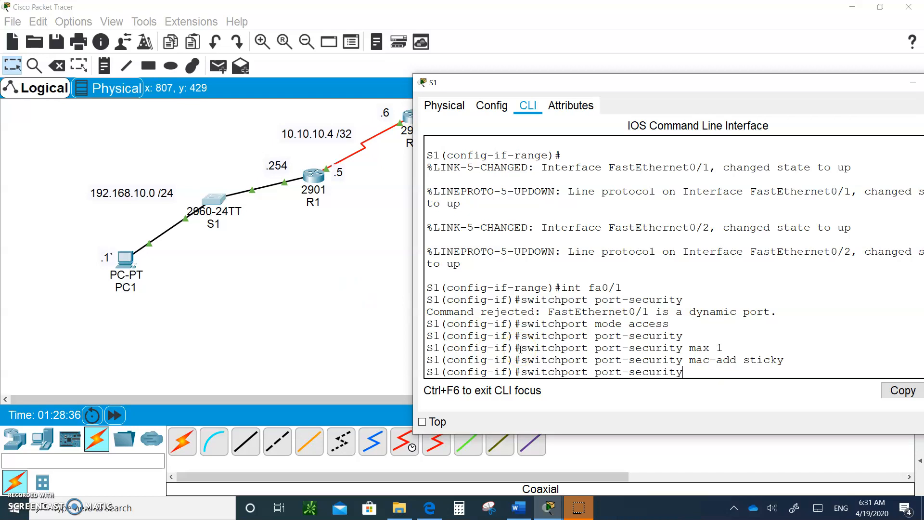
type("vi")
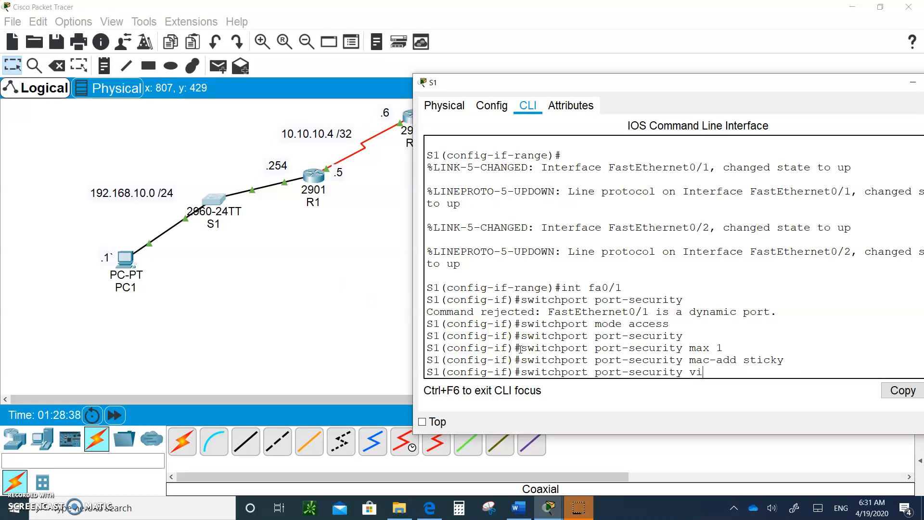
type("olation")
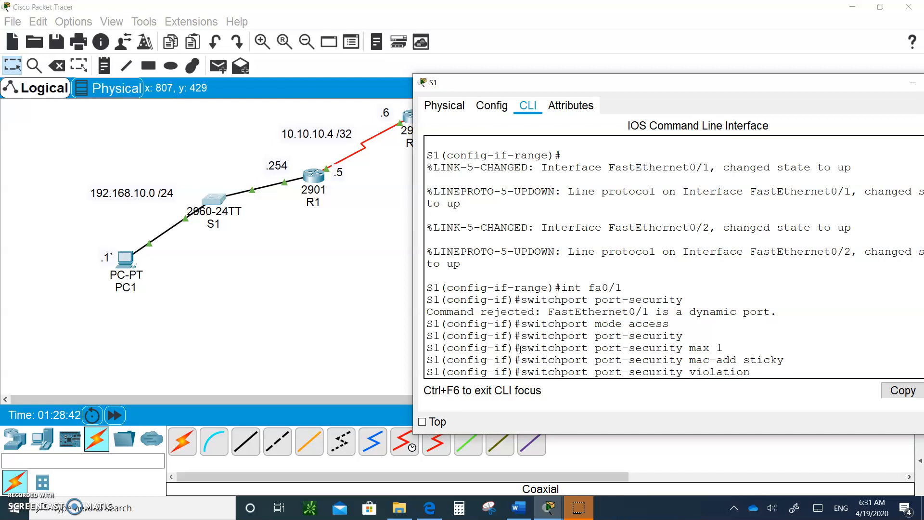
type("shutdown")
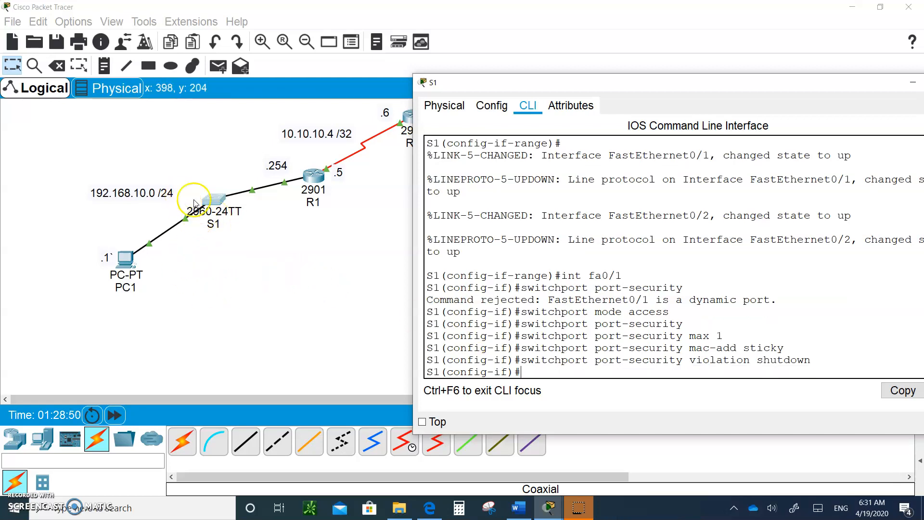
mouse_move(520, 394)
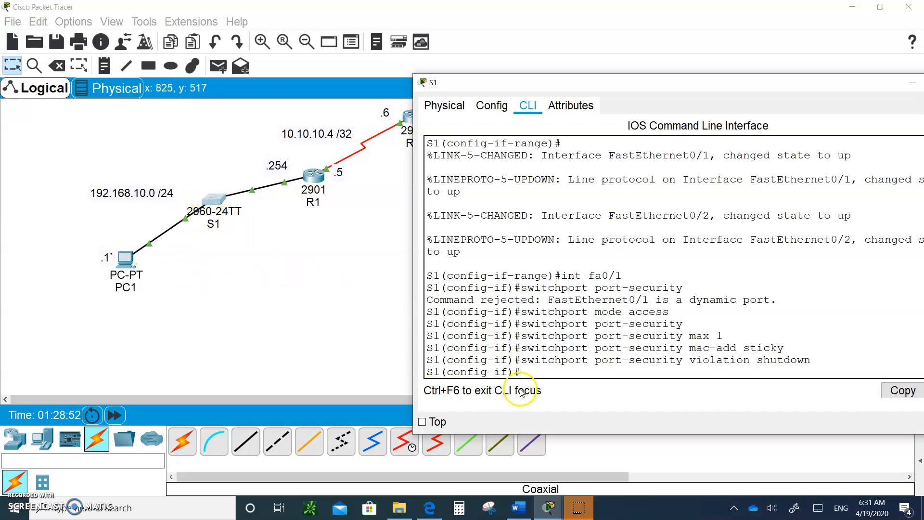
mouse_move(189, 210)
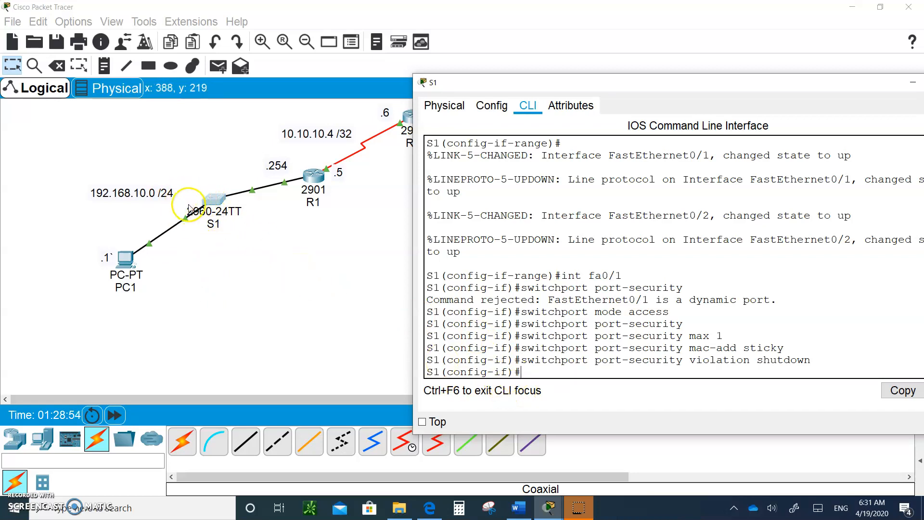
mouse_move(152, 260)
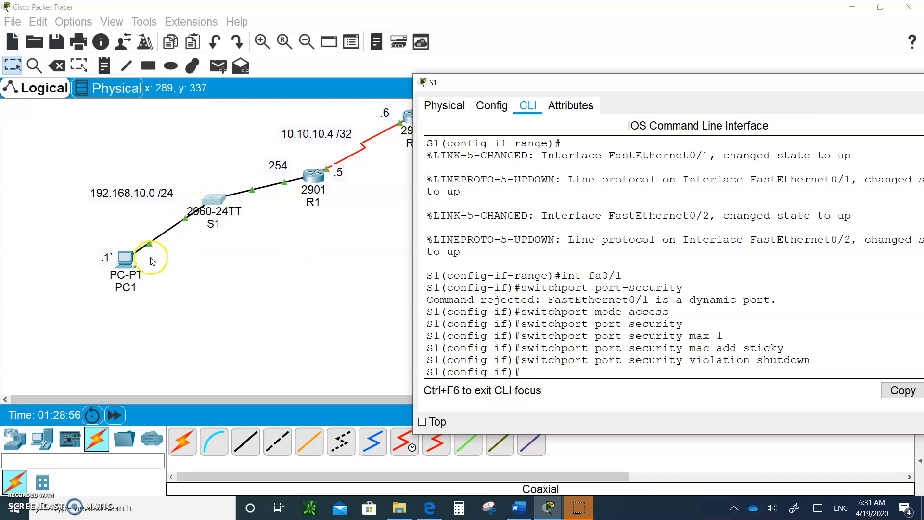
mouse_move(188, 222)
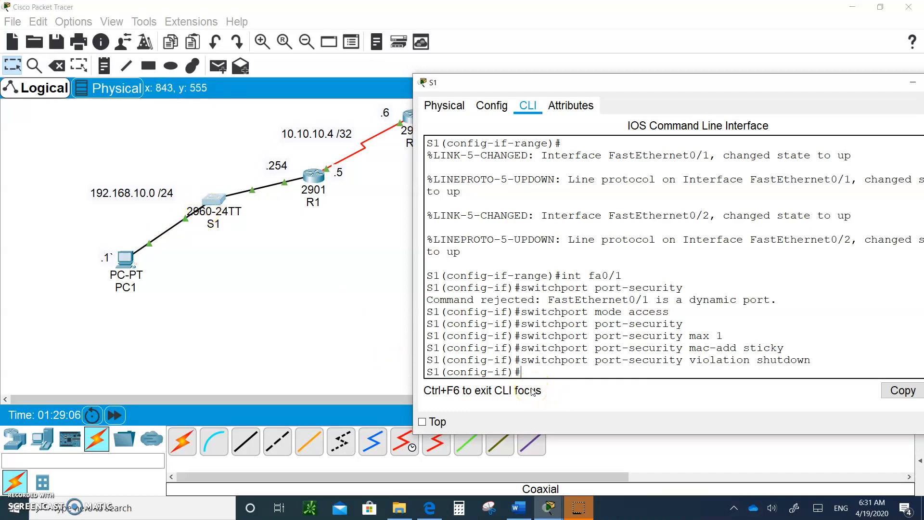
Step: Enter 'spanning-tree portfast' on Fa0/1, accepting the bridging-loop warning
type("s")
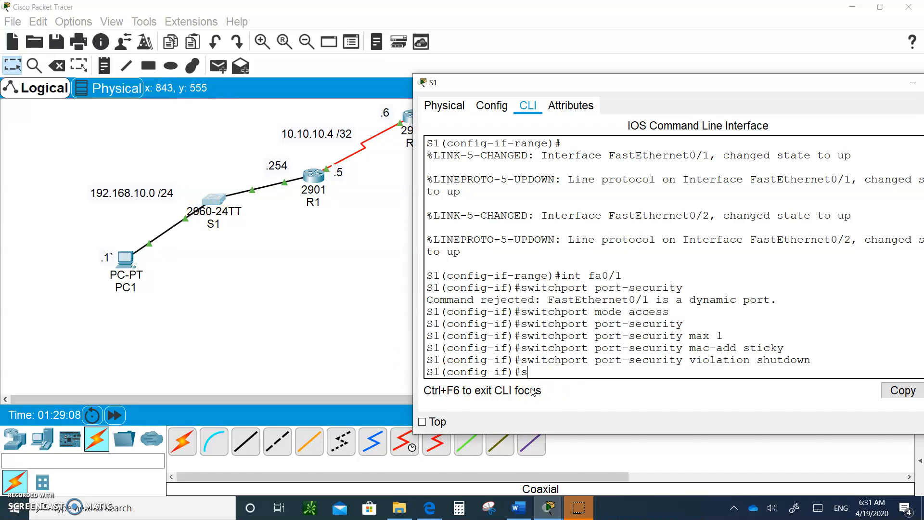
type("panno")
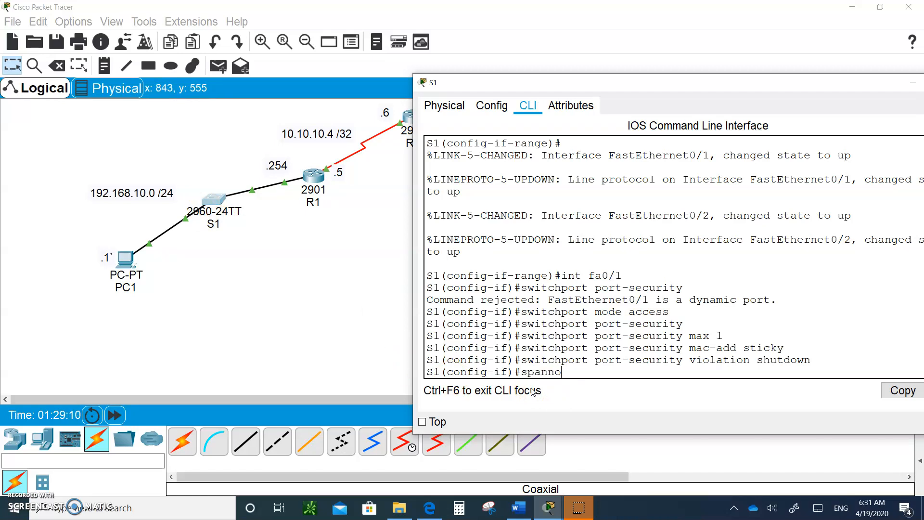
type("ing")
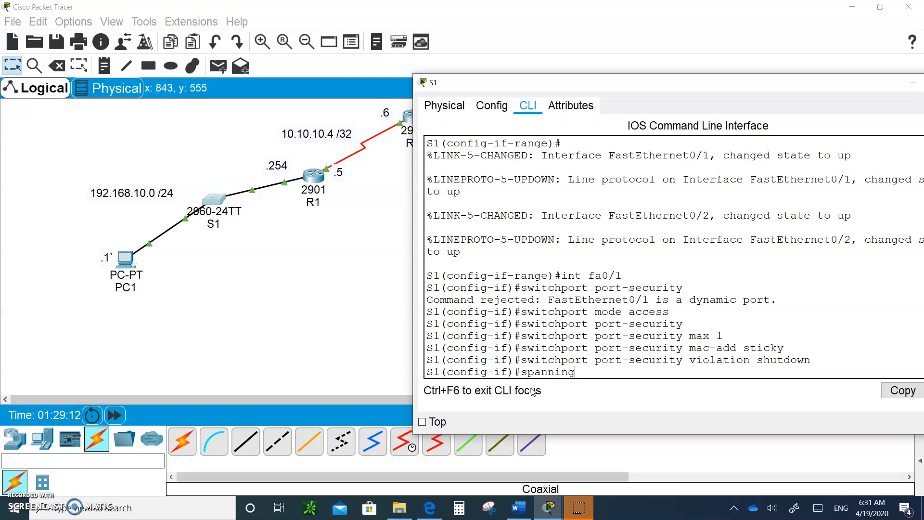
type("-tree")
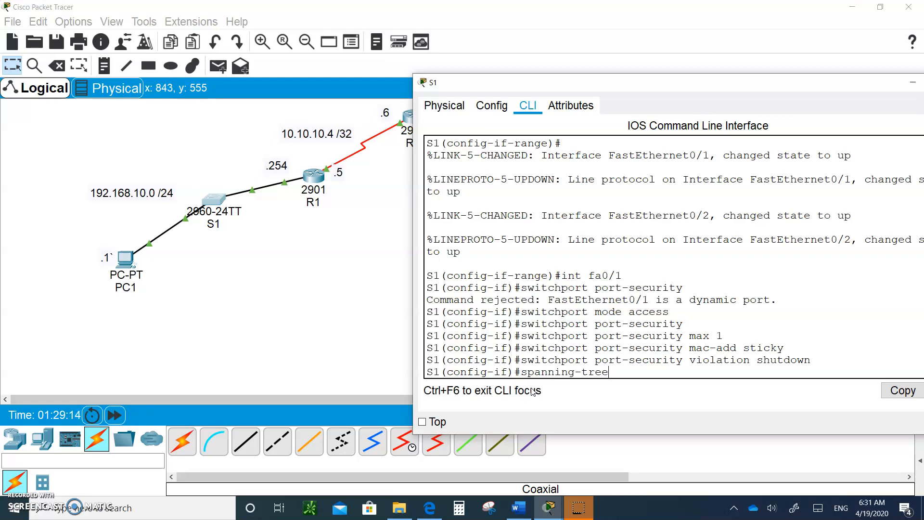
type("po")
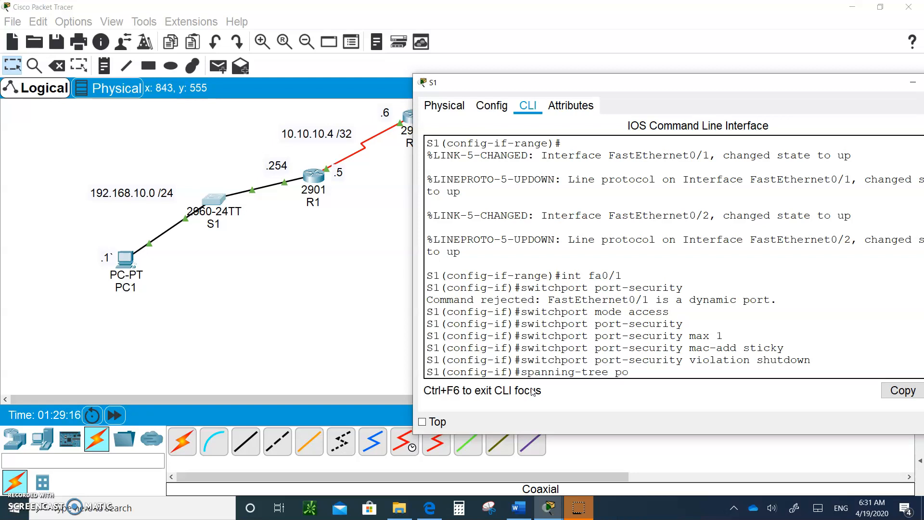
type("rtfast")
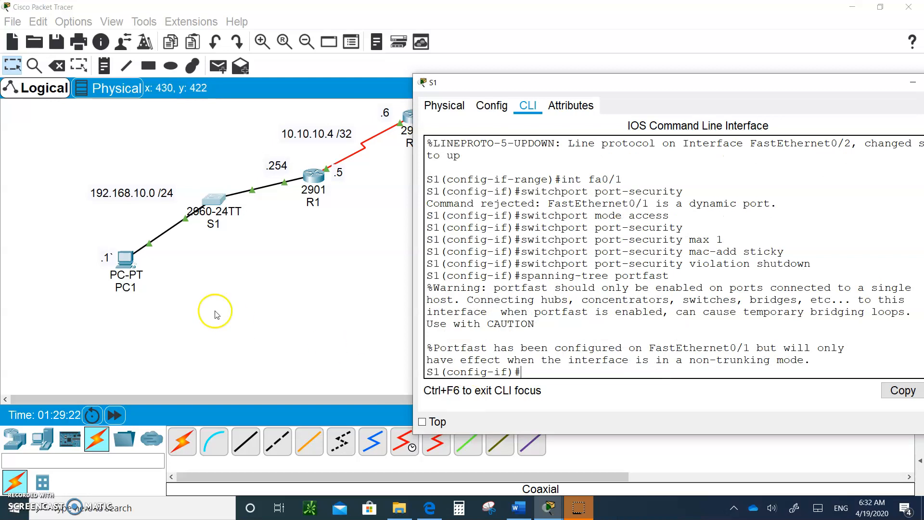
mouse_move(188, 230)
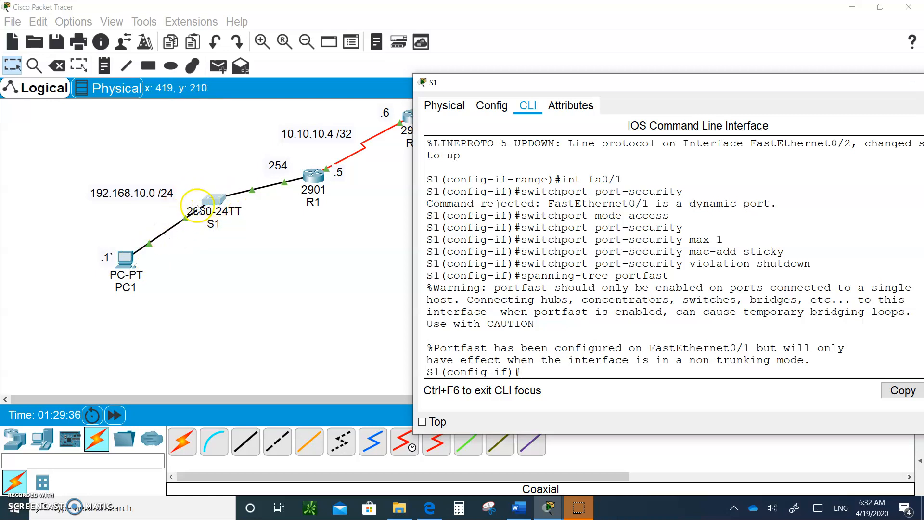
mouse_move(185, 225)
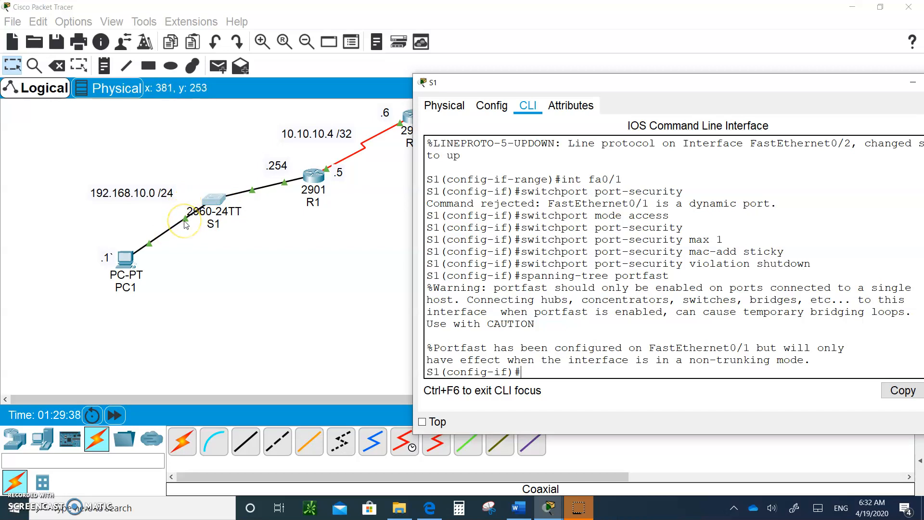
mouse_move(146, 291)
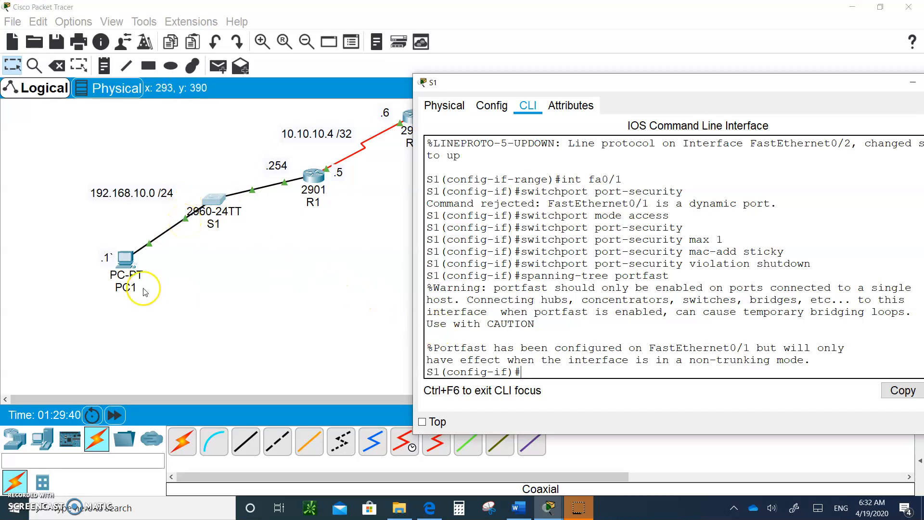
mouse_move(129, 255)
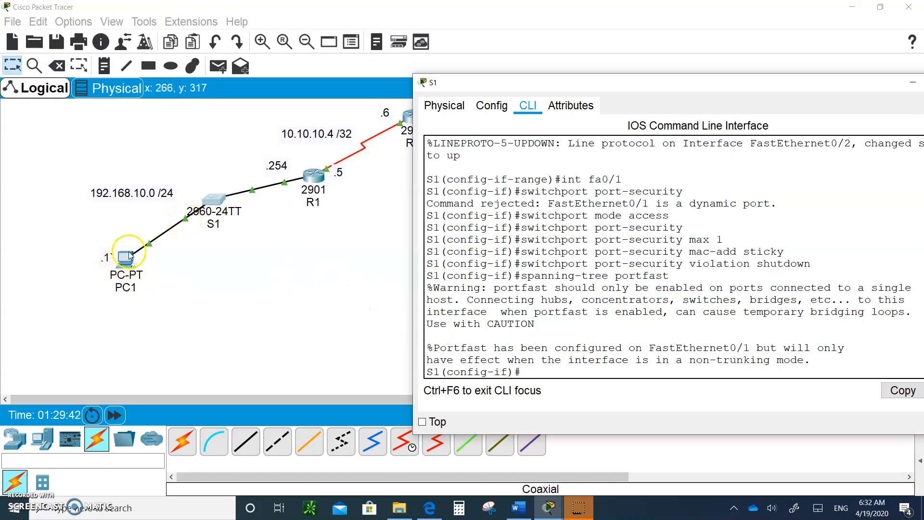
mouse_move(165, 250)
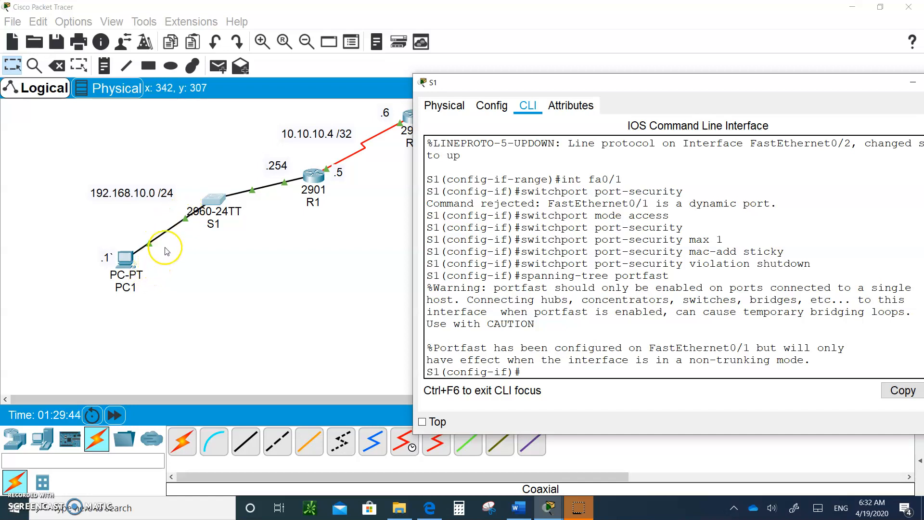
mouse_move(212, 209)
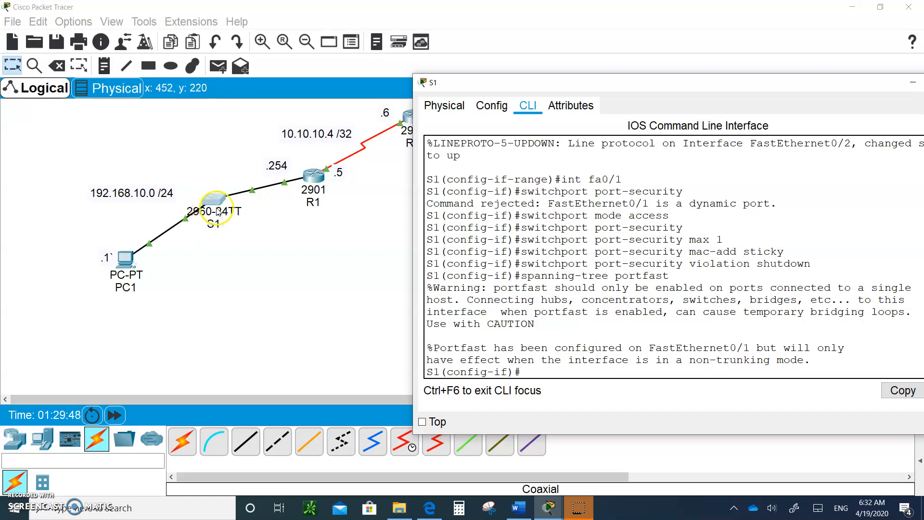
mouse_move(191, 232)
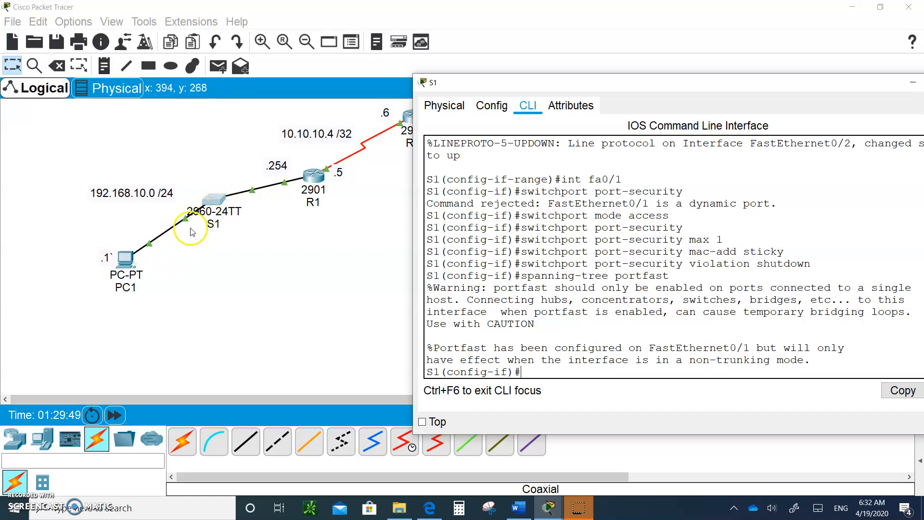
mouse_move(183, 229)
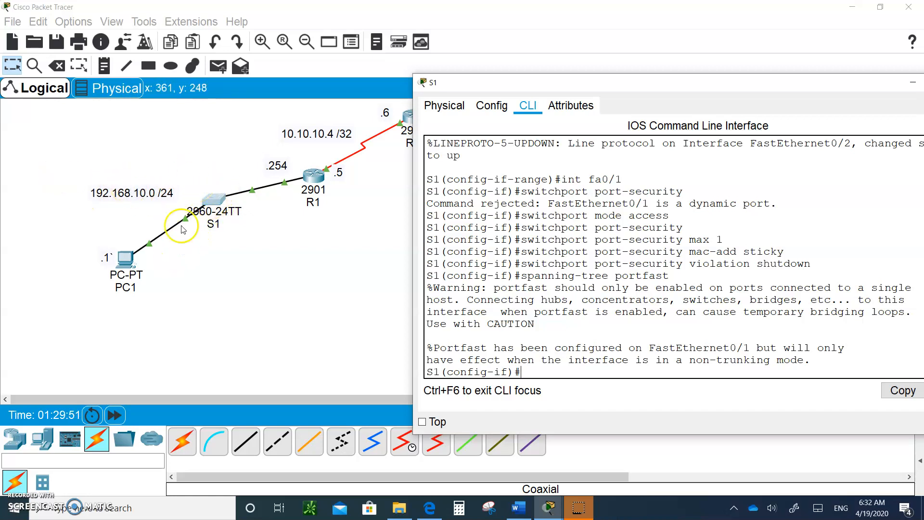
mouse_move(125, 259)
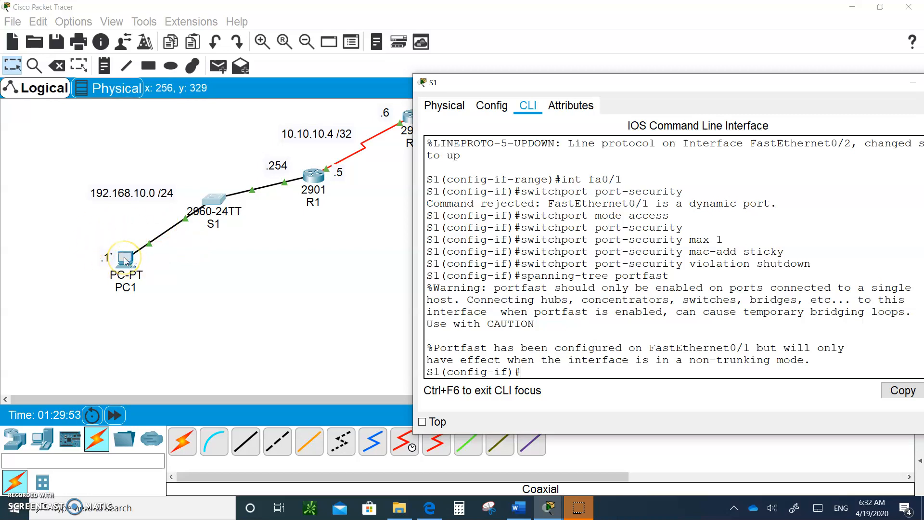
mouse_move(127, 244)
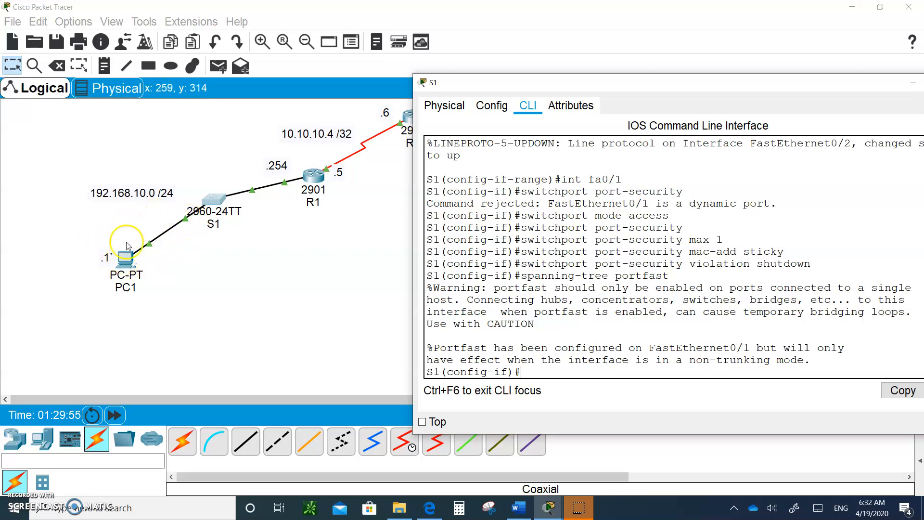
mouse_move(137, 246)
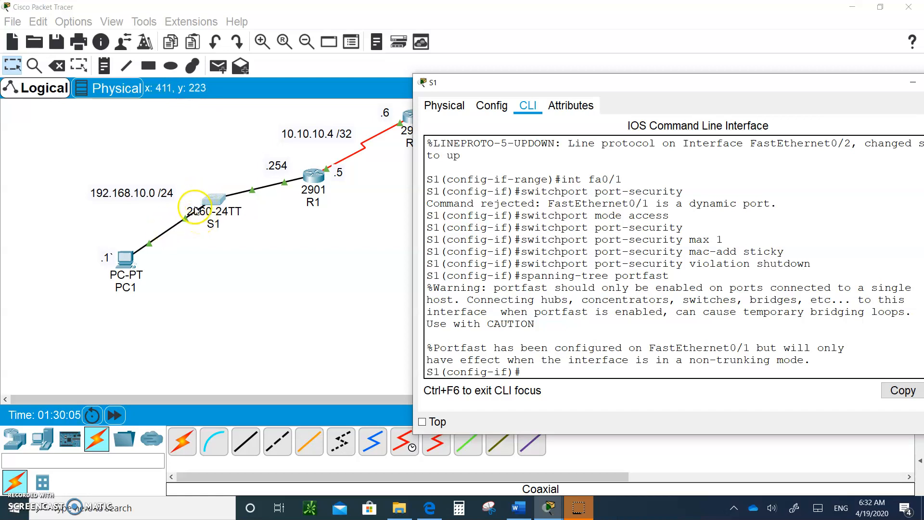
mouse_move(217, 236)
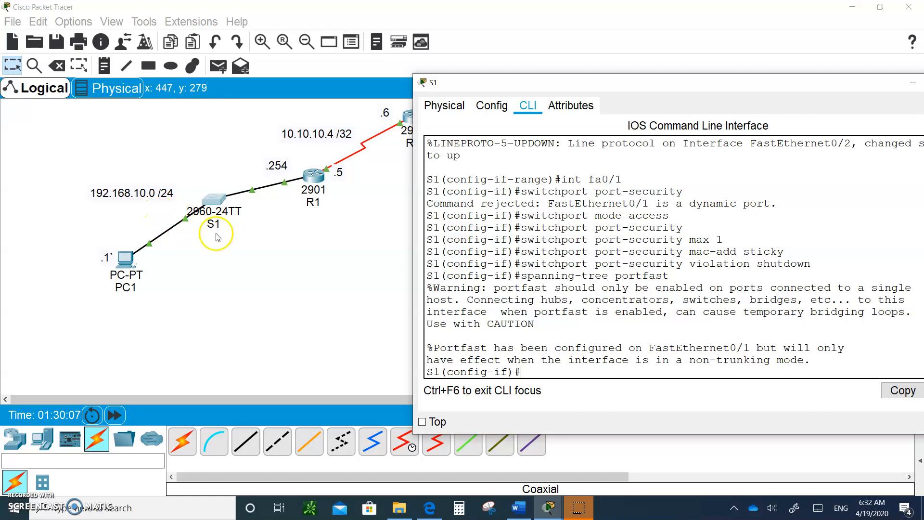
Step: List spanning-tree options with '?', then enter 'spanning-tree bpduguard enable' on Fa0/1
type("spanning-tree")
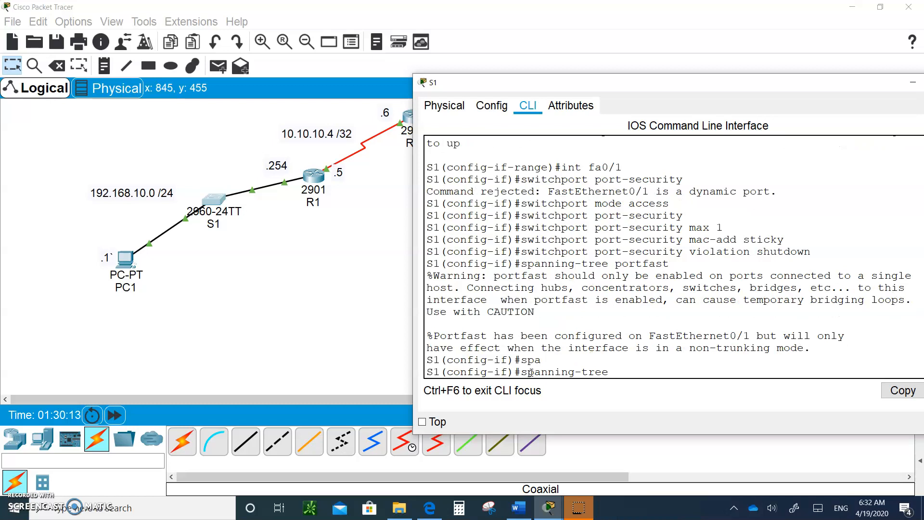
type("\" \"")
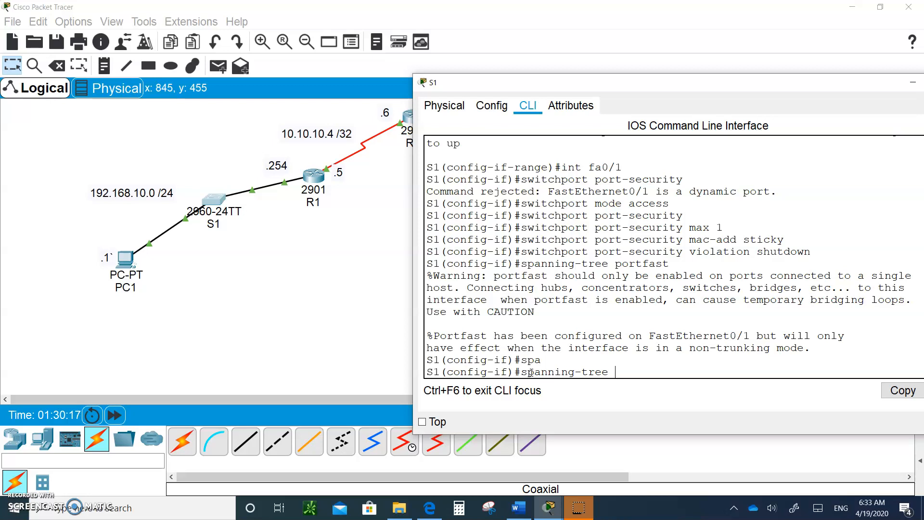
type("?")
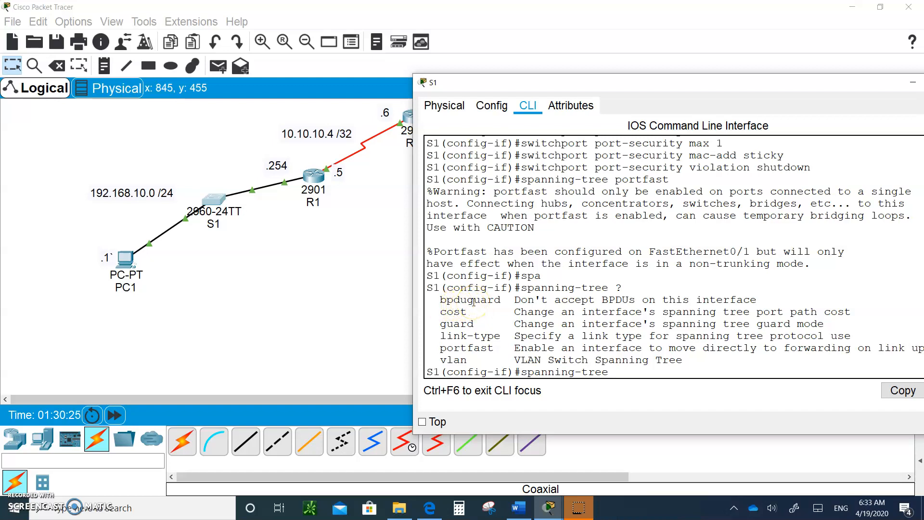
type("b")
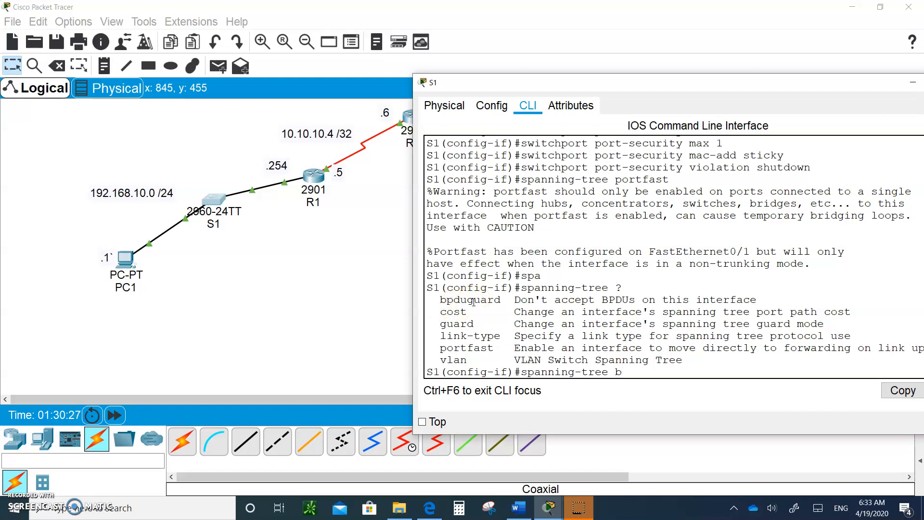
type("pduguard")
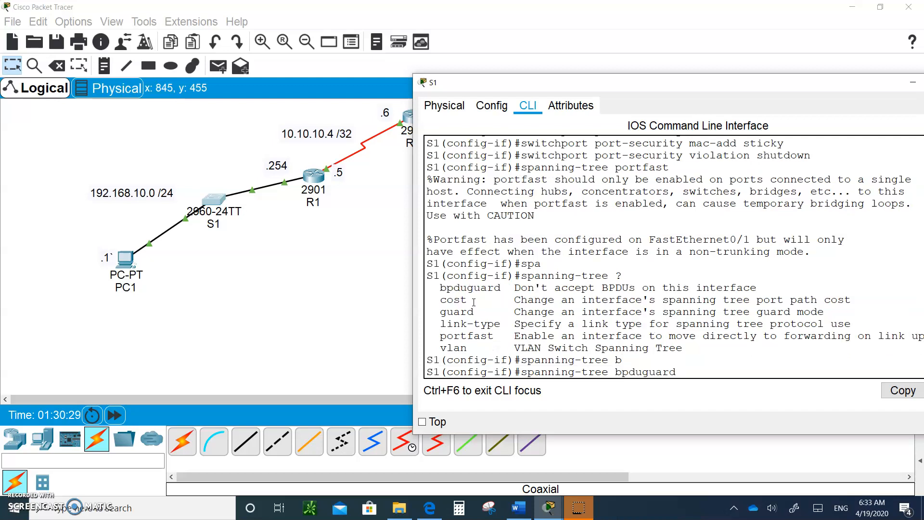
type("?")
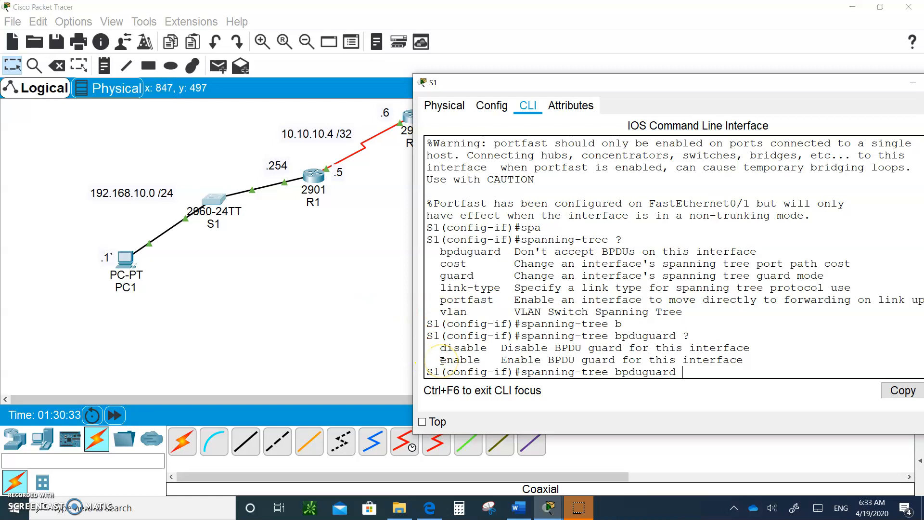
type("enable")
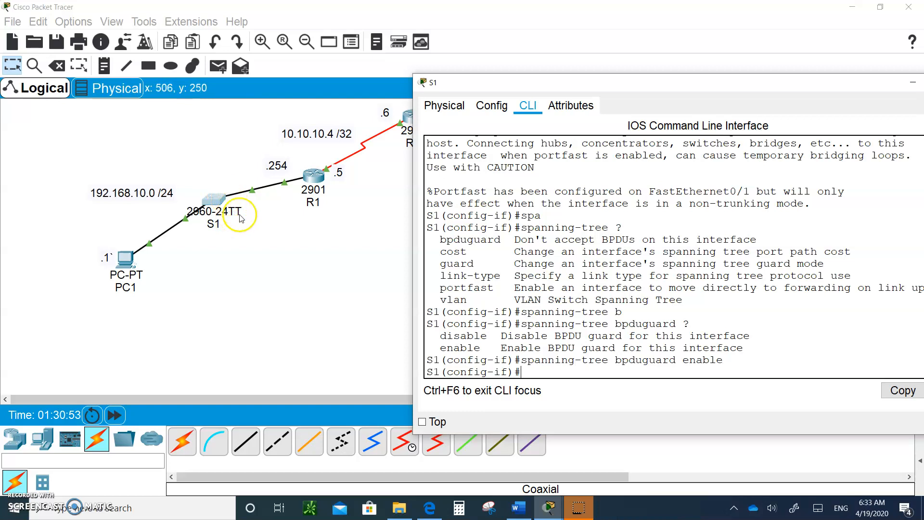
mouse_move(408, 329)
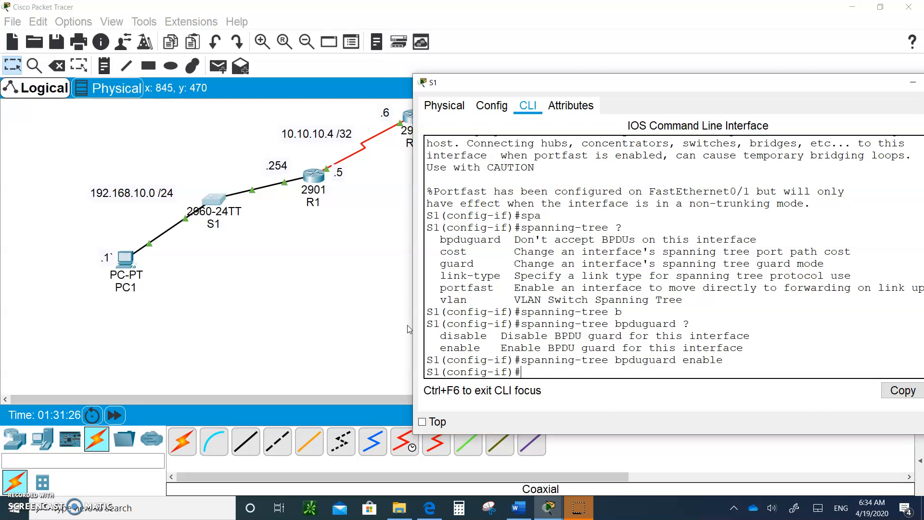
mouse_move(312, 382)
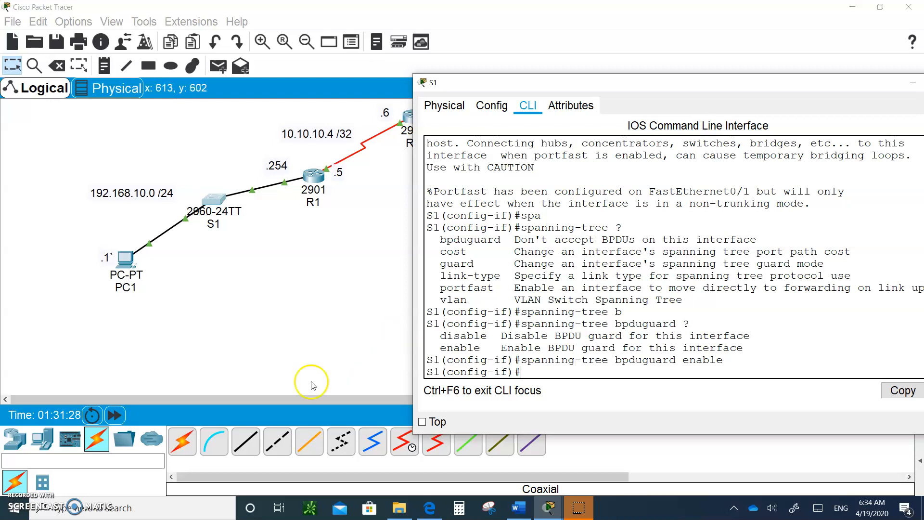